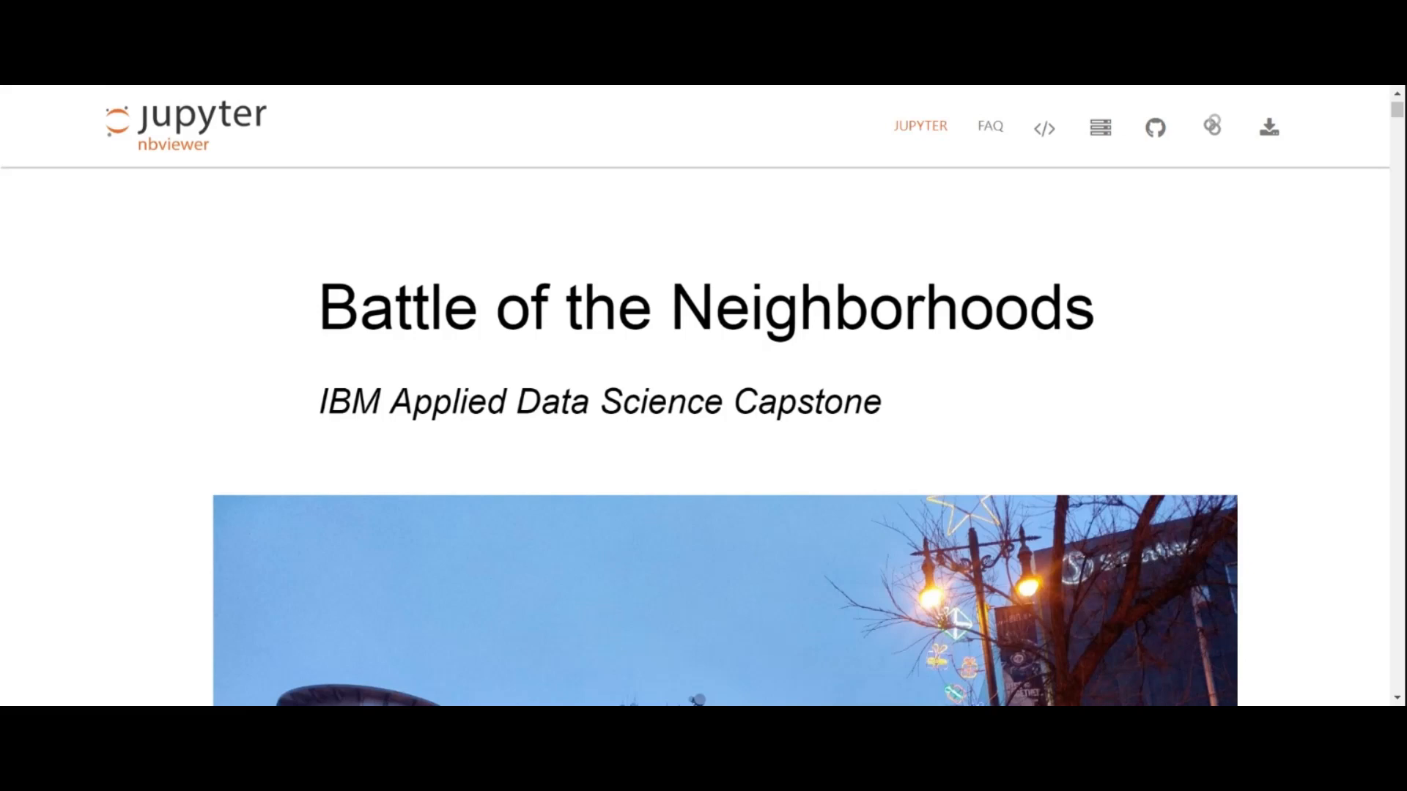
pyautogui.moveTo(1253, 344)
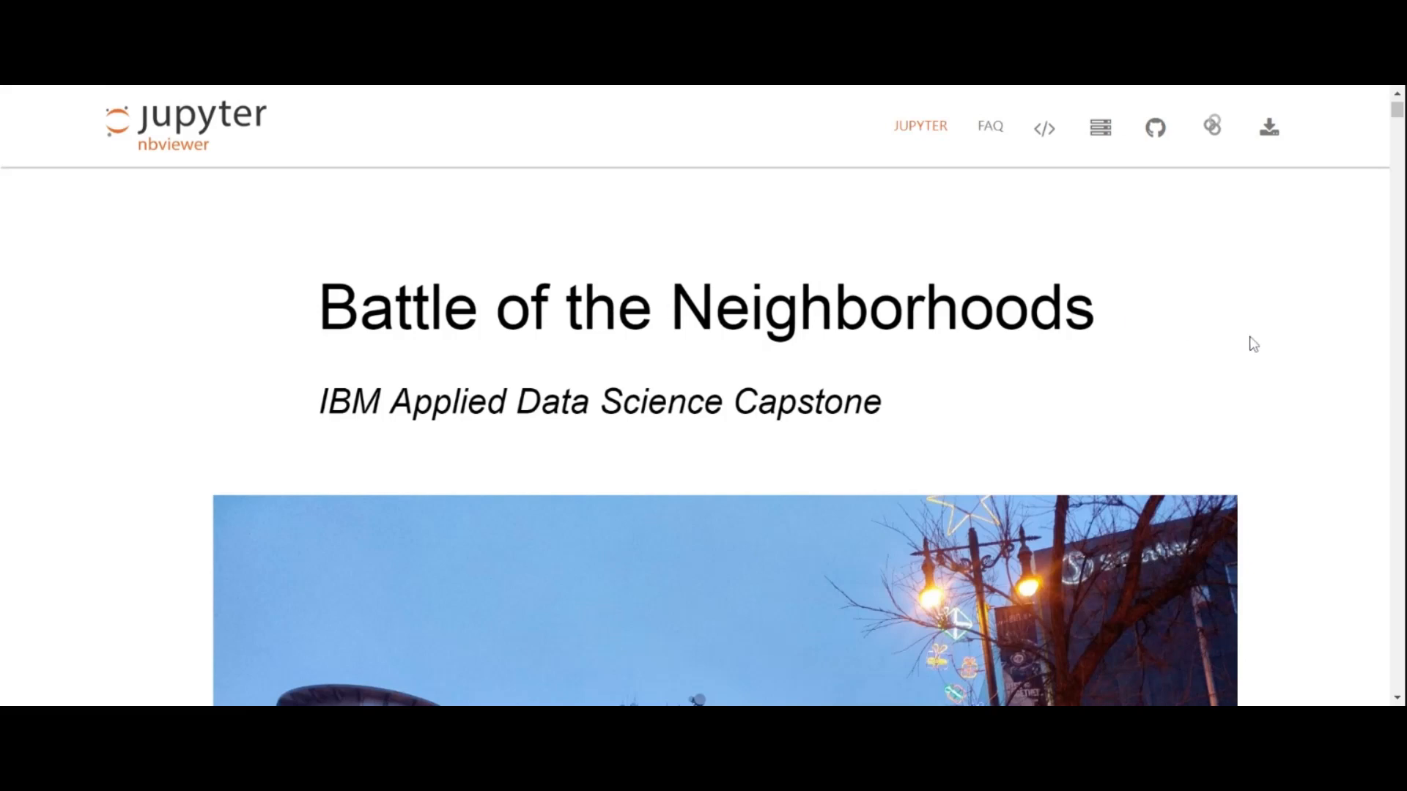
pyautogui.moveTo(1286, 352)
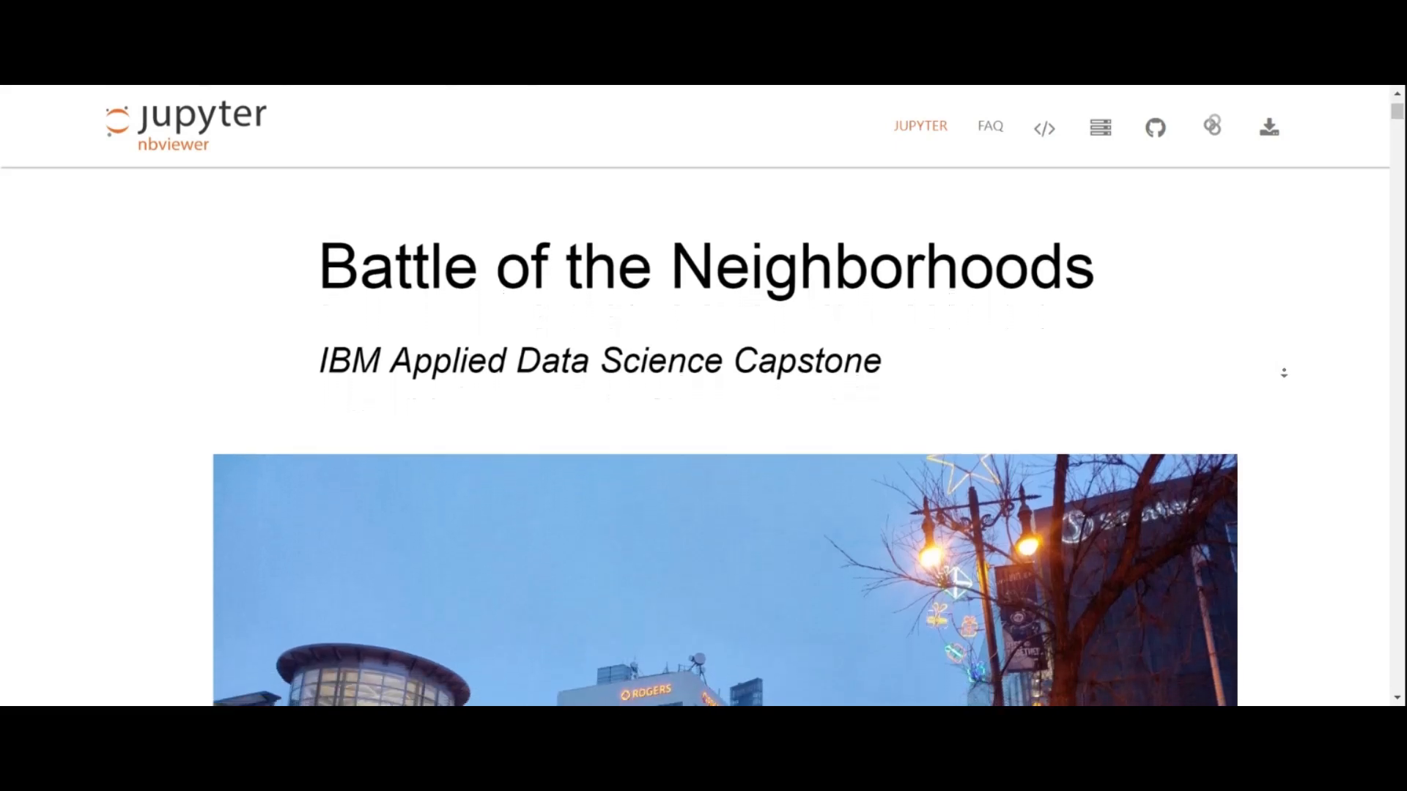
# Step: Scroll past the title and subtitle until the downtown Winnipeg street photo fills the view
pyautogui.scroll(3)
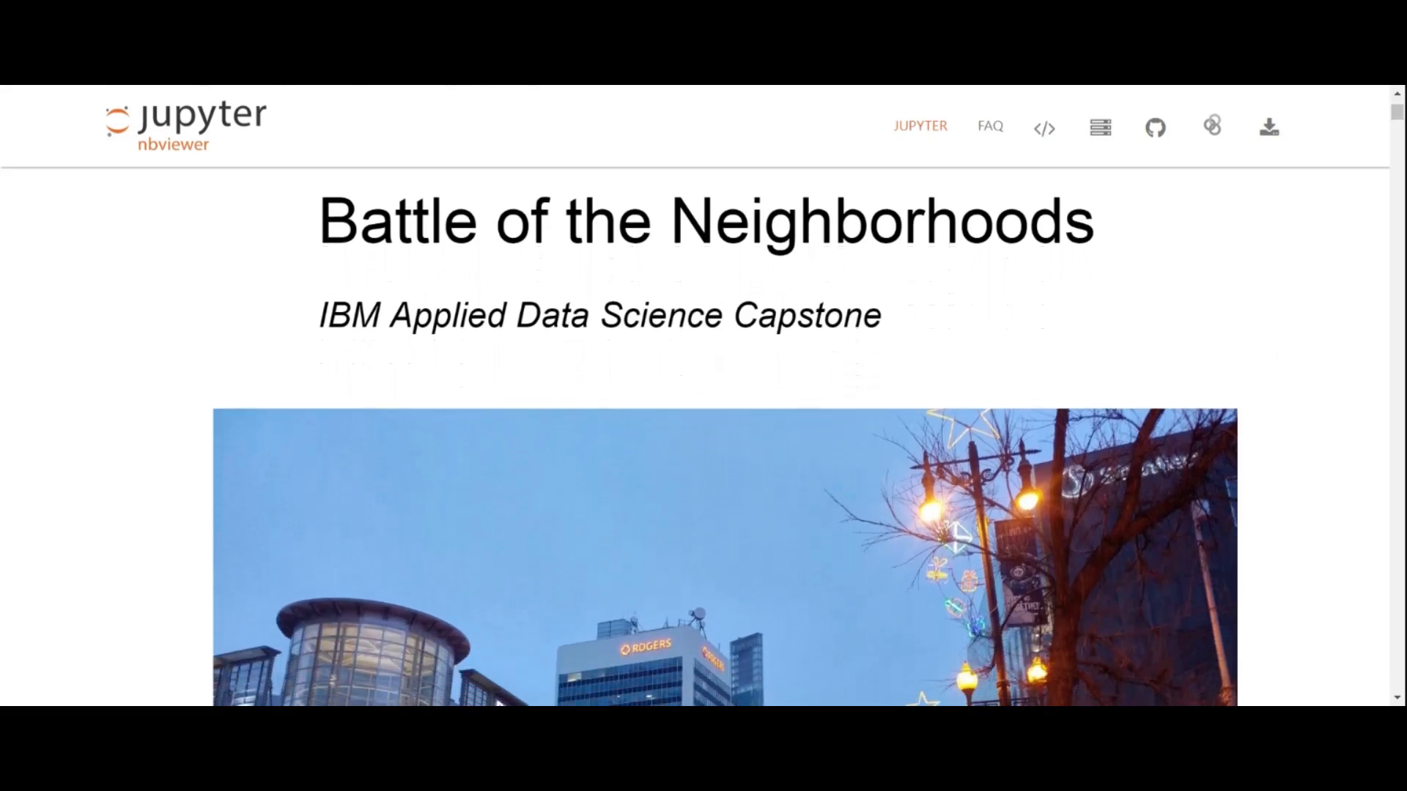
pyautogui.scroll(-3)
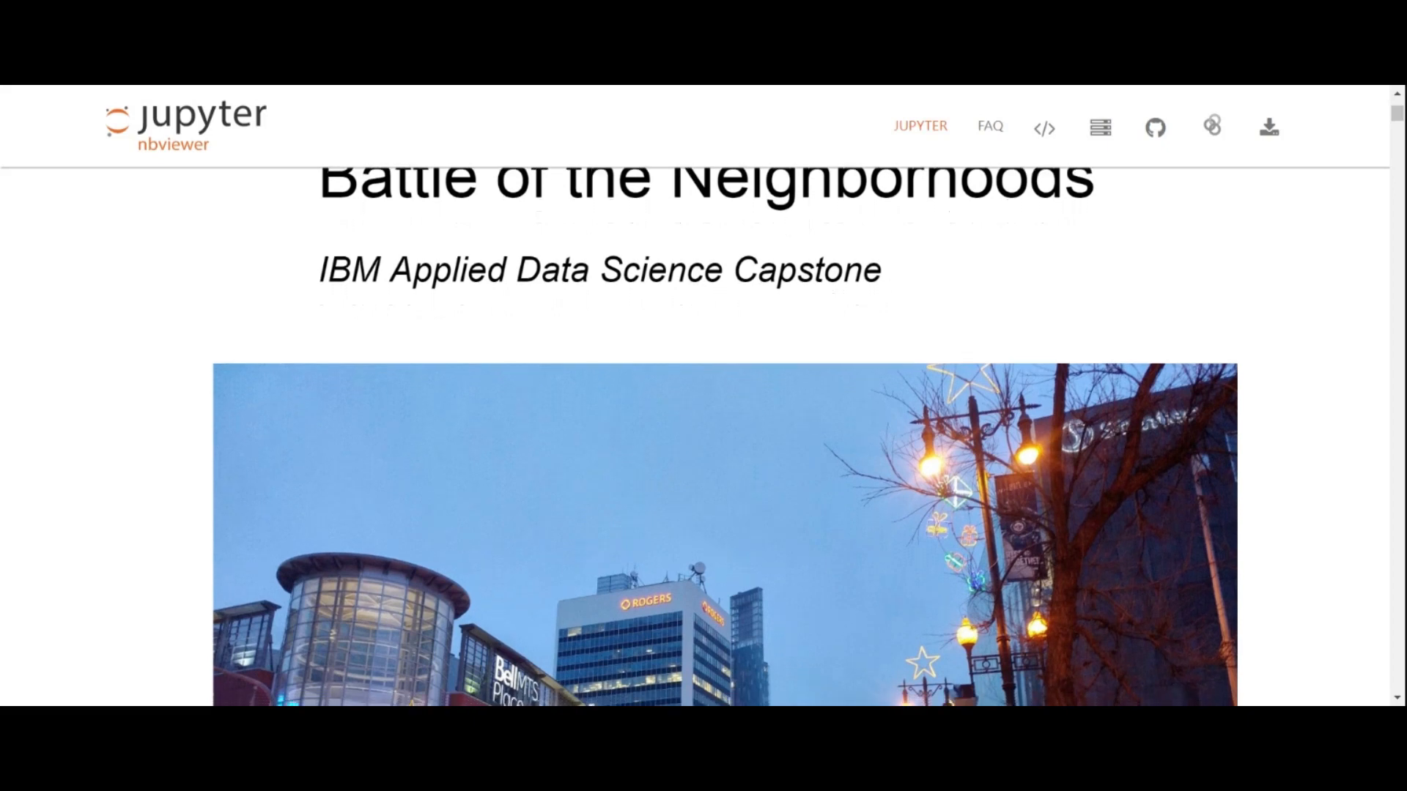
pyautogui.scroll(-3)
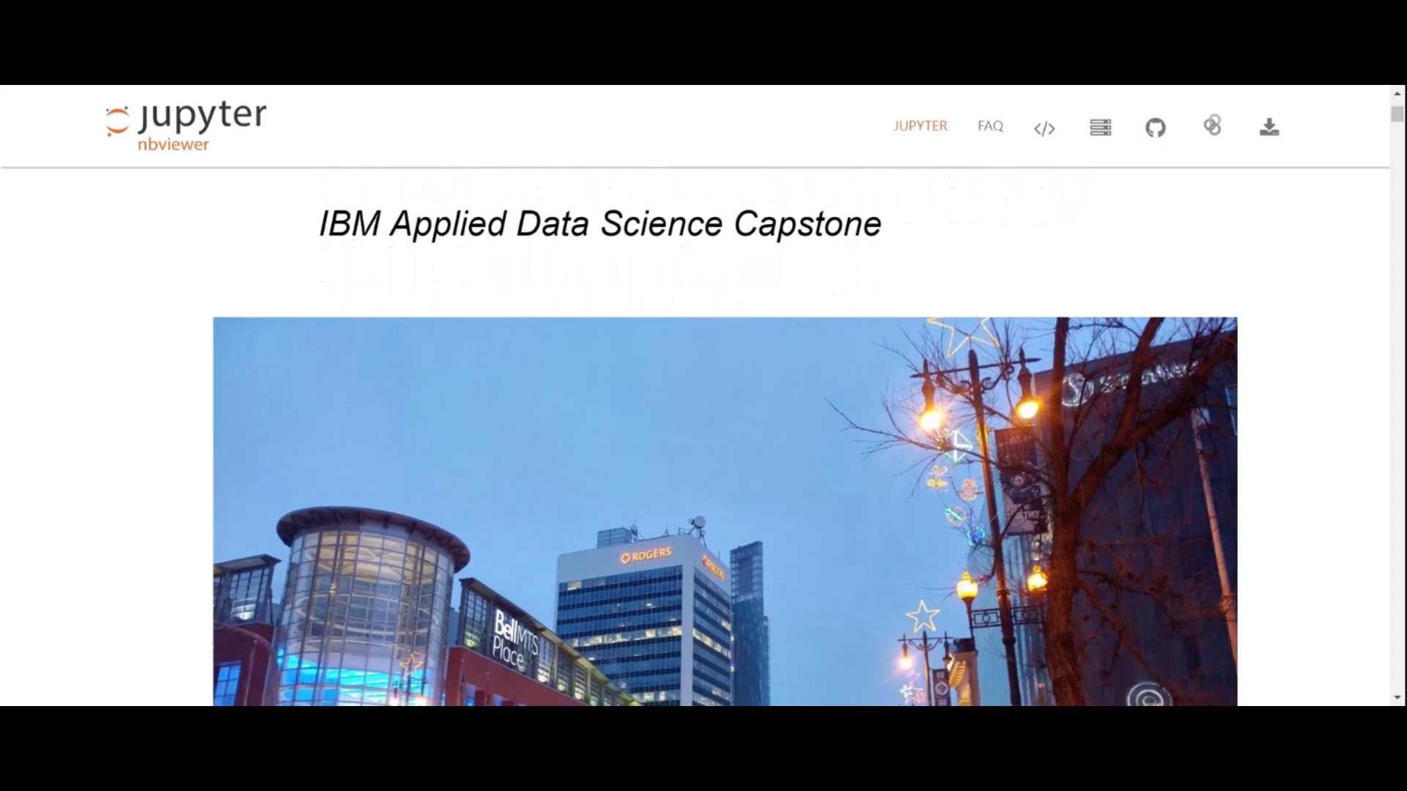
pyautogui.scroll(-3)
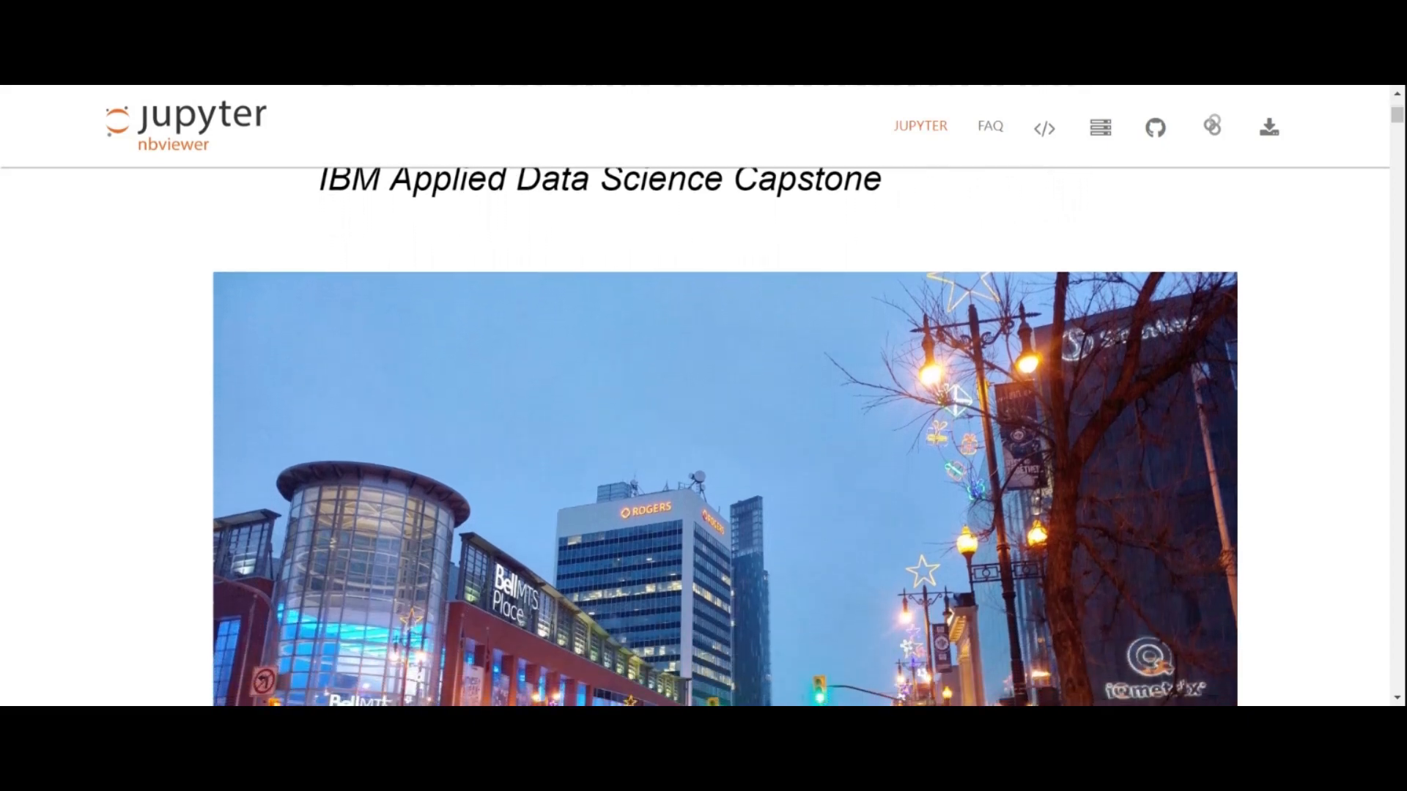
pyautogui.scroll(-3)
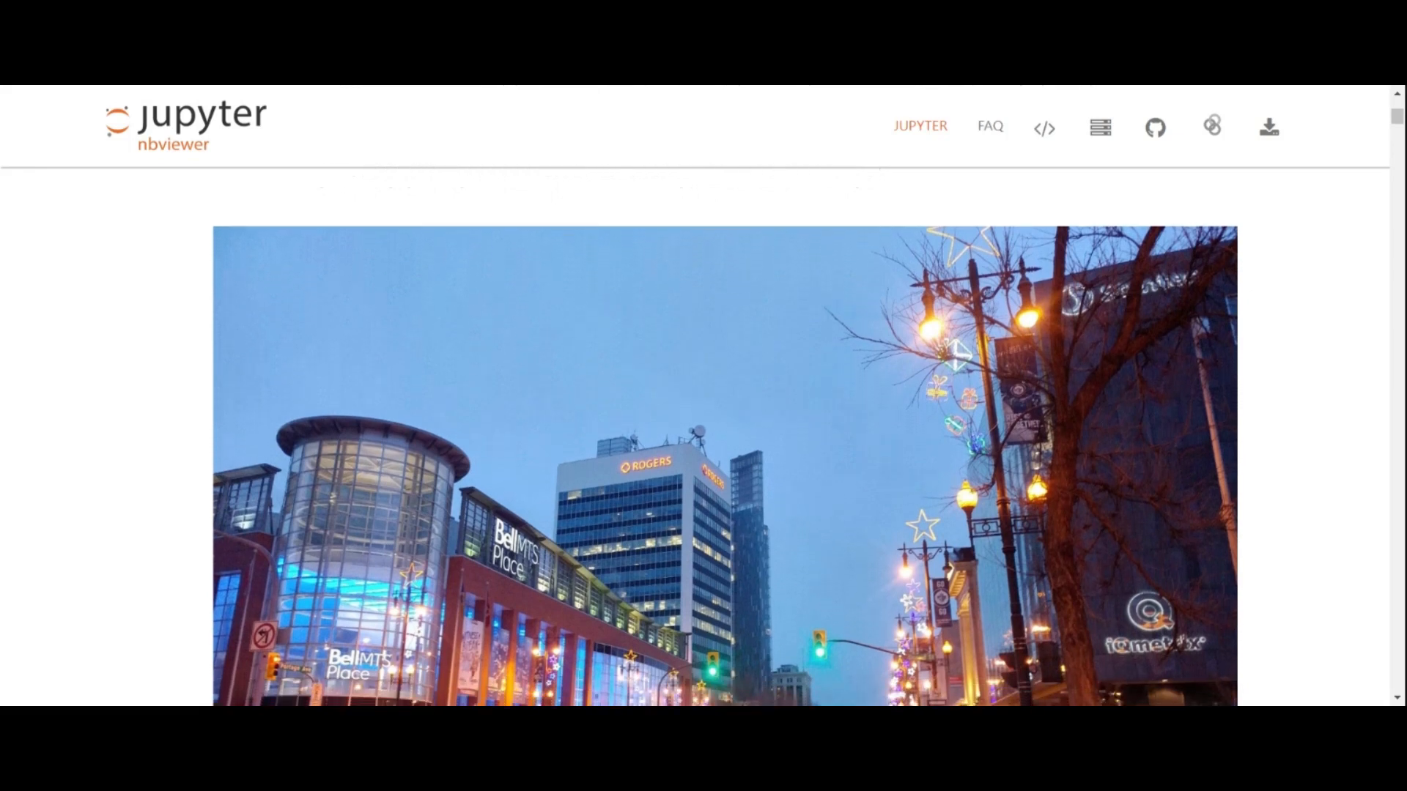
pyautogui.scroll(3)
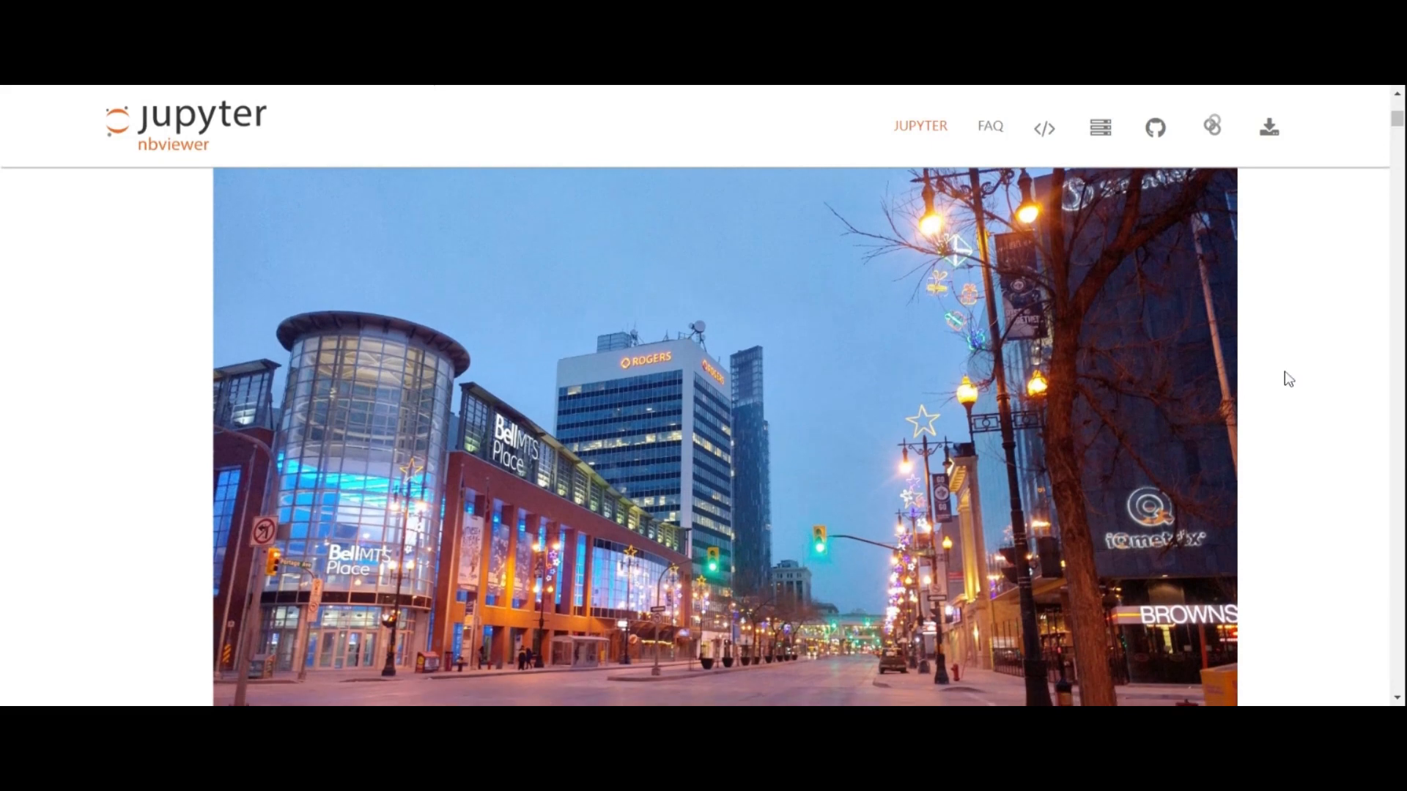
pyautogui.moveTo(1394, 163)
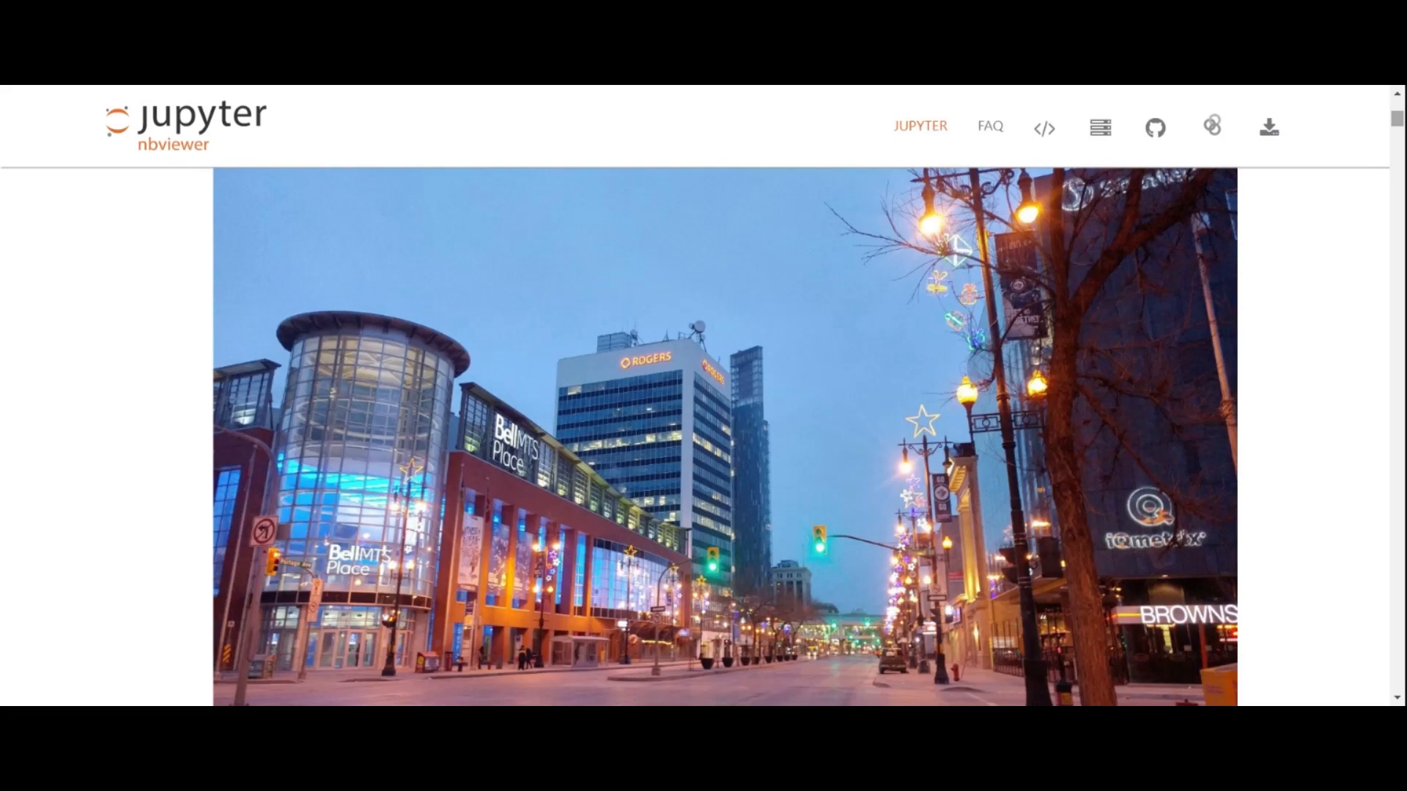
# Step: Scroll through the crime and community data to the Neighborhoods geospatial heading and mark the count 237
pyautogui.scroll(-3)
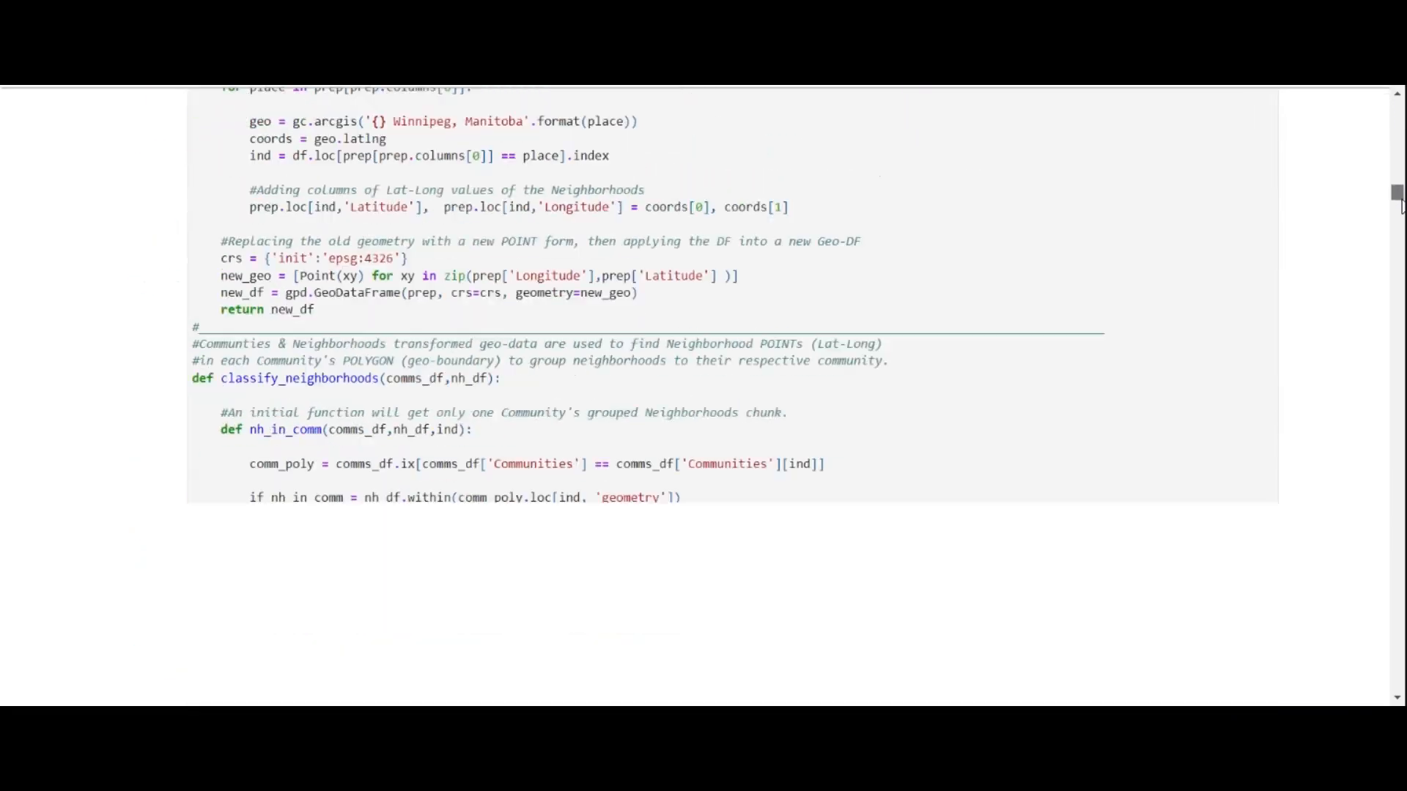
pyautogui.scroll(-3)
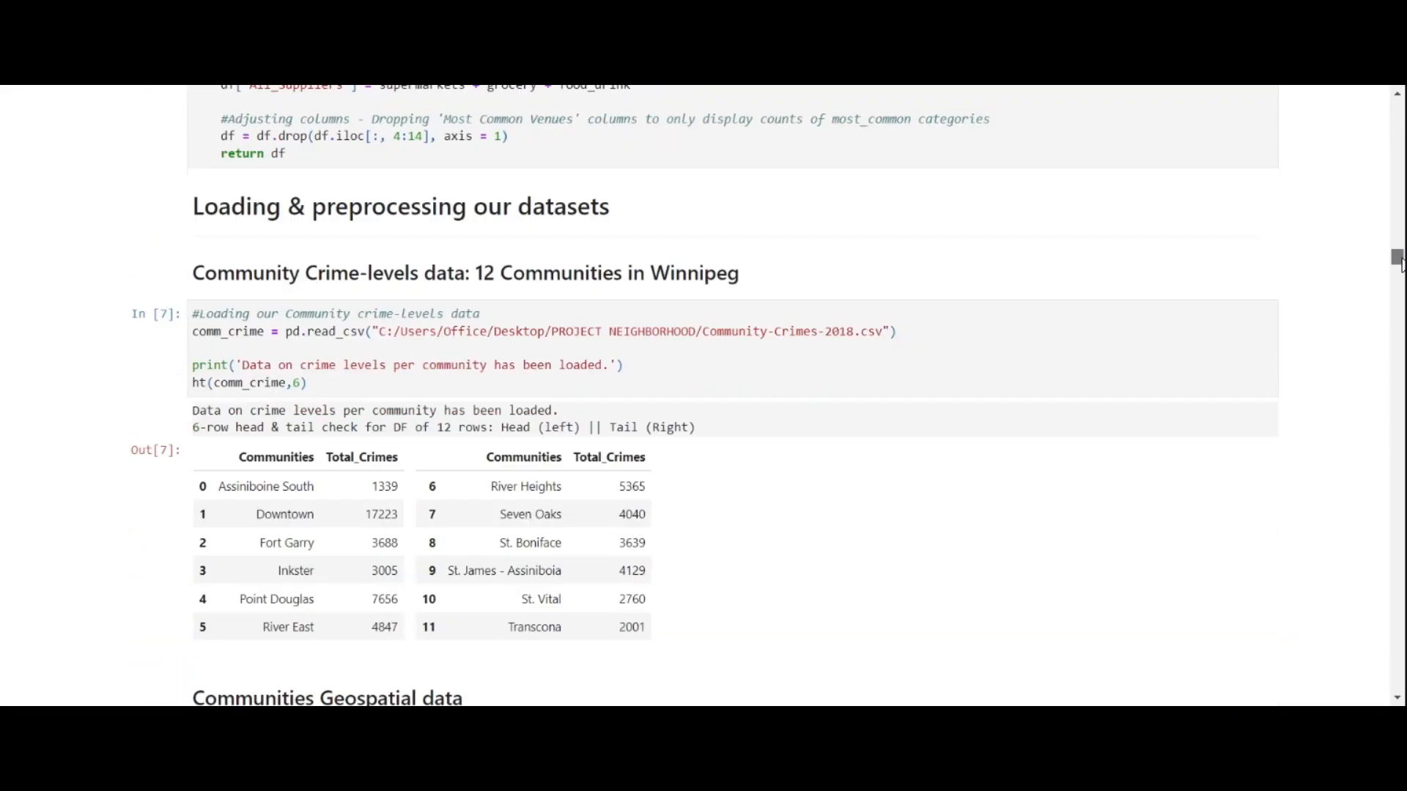
pyautogui.scroll(-3)
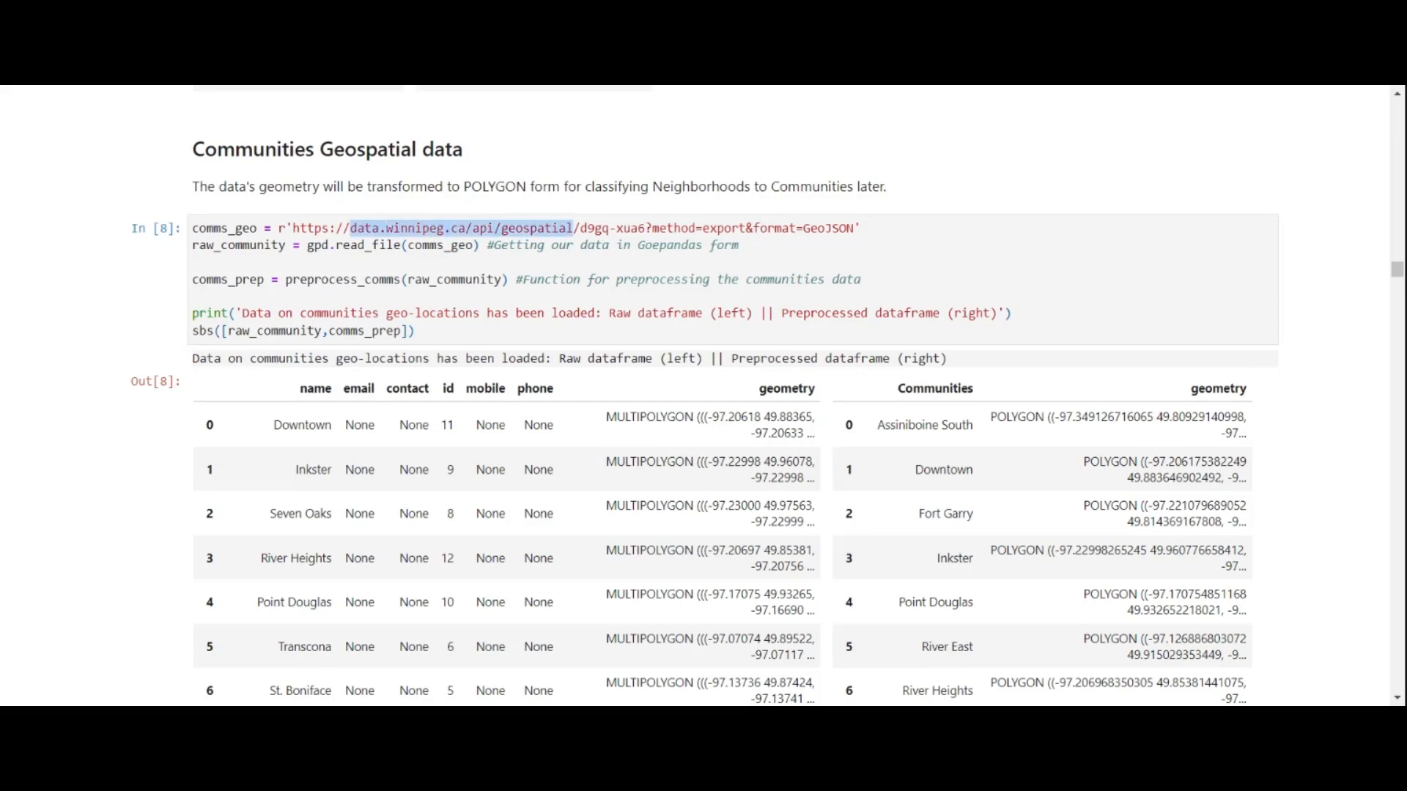
pyautogui.scroll(-3)
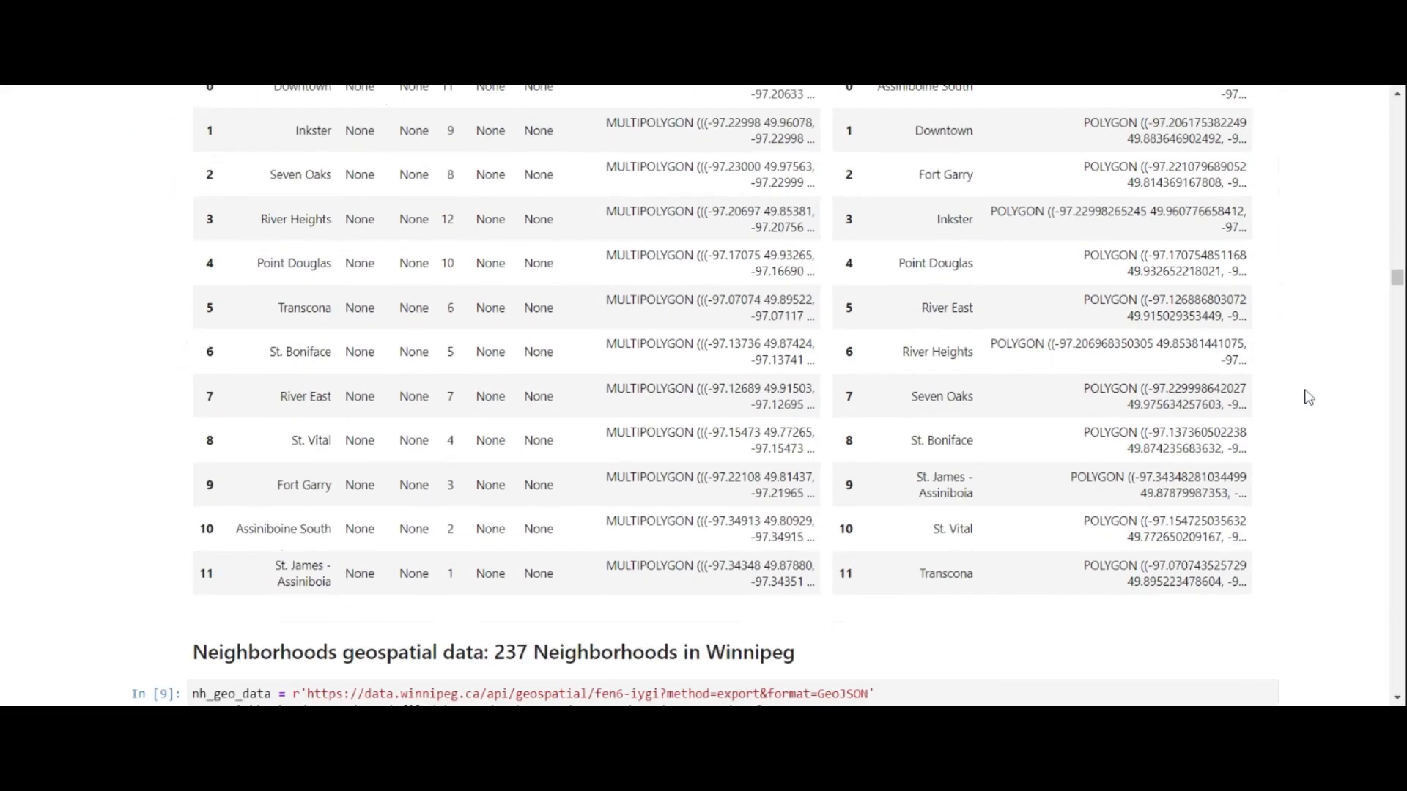
pyautogui.scroll(-3)
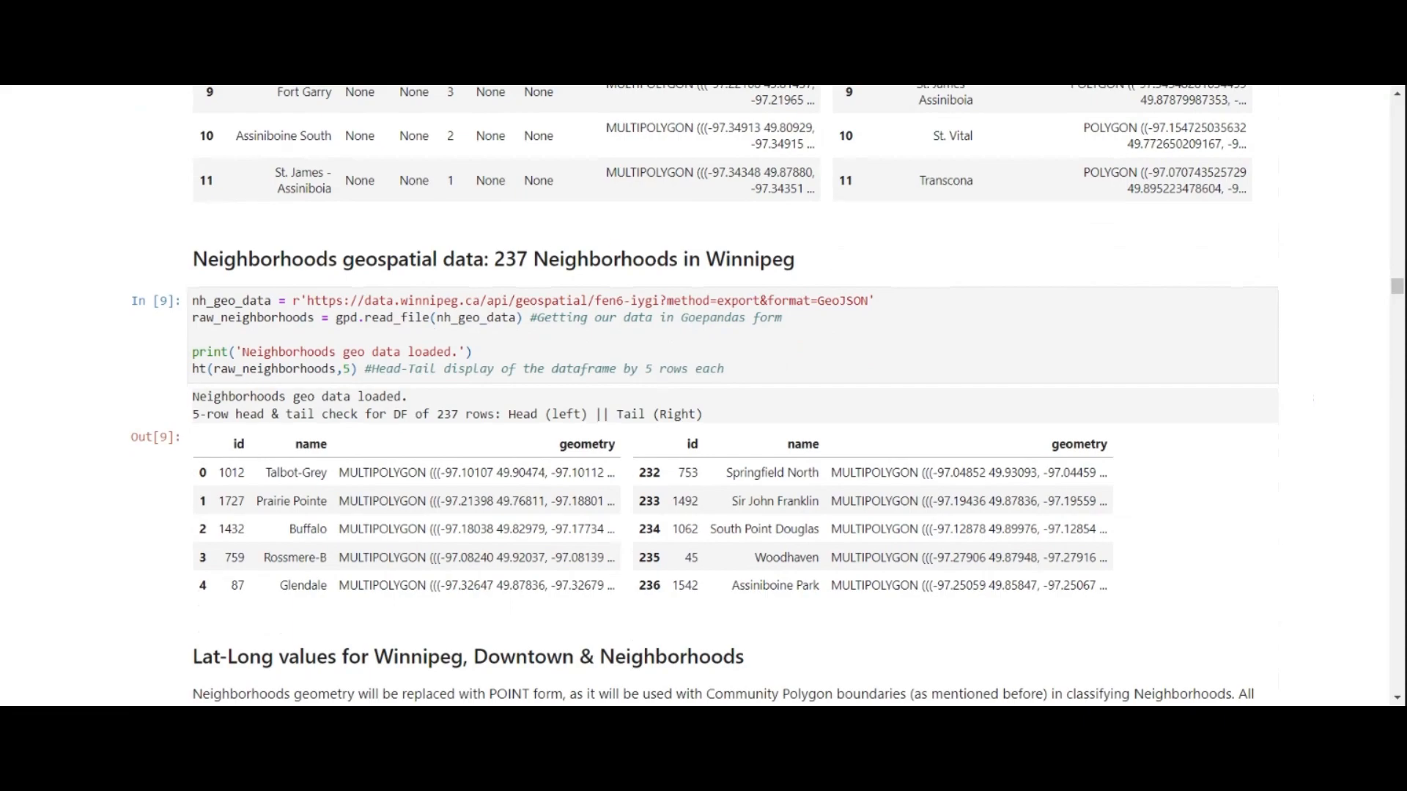
pyautogui.doubleClick(510, 258)
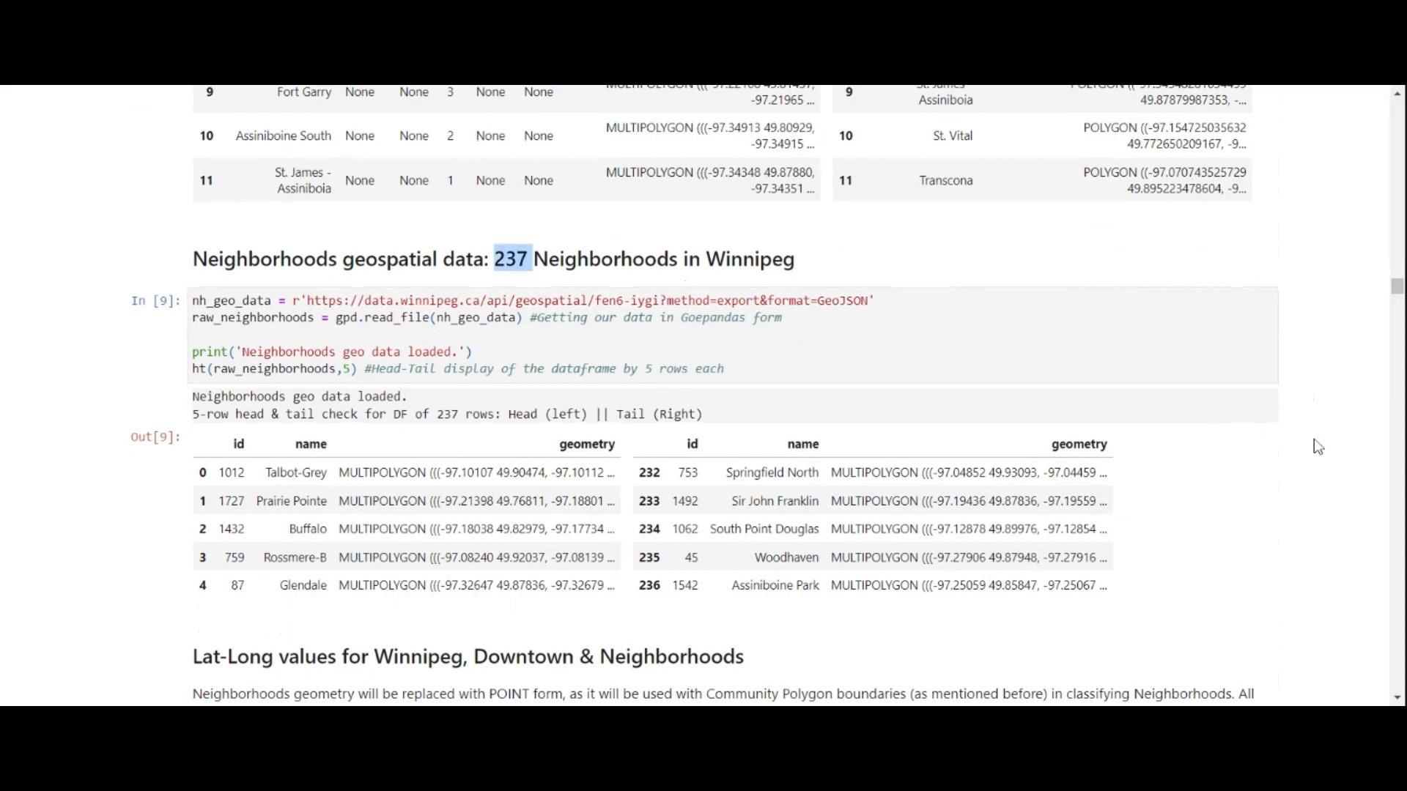
pyautogui.scroll(-3)
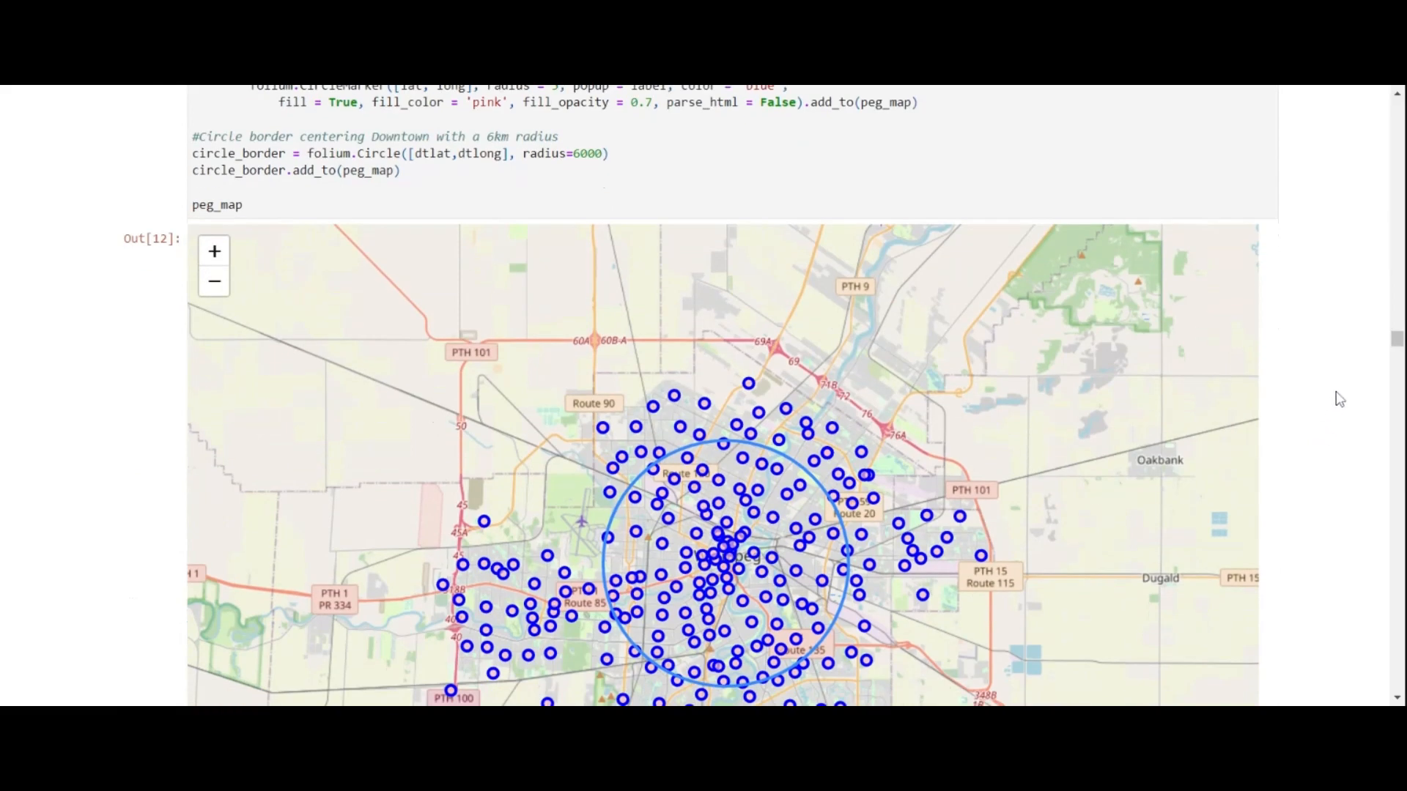
# Step: Show the folium neighborhood map, check a marker's Riverview label, then dismiss it
pyautogui.scroll(-3)
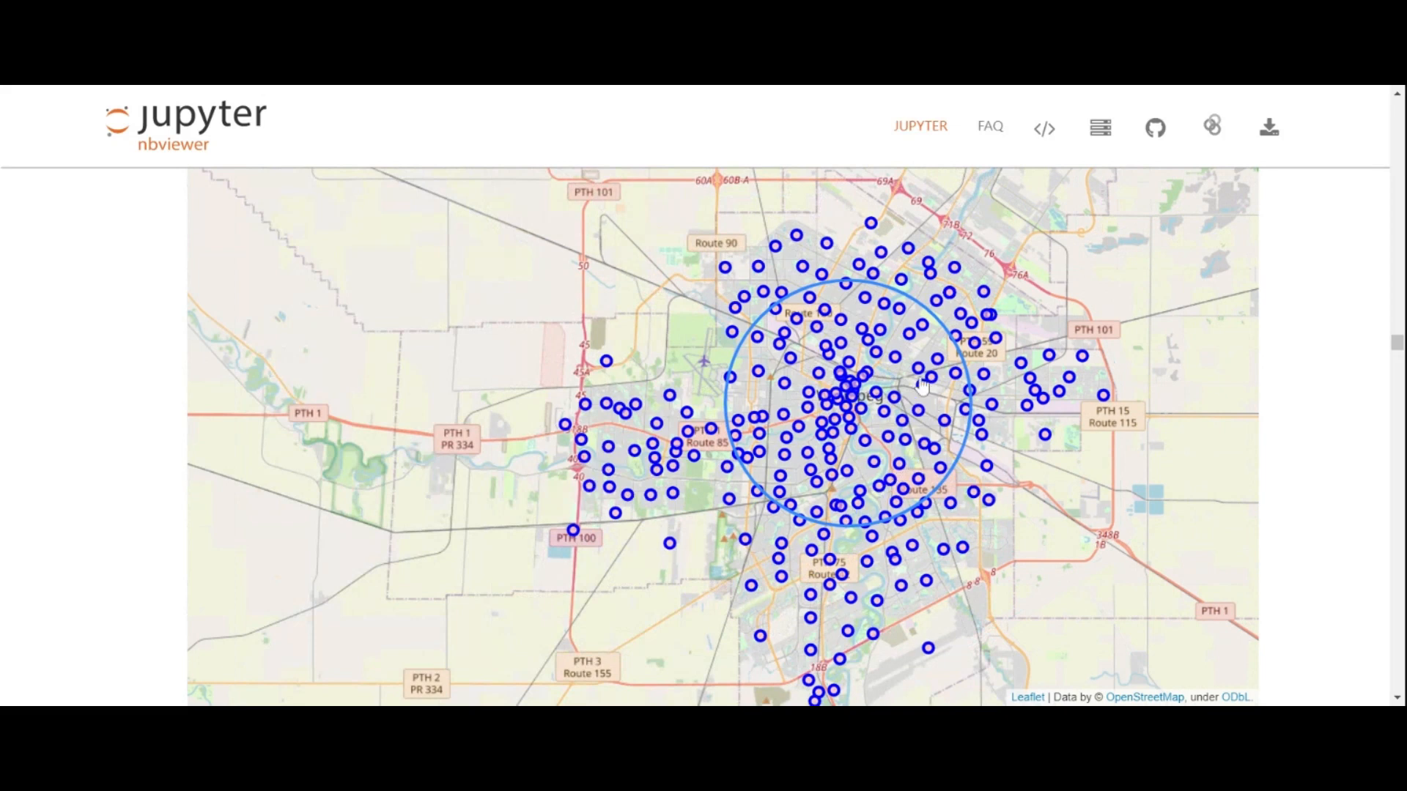
pyautogui.moveTo(895, 410)
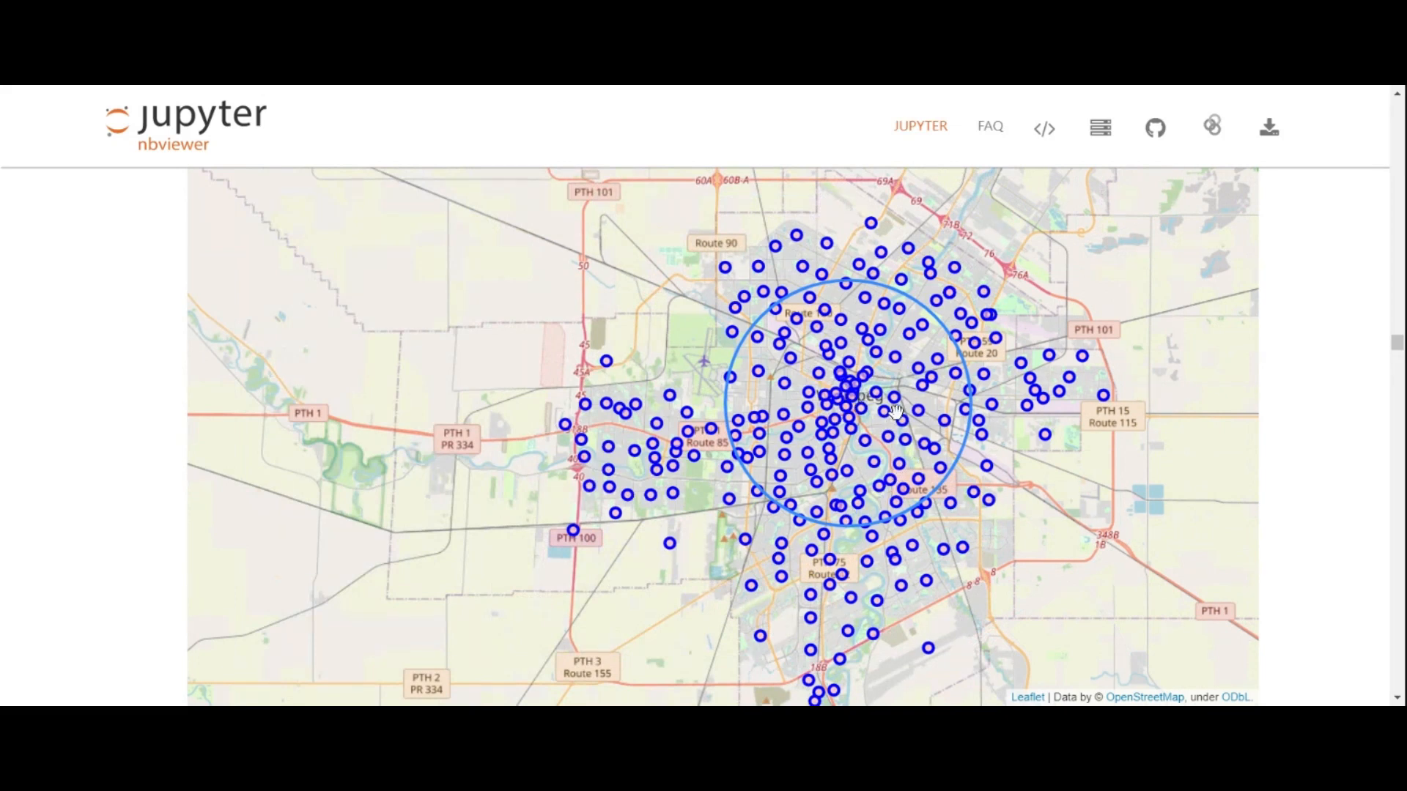
pyautogui.moveTo(905, 431)
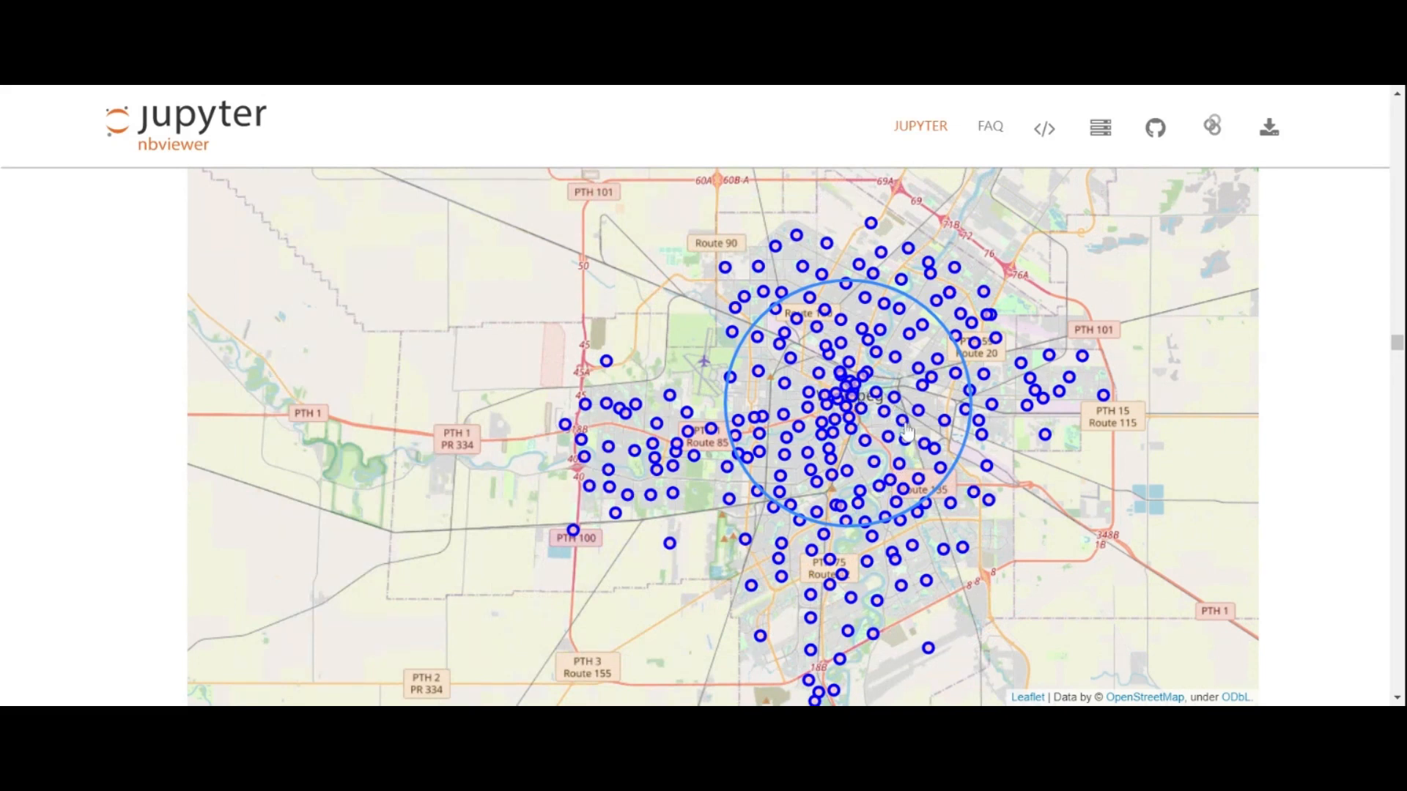
pyautogui.click(853, 390)
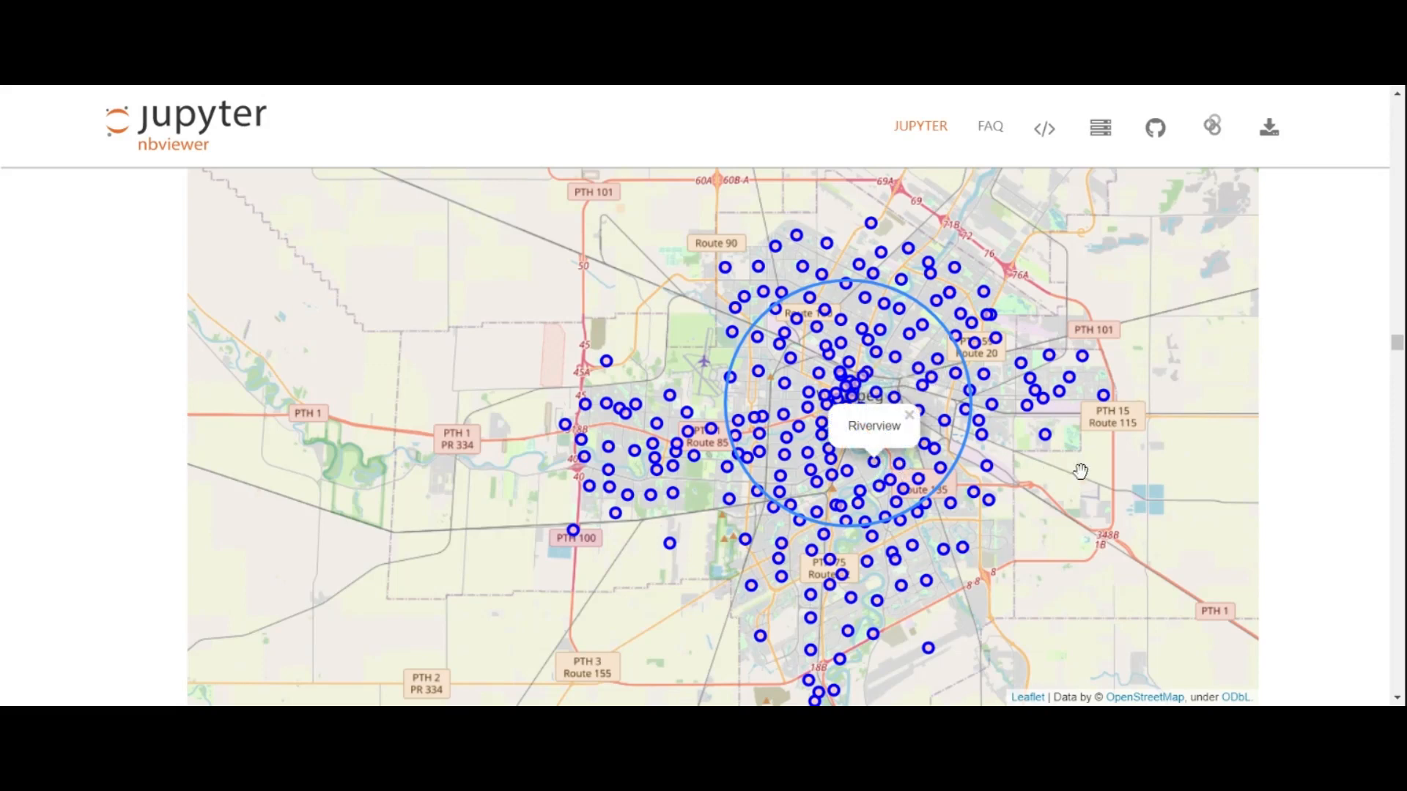
pyautogui.click(909, 415)
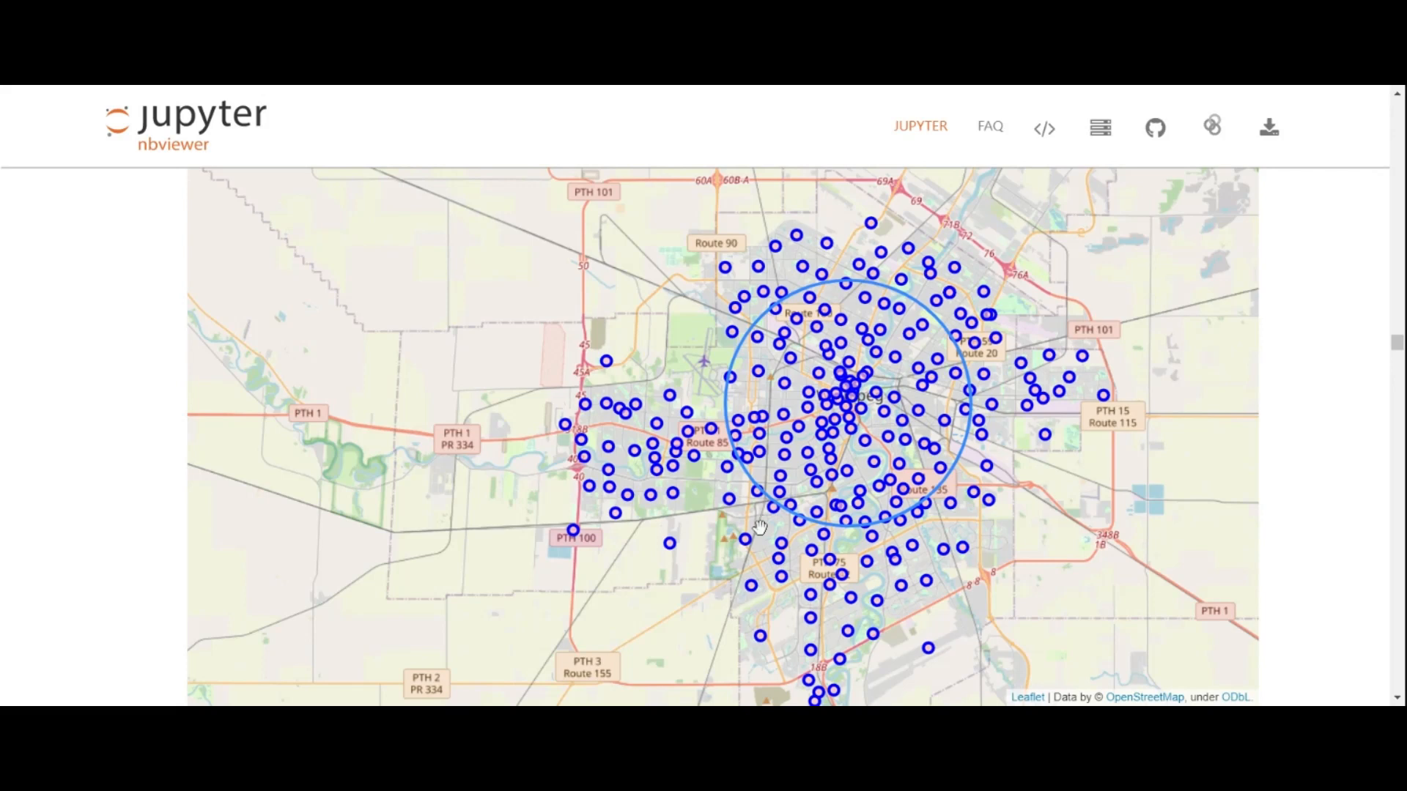
# Step: Scroll to the community crime bar chart and the filtering cell leaving 37 neighborhoods
pyautogui.scroll(-3)
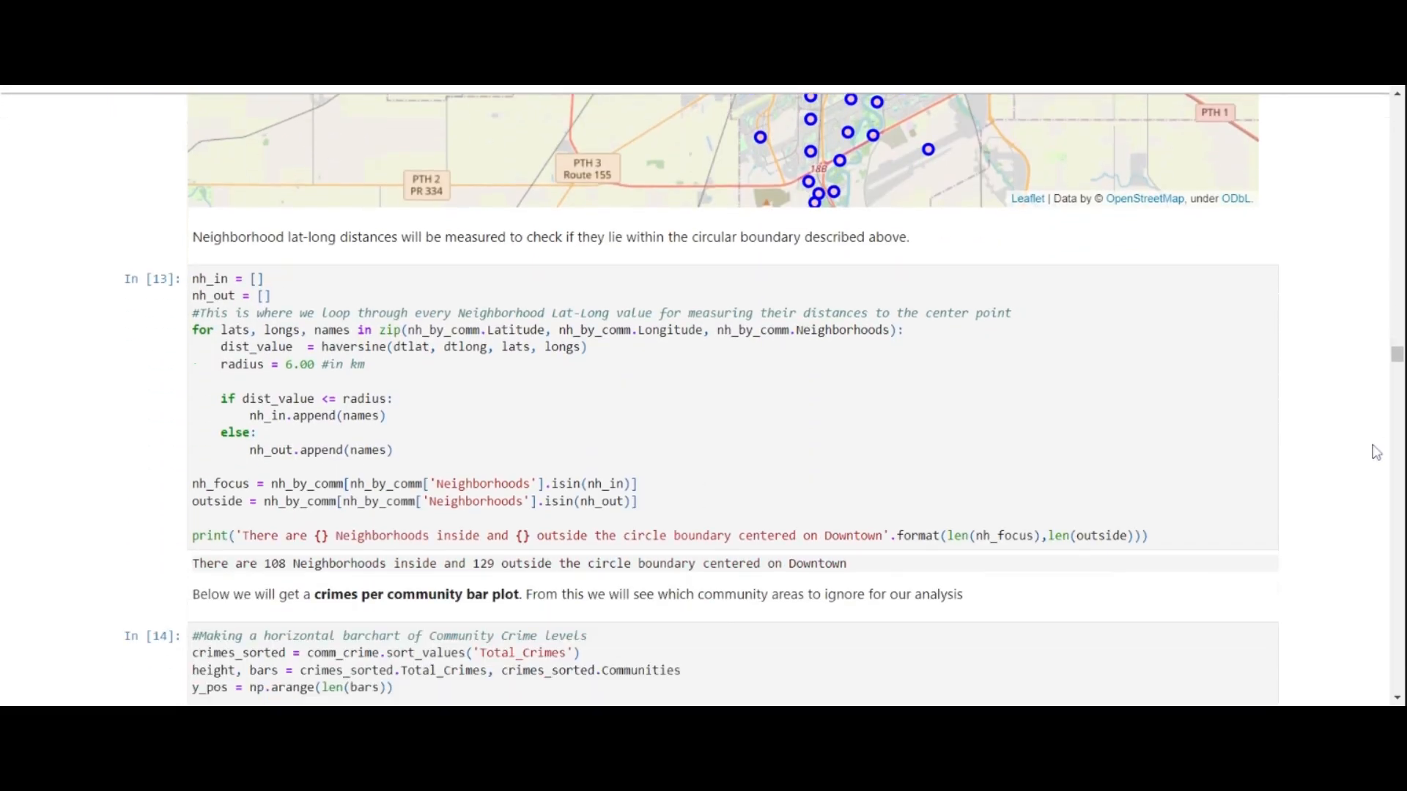
pyautogui.scroll(-3)
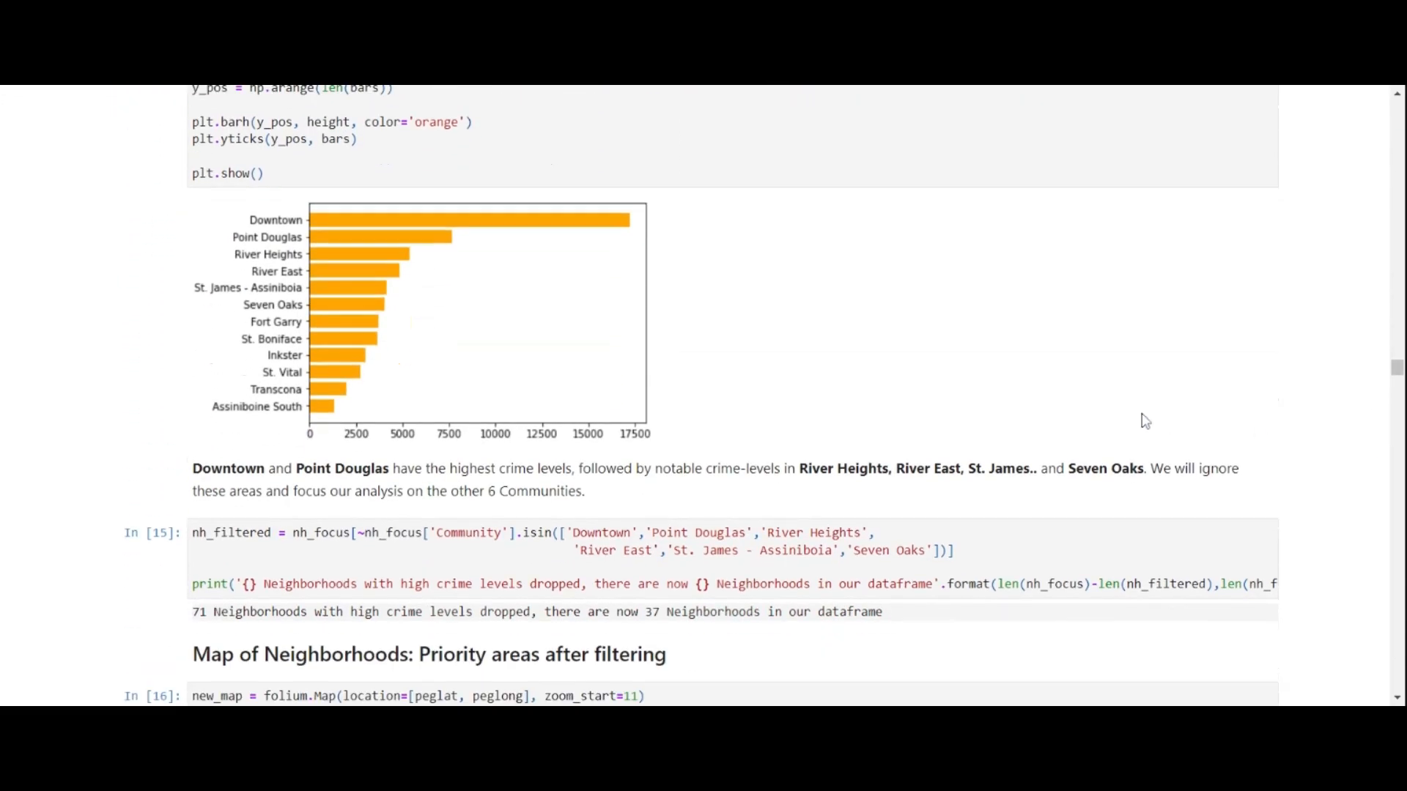
pyautogui.moveTo(485, 225)
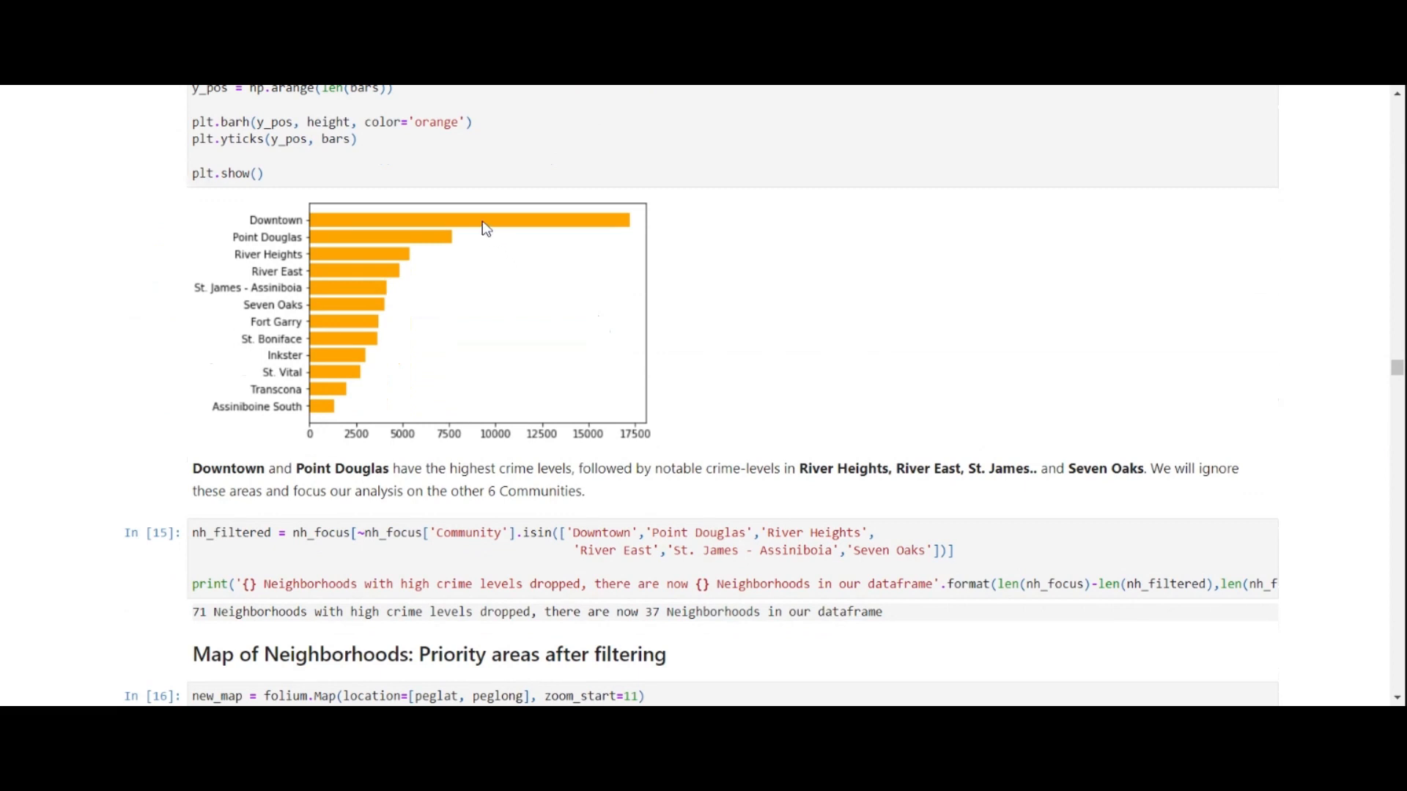
pyautogui.moveTo(290, 251)
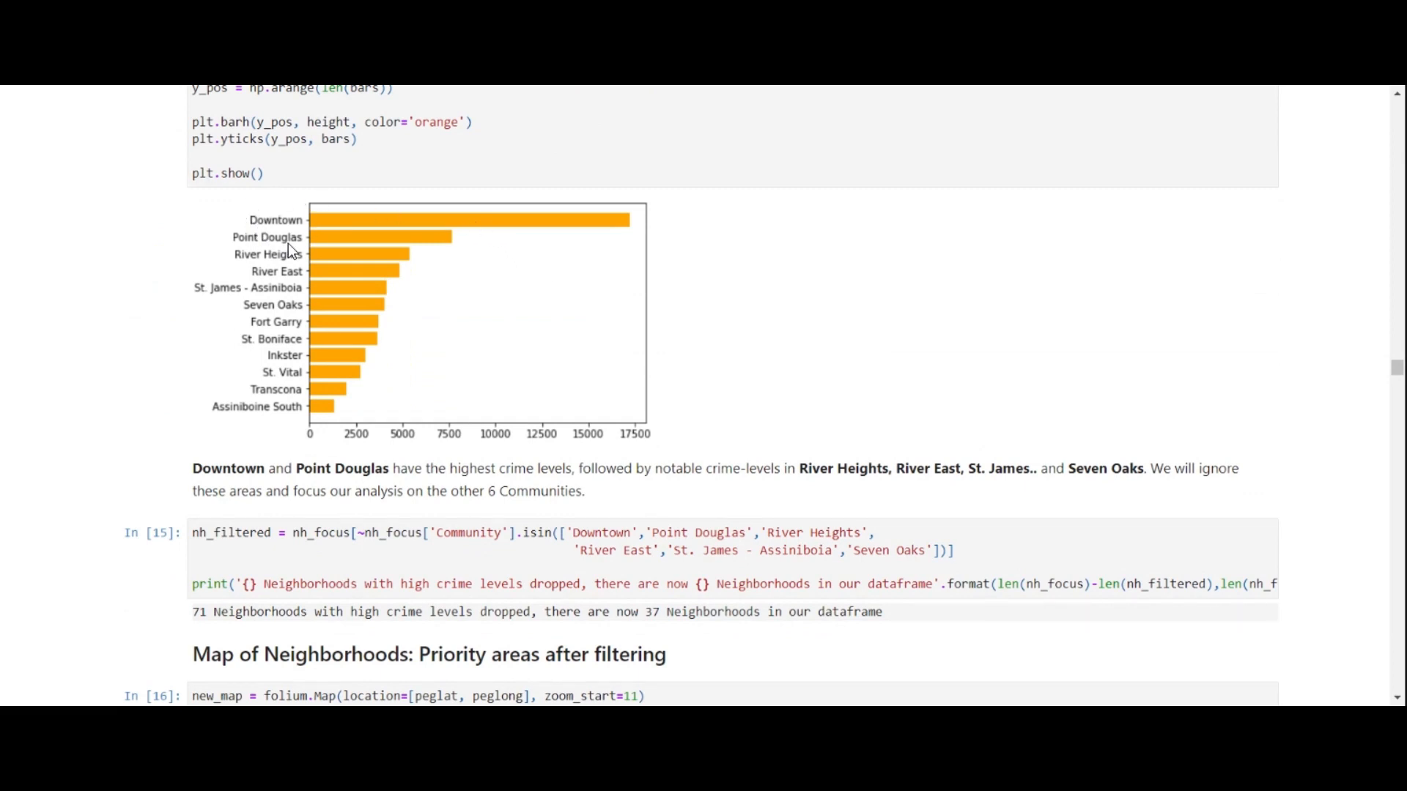
pyautogui.moveTo(215, 418)
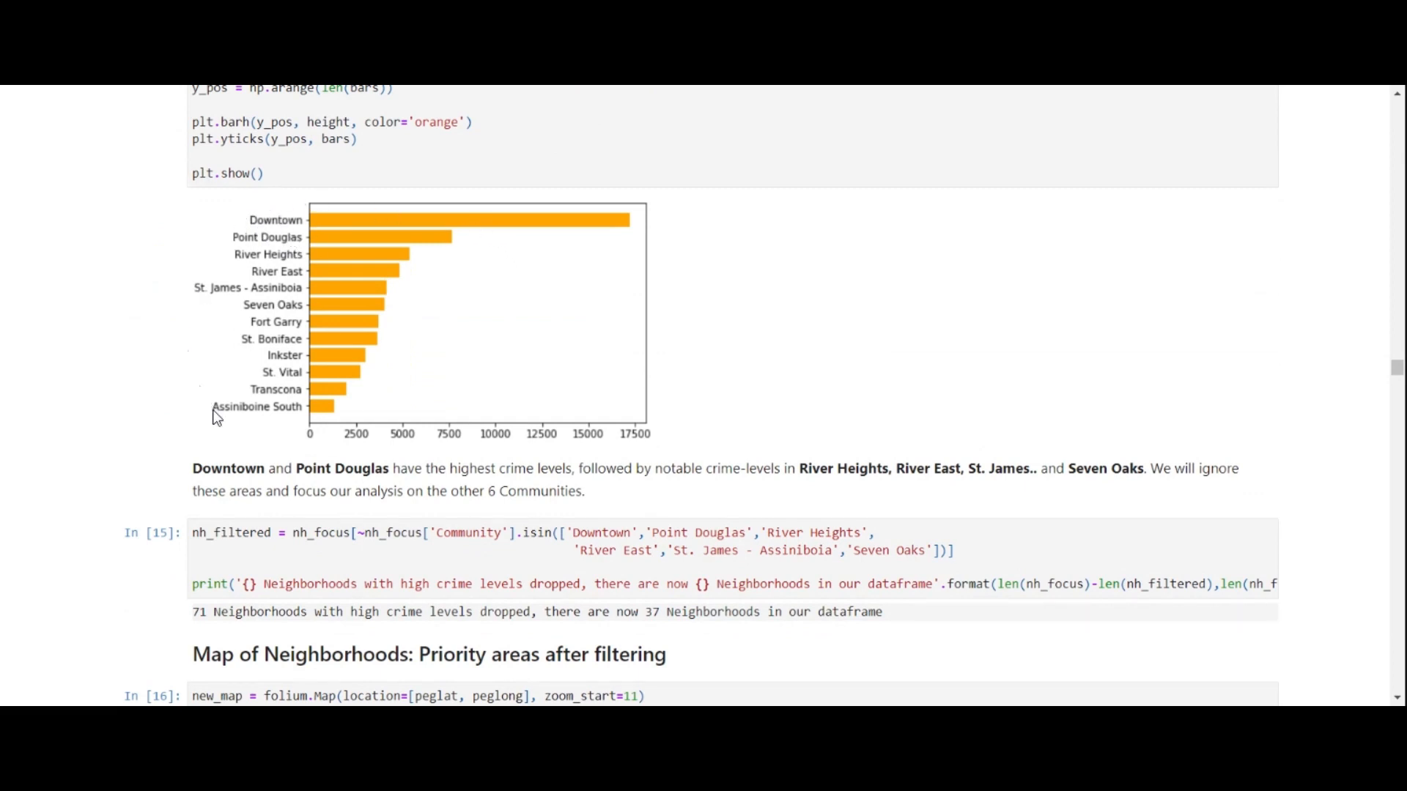
pyautogui.moveTo(235, 432)
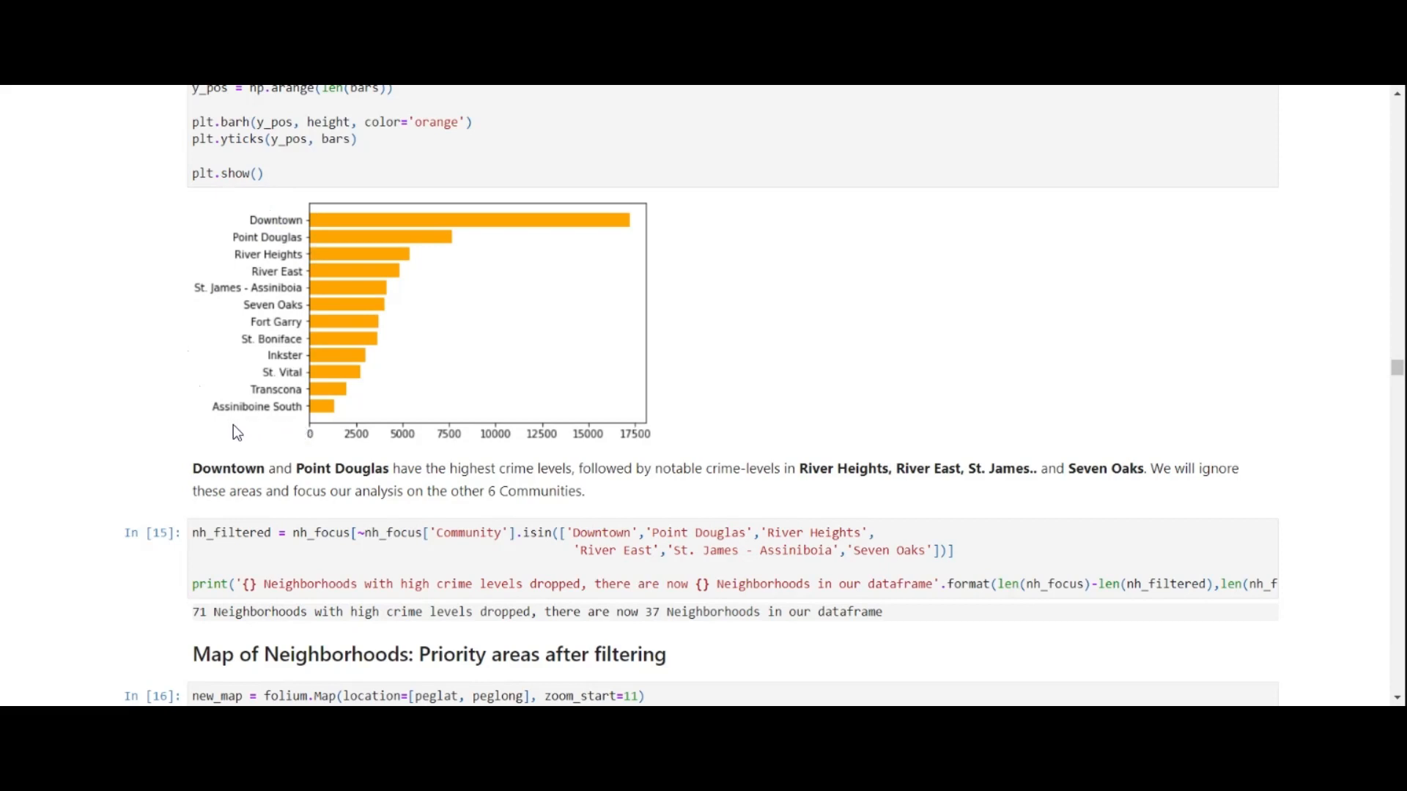
pyautogui.moveTo(709, 417)
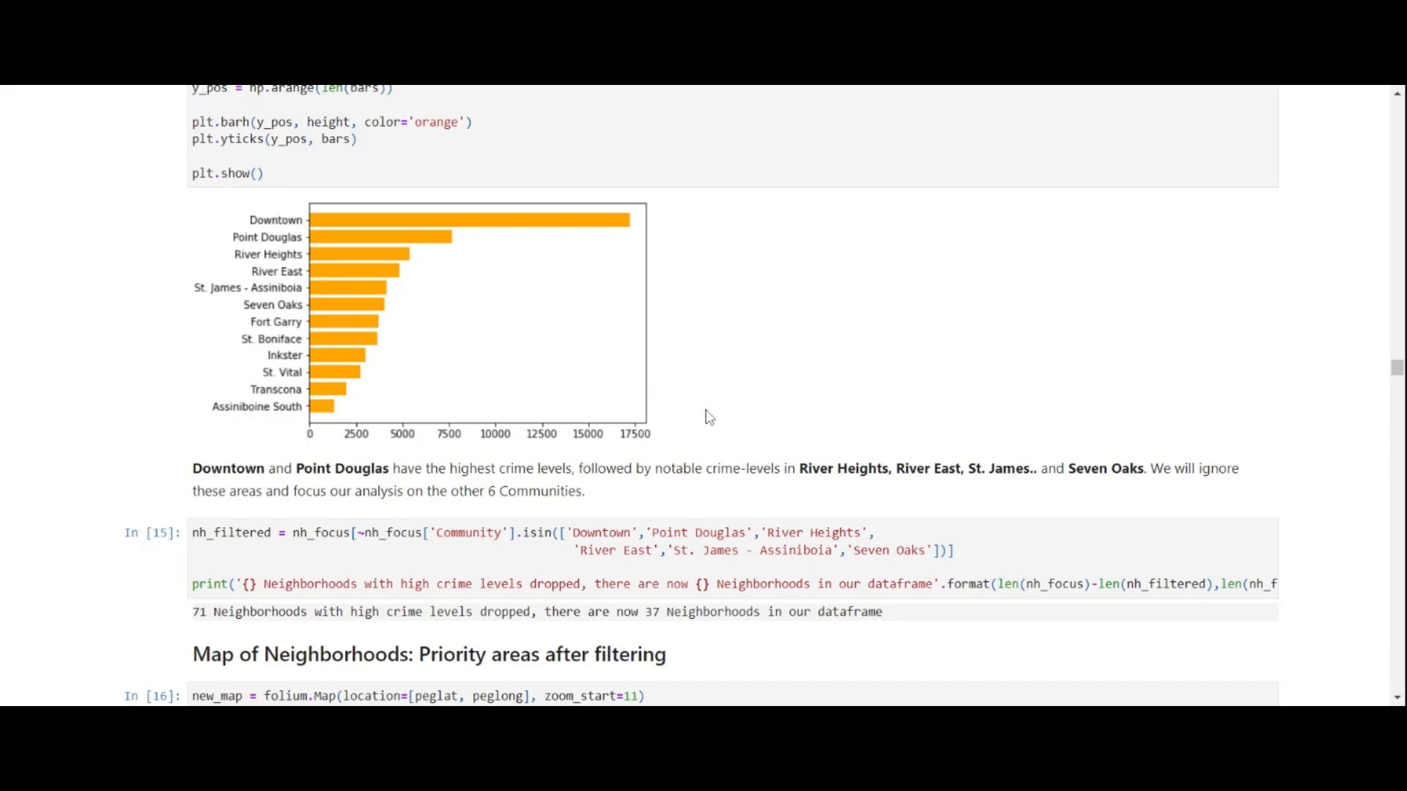
pyautogui.moveTo(693, 402)
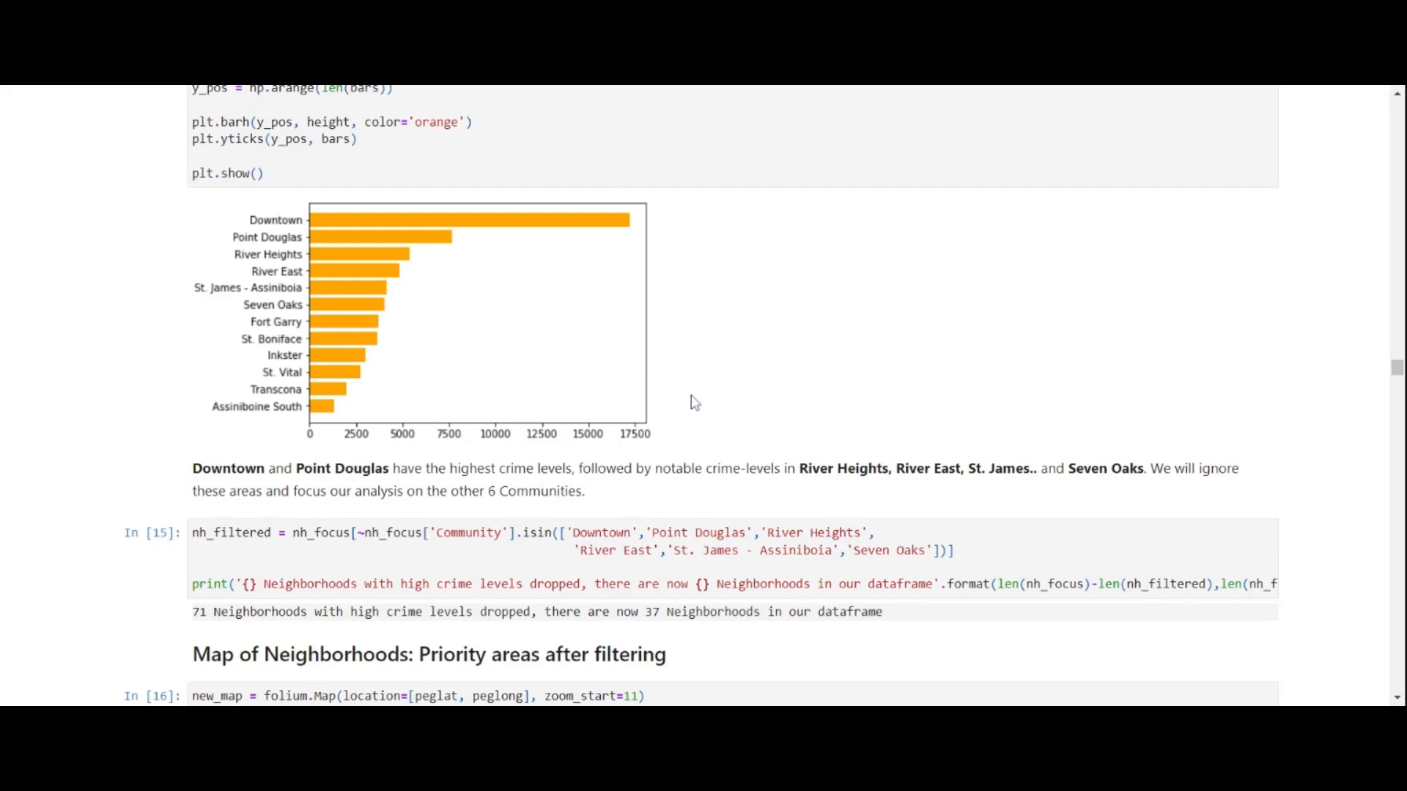
pyautogui.moveTo(875, 355)
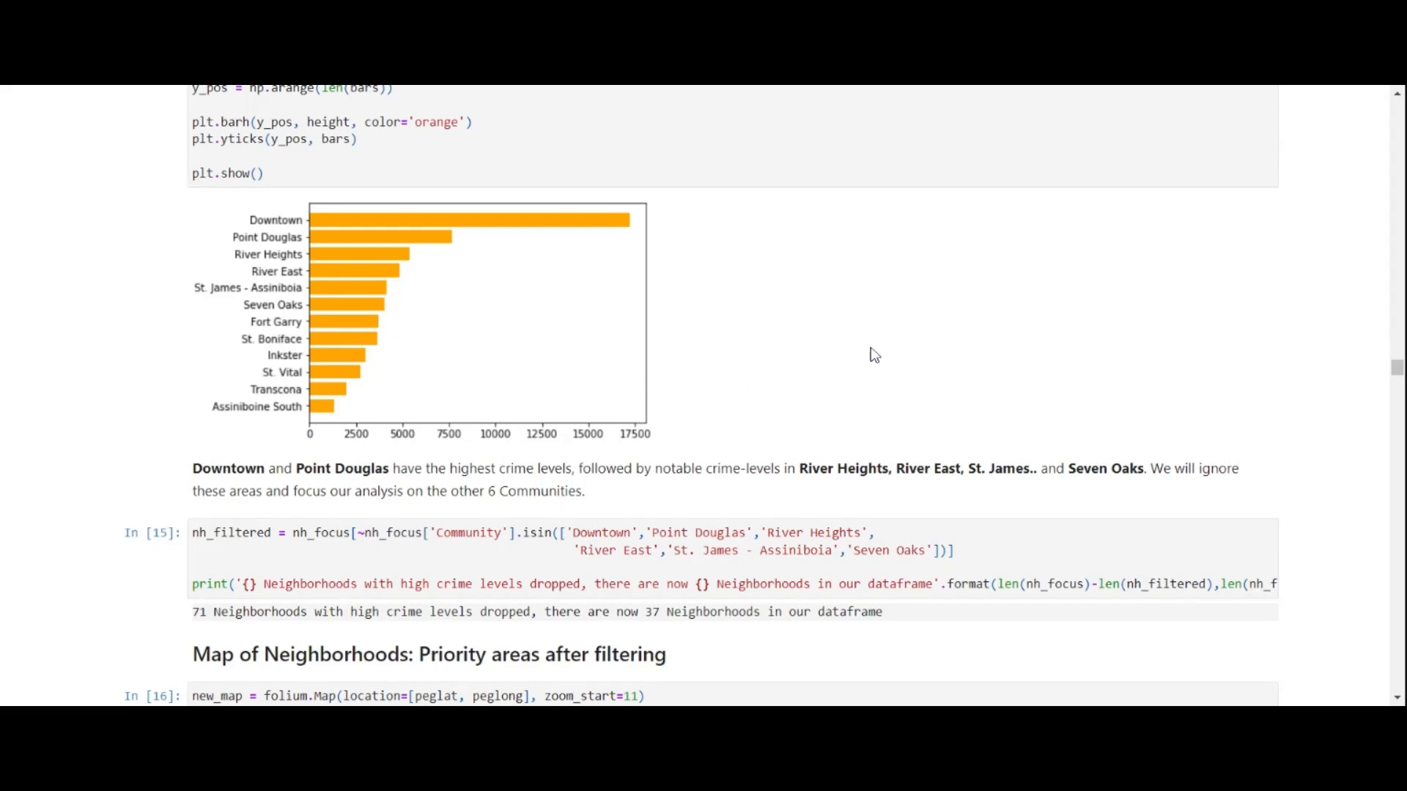
pyautogui.moveTo(853, 361)
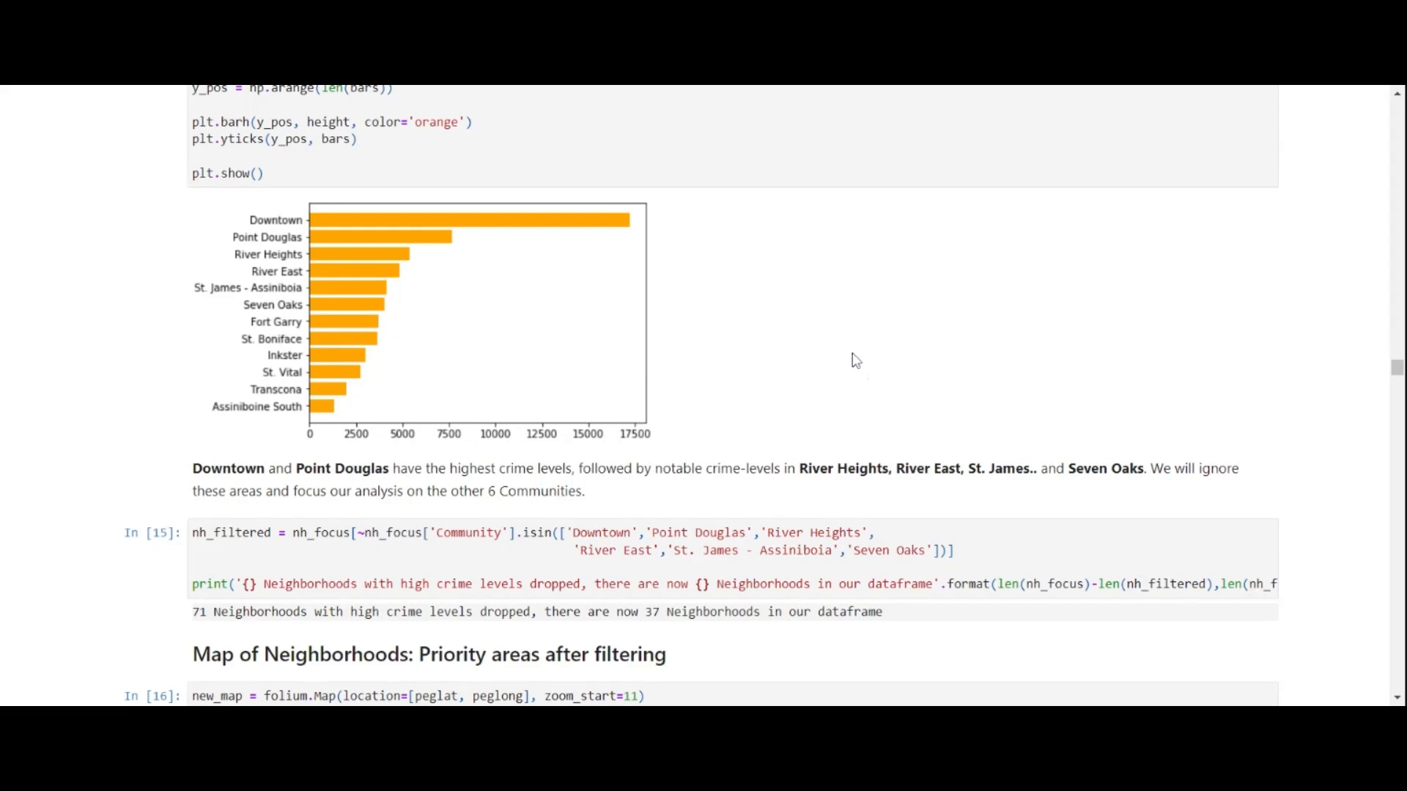
pyautogui.moveTo(240, 223)
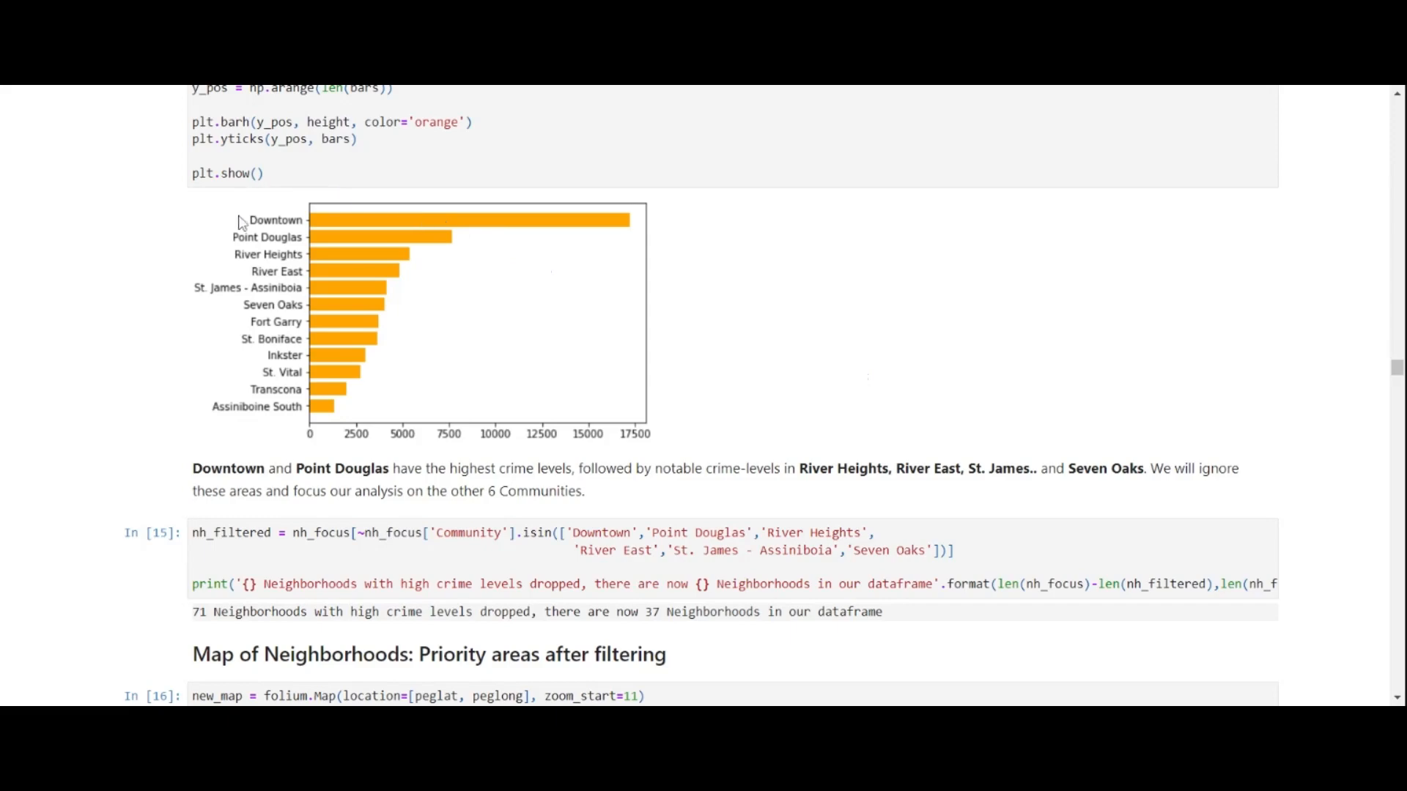
pyautogui.moveTo(241, 274)
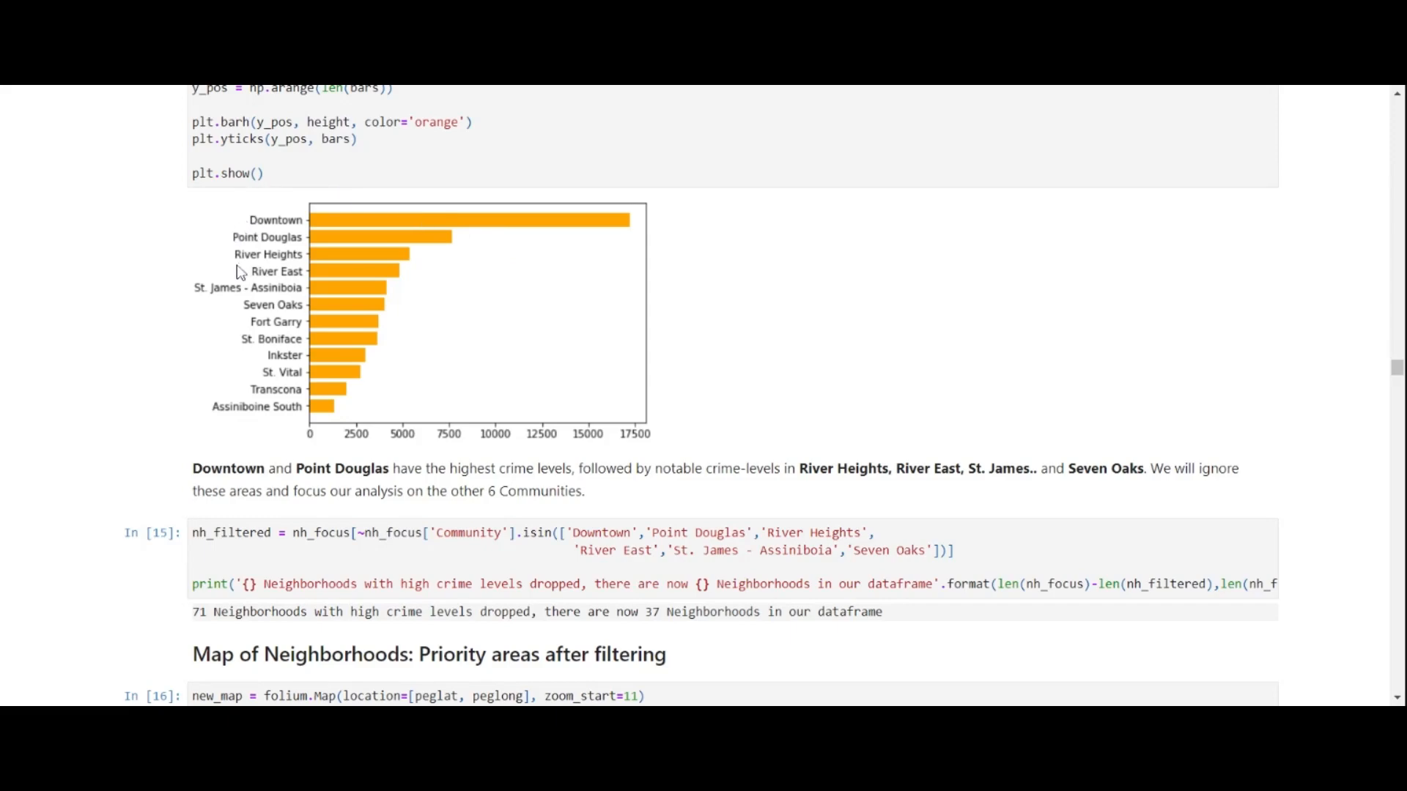
pyautogui.moveTo(1237, 408)
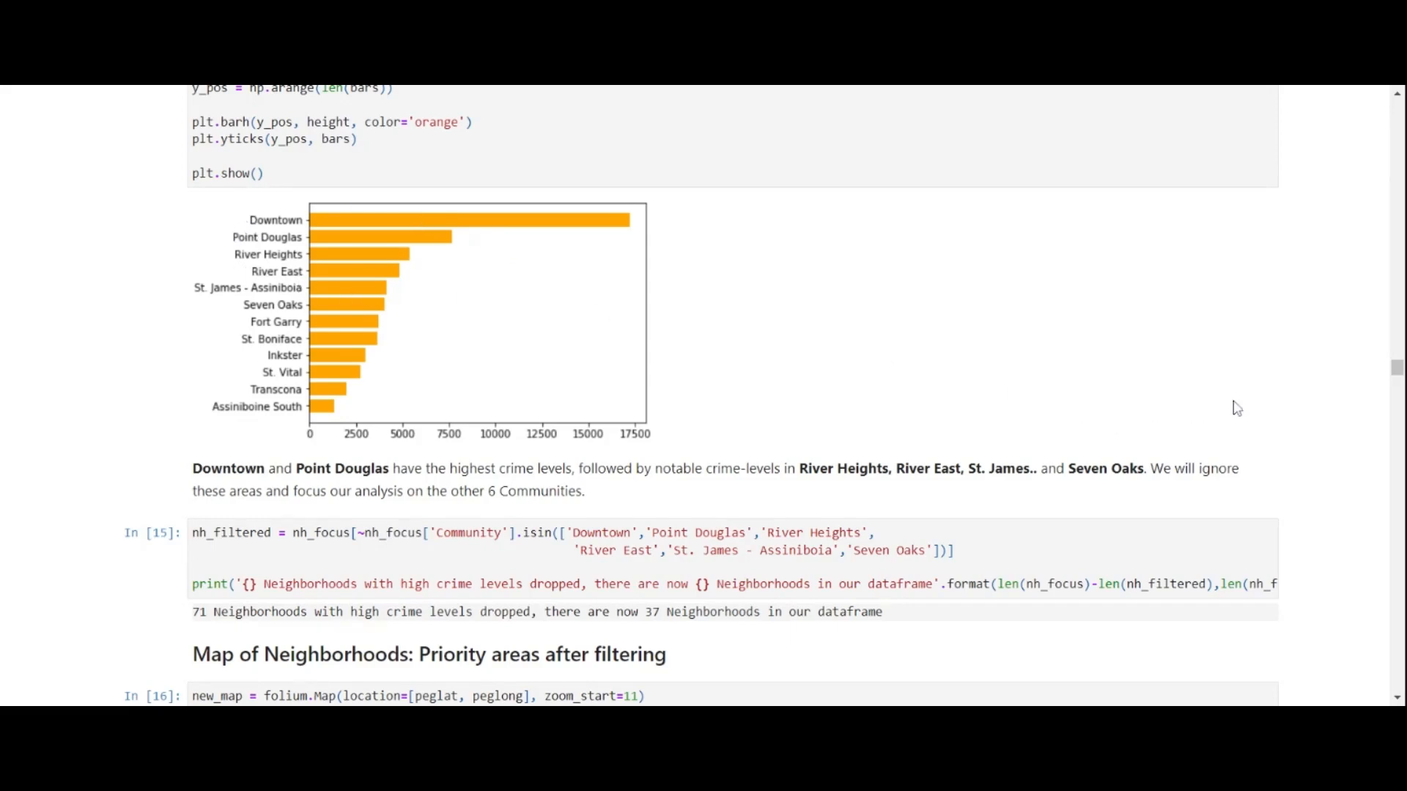
# Step: Scroll to the Out[16] crimes-per-community map, check a marker's Dufresne label, then dismiss it
pyautogui.scroll(-3)
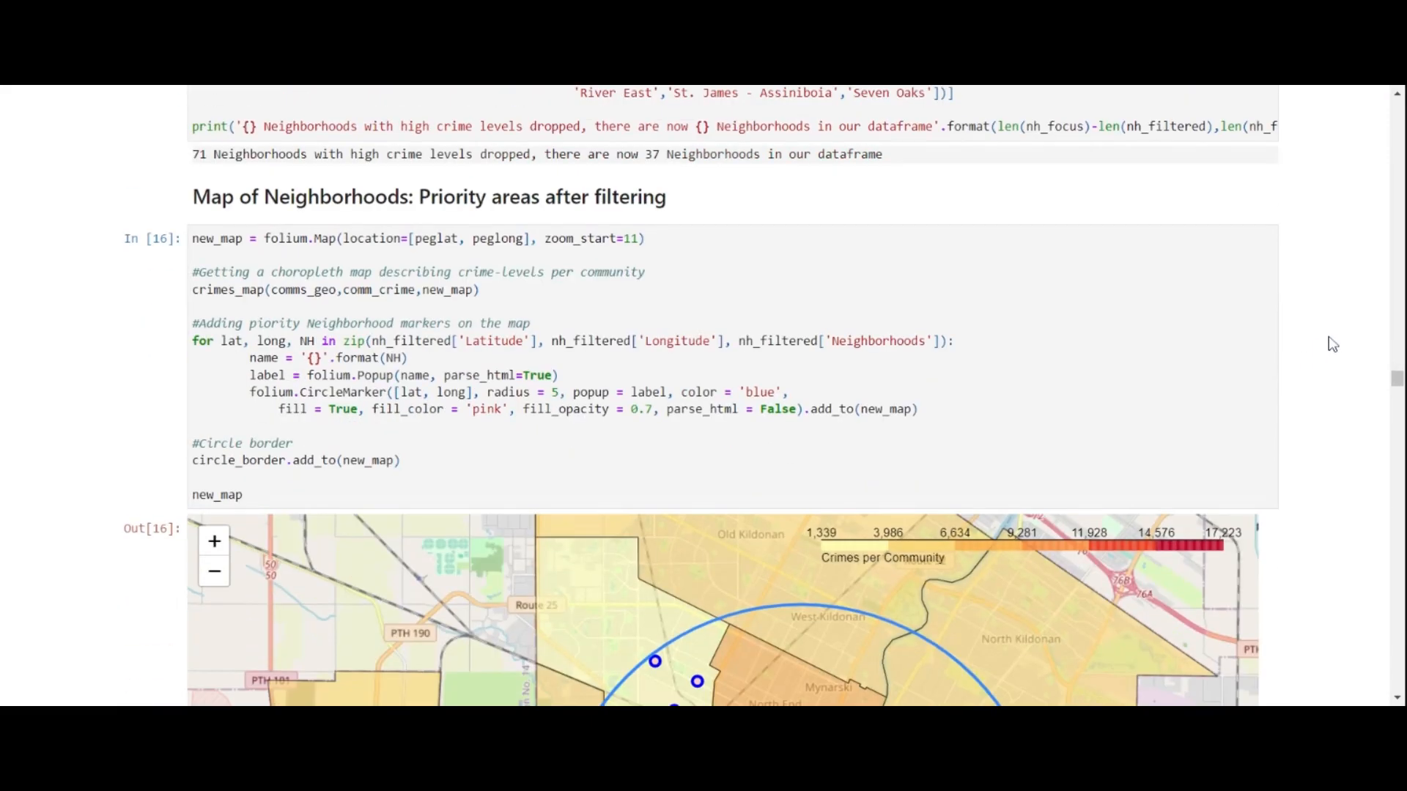
pyautogui.scroll(-3)
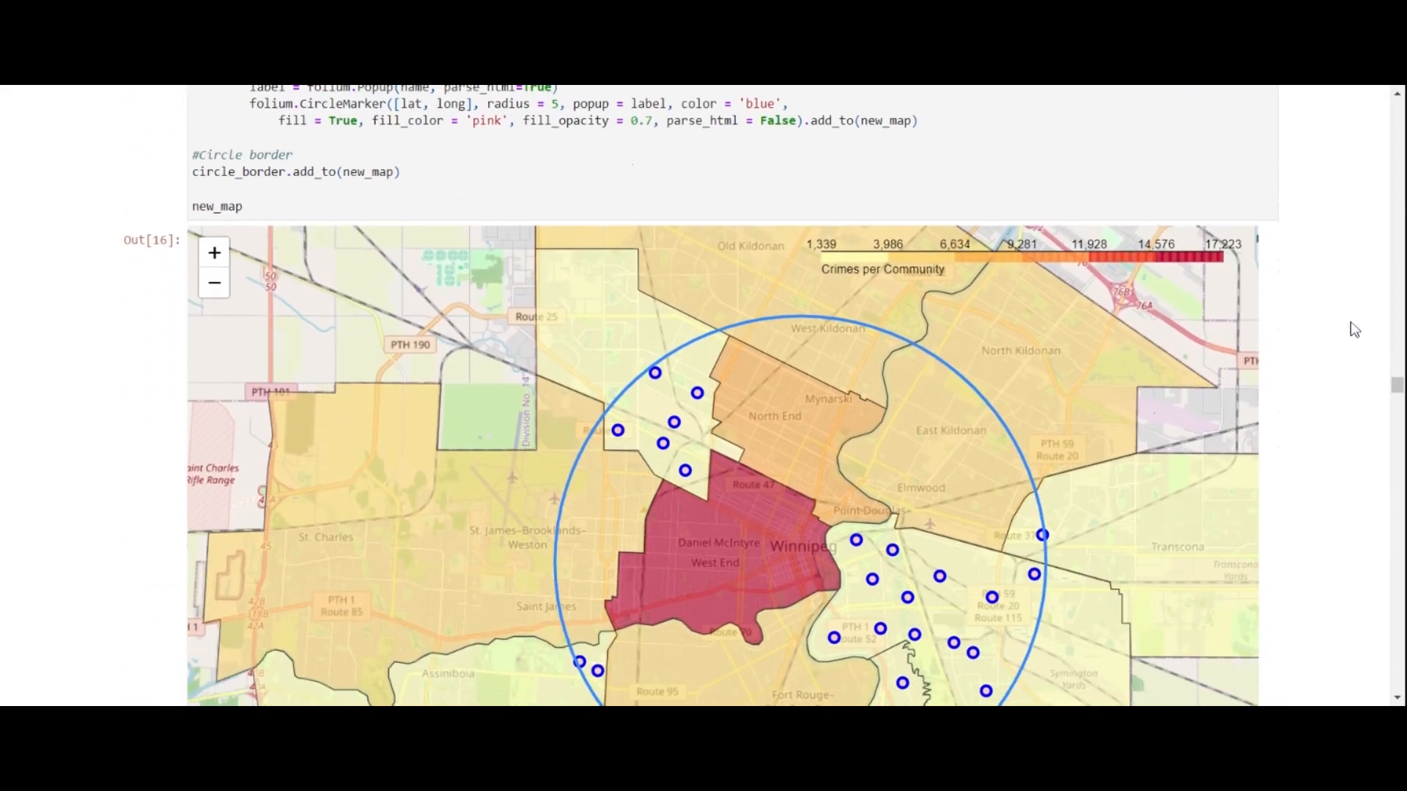
pyautogui.scroll(-3)
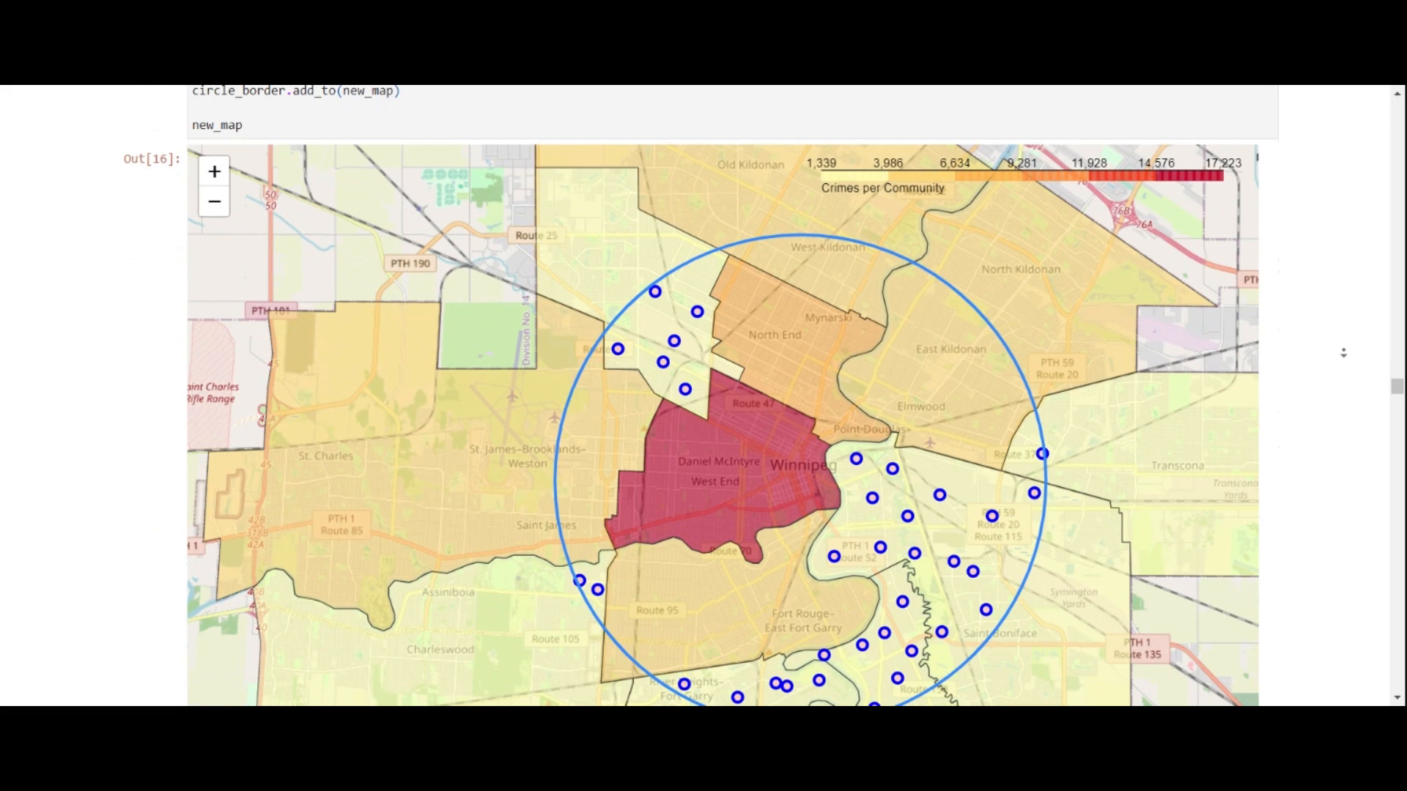
pyautogui.scroll(-3)
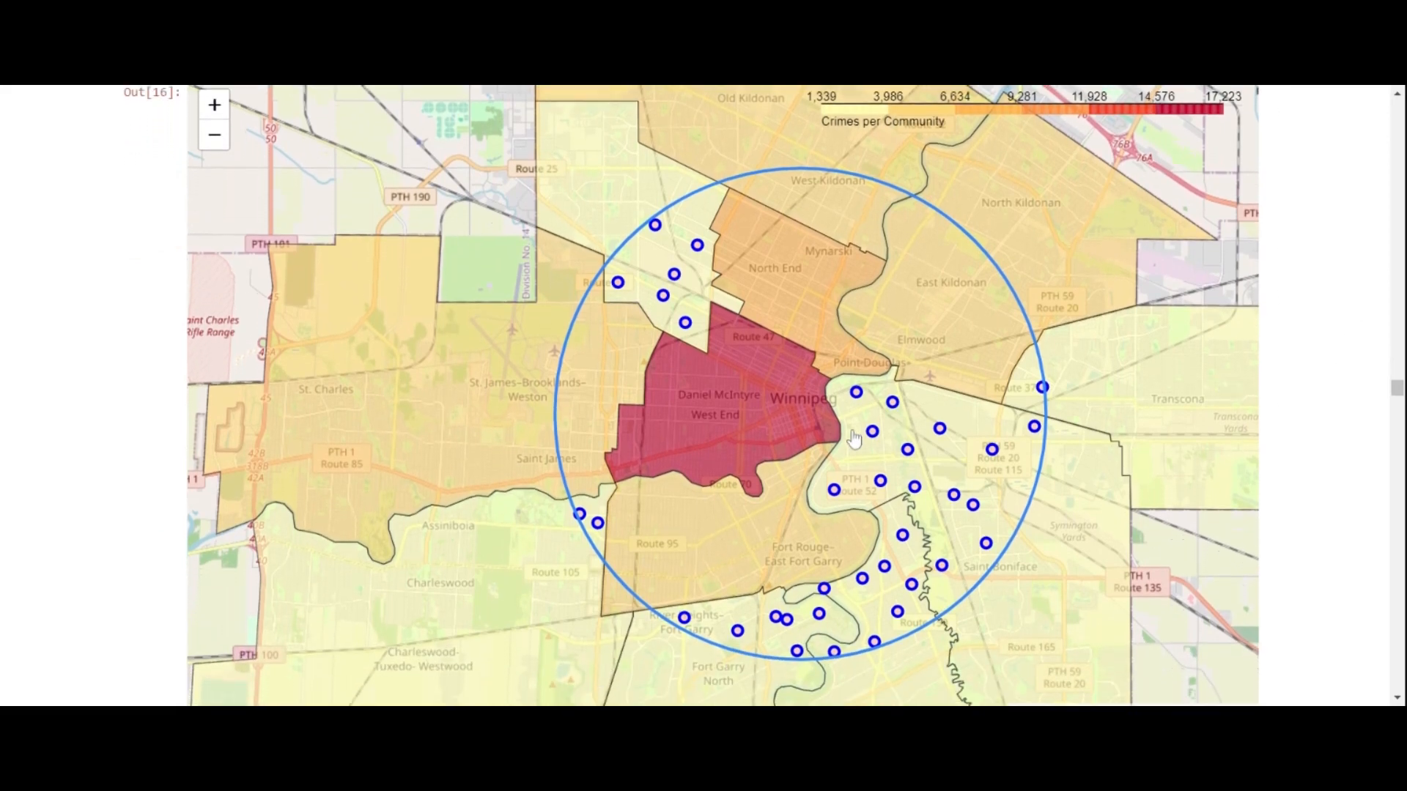
pyautogui.moveTo(705, 332)
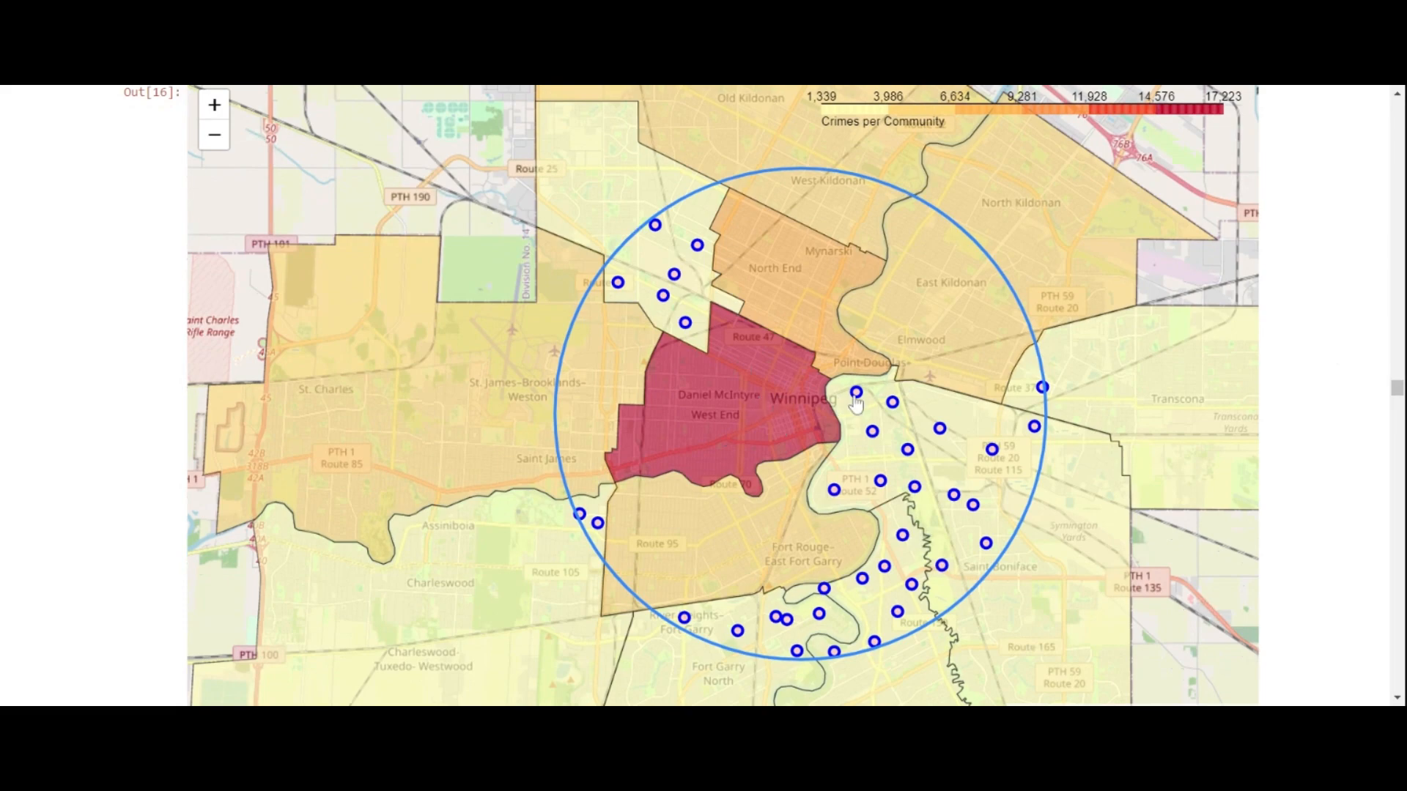
pyautogui.moveTo(1120, 457)
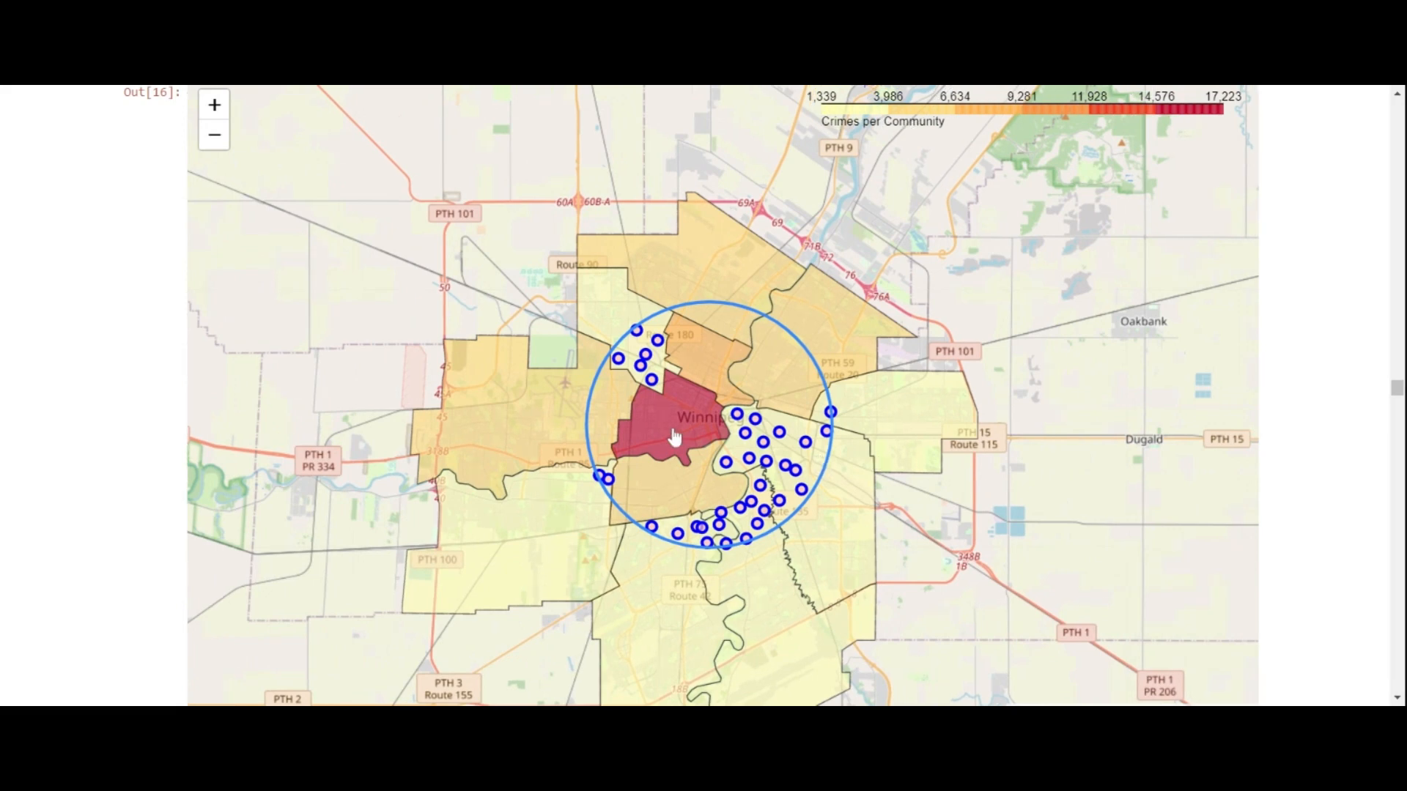
pyautogui.moveTo(701, 422)
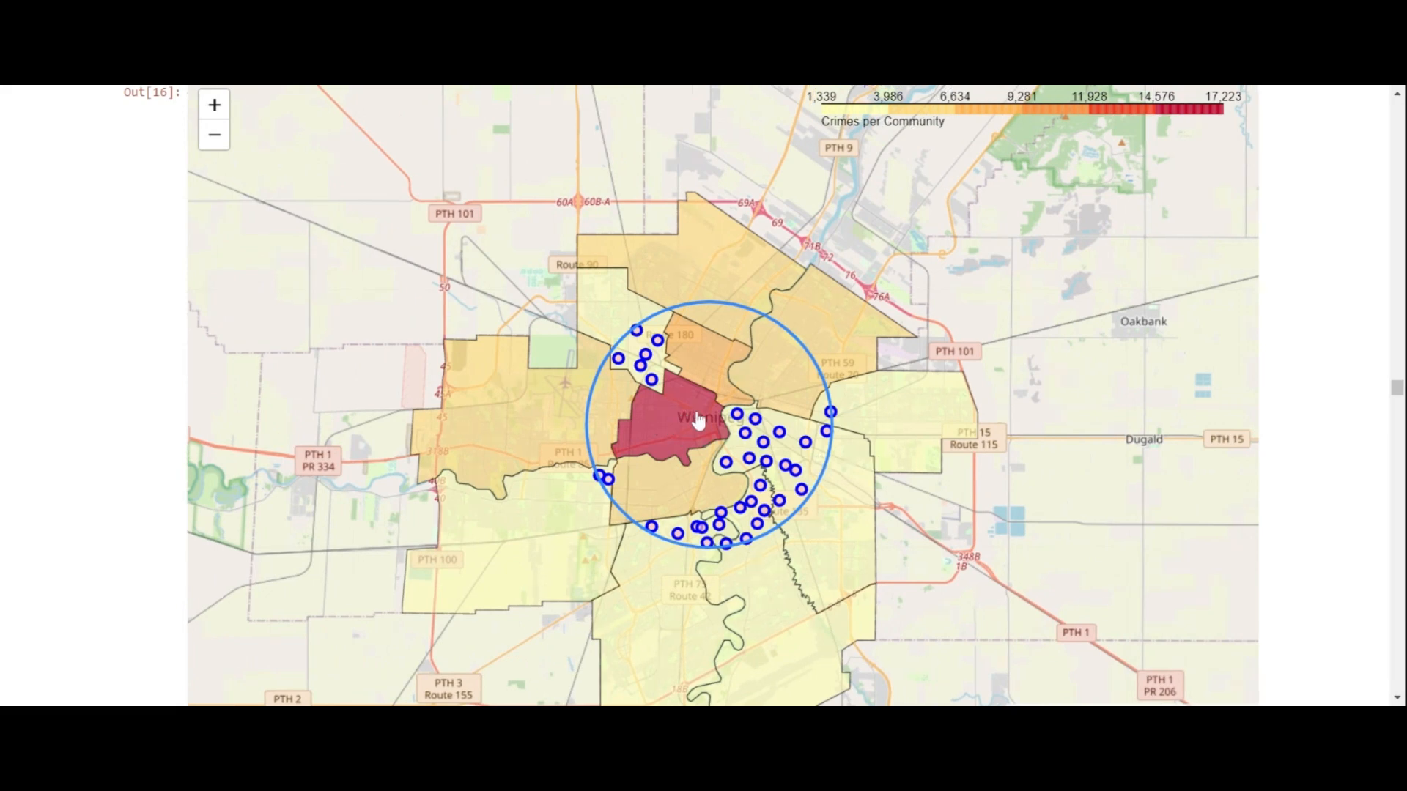
pyautogui.click(774, 502)
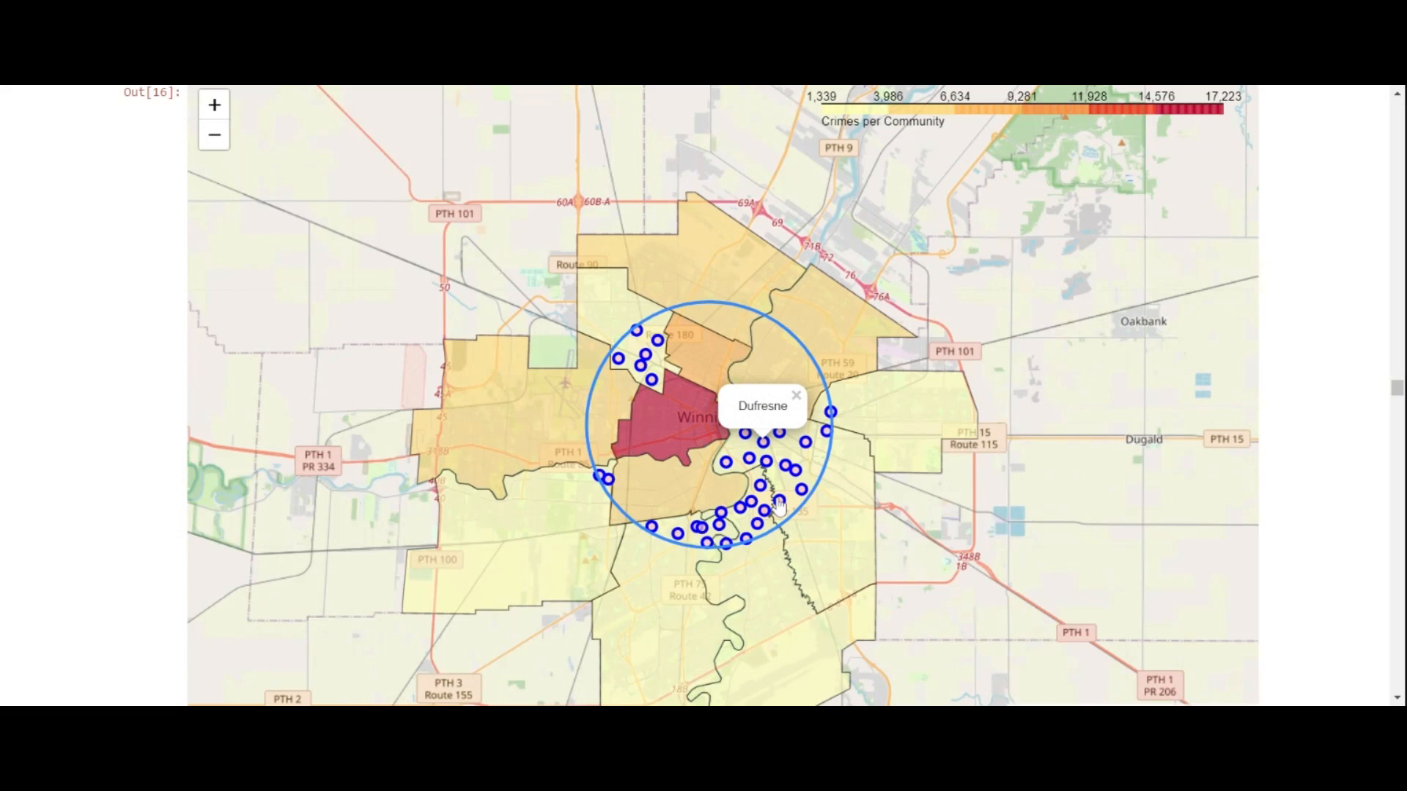
pyautogui.click(797, 394)
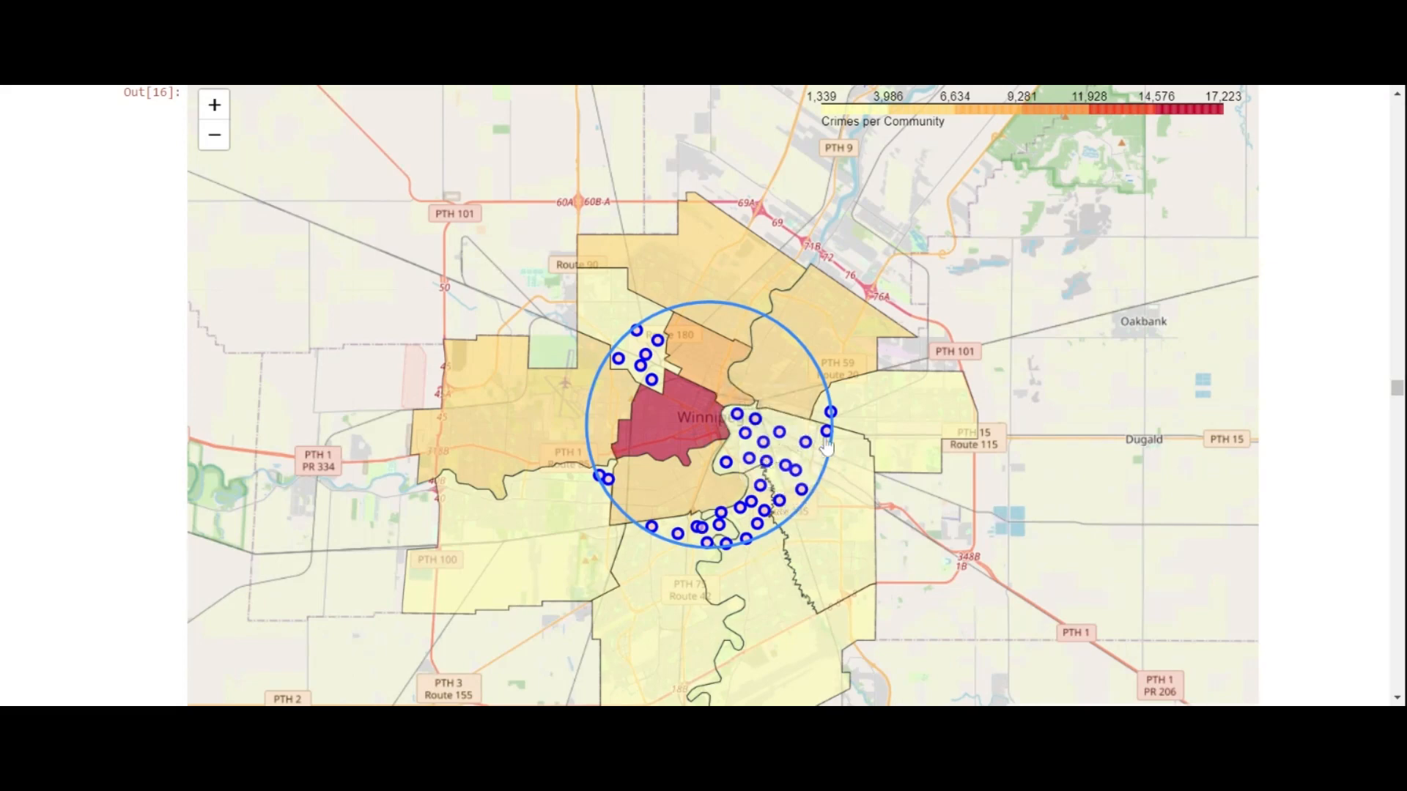
pyautogui.moveTo(1363, 410)
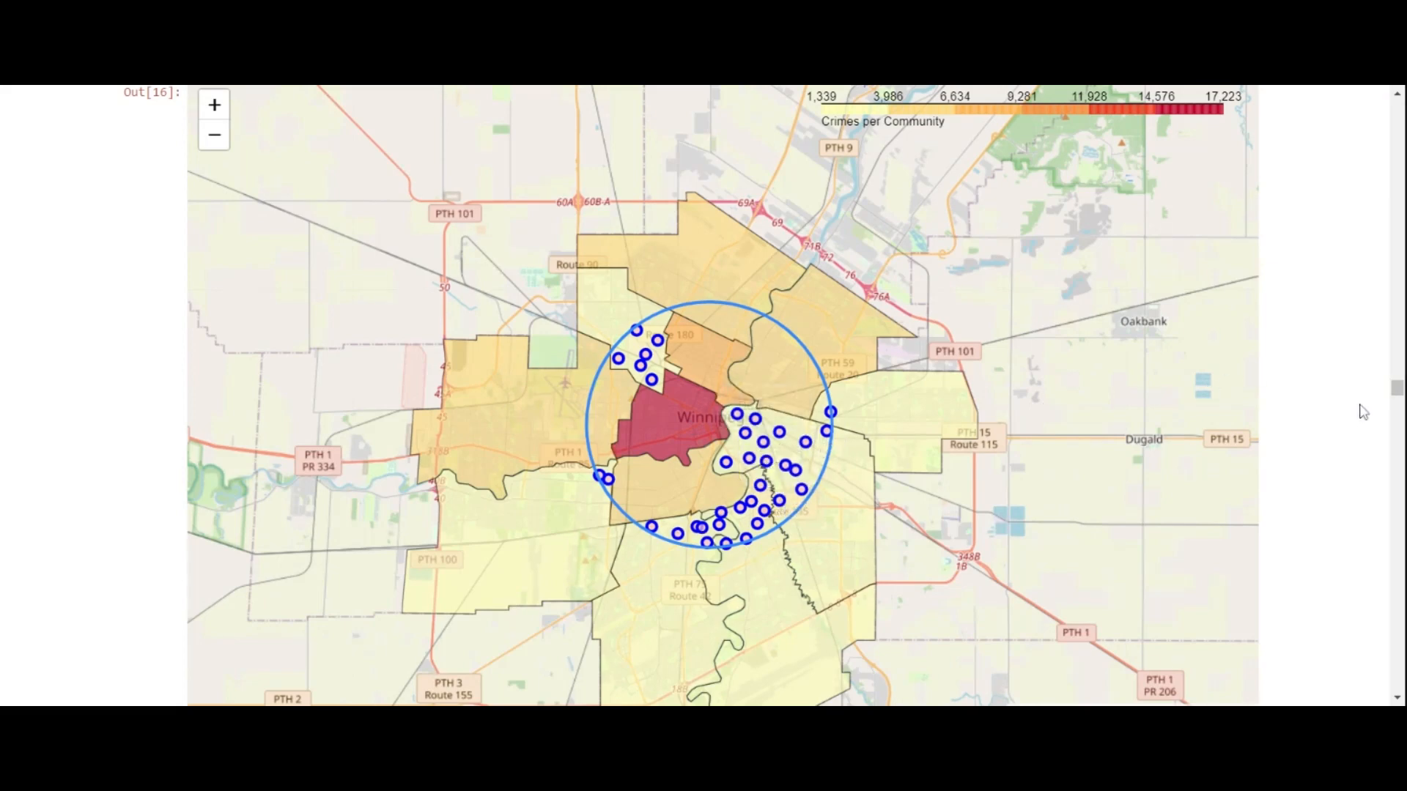
# Step: Scroll past the map to the magenta Priority Neighborhoods per Community chart led by St. Boniface
pyautogui.scroll(-3)
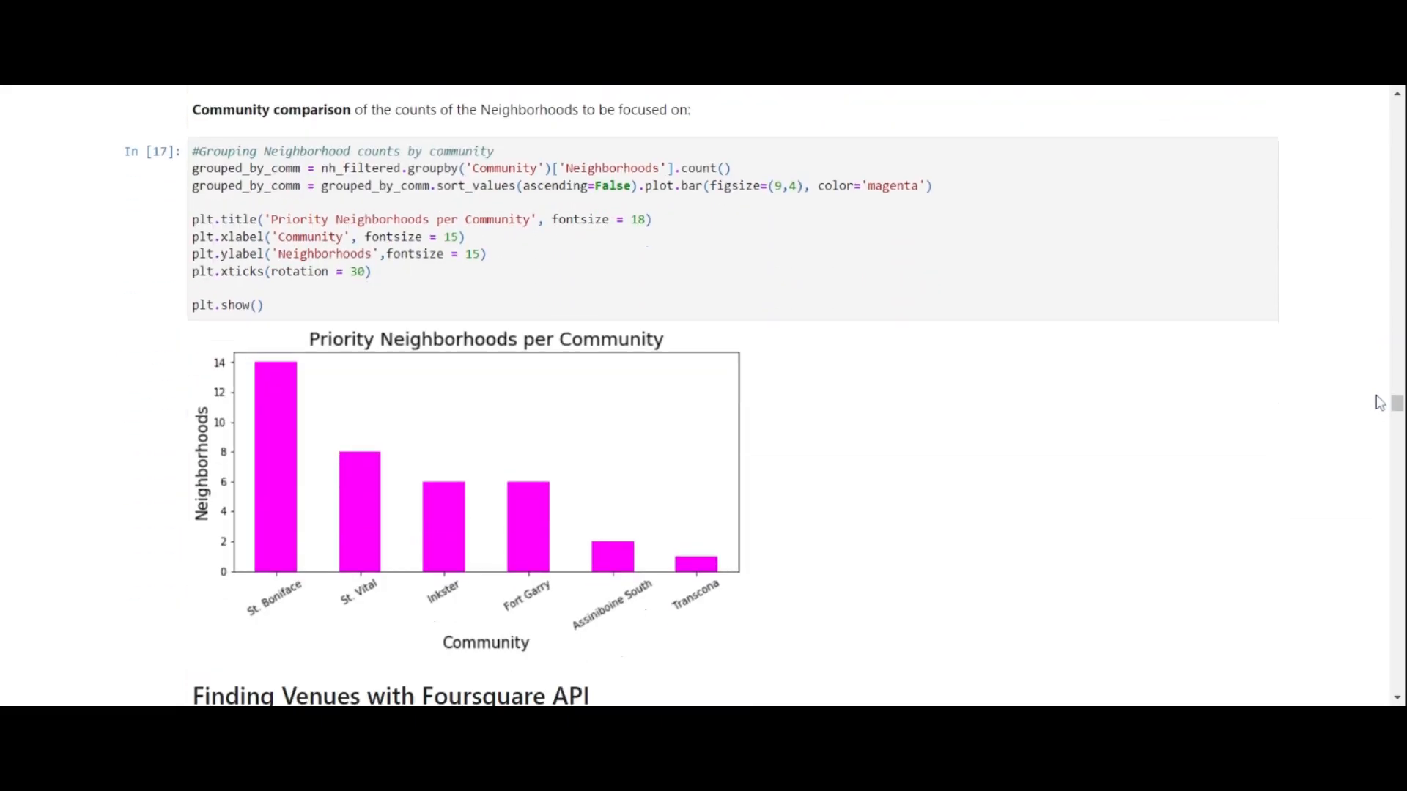
pyautogui.scroll(-3)
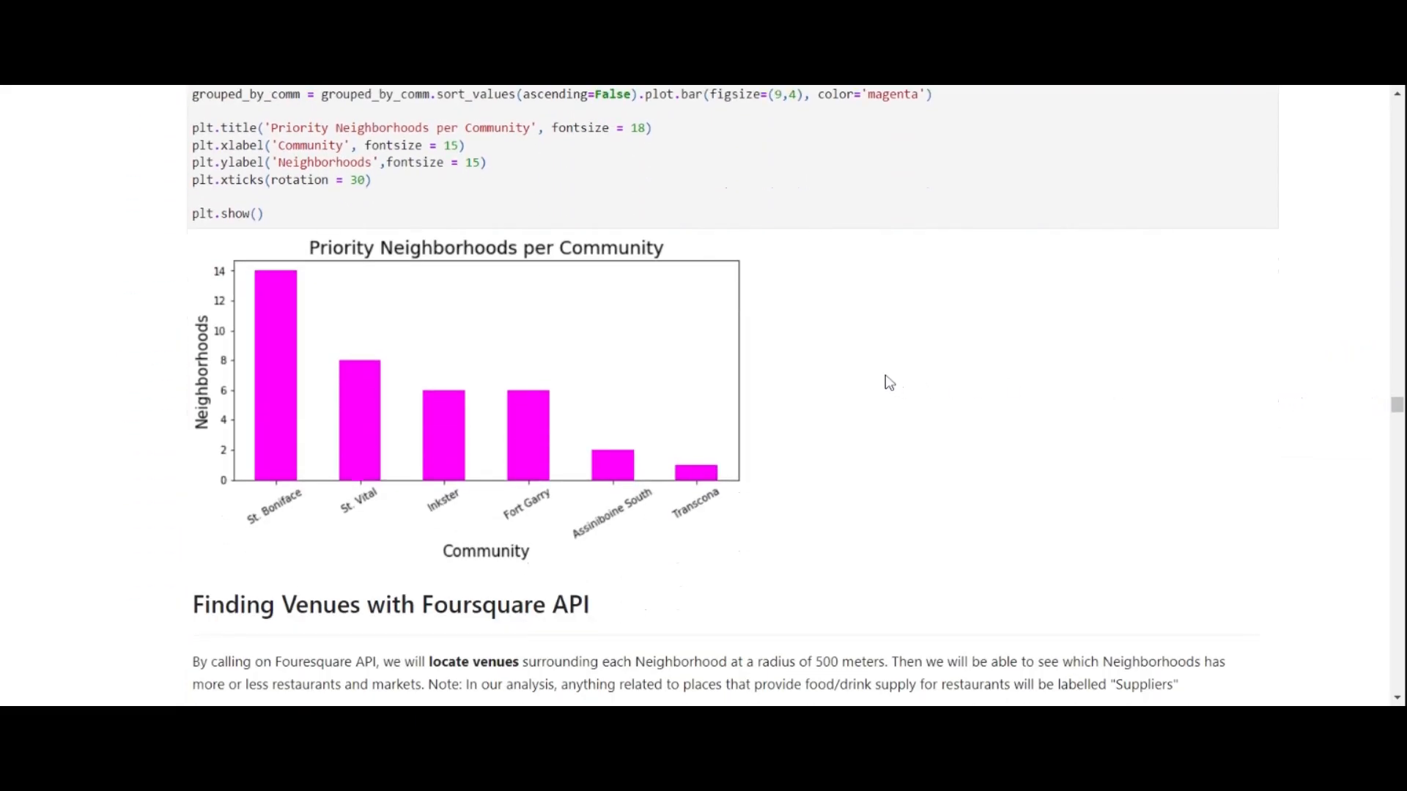
pyautogui.moveTo(333, 365)
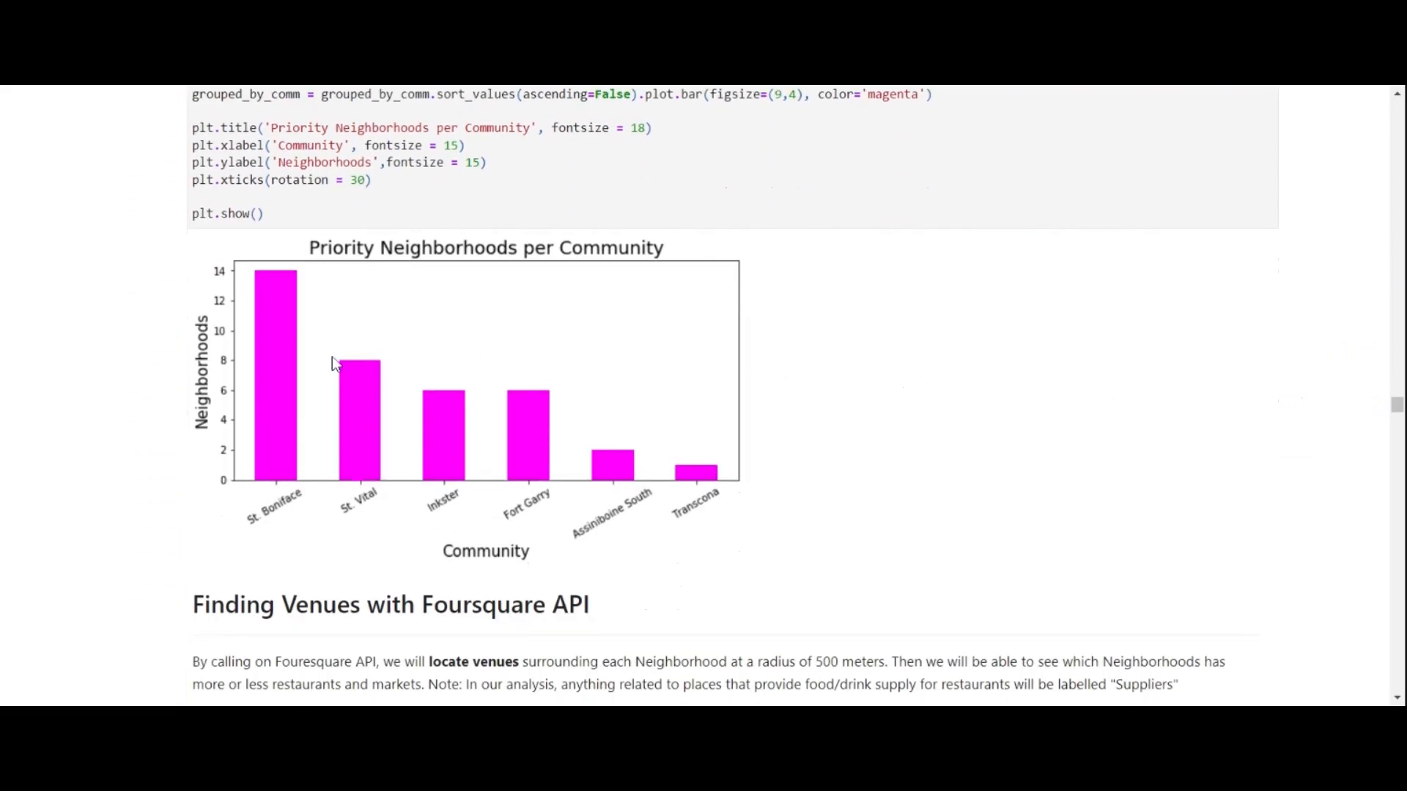
pyautogui.moveTo(464, 570)
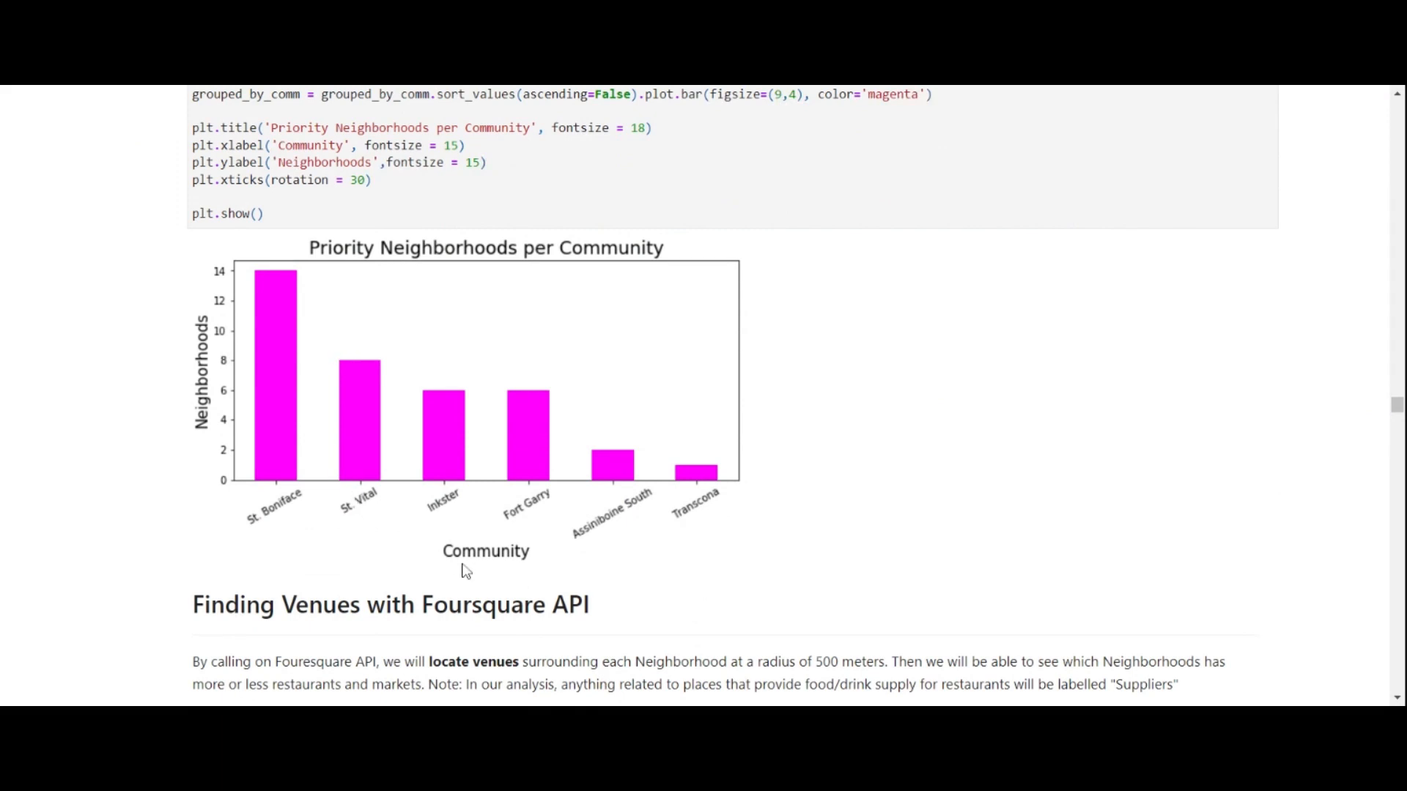
pyautogui.moveTo(304, 263)
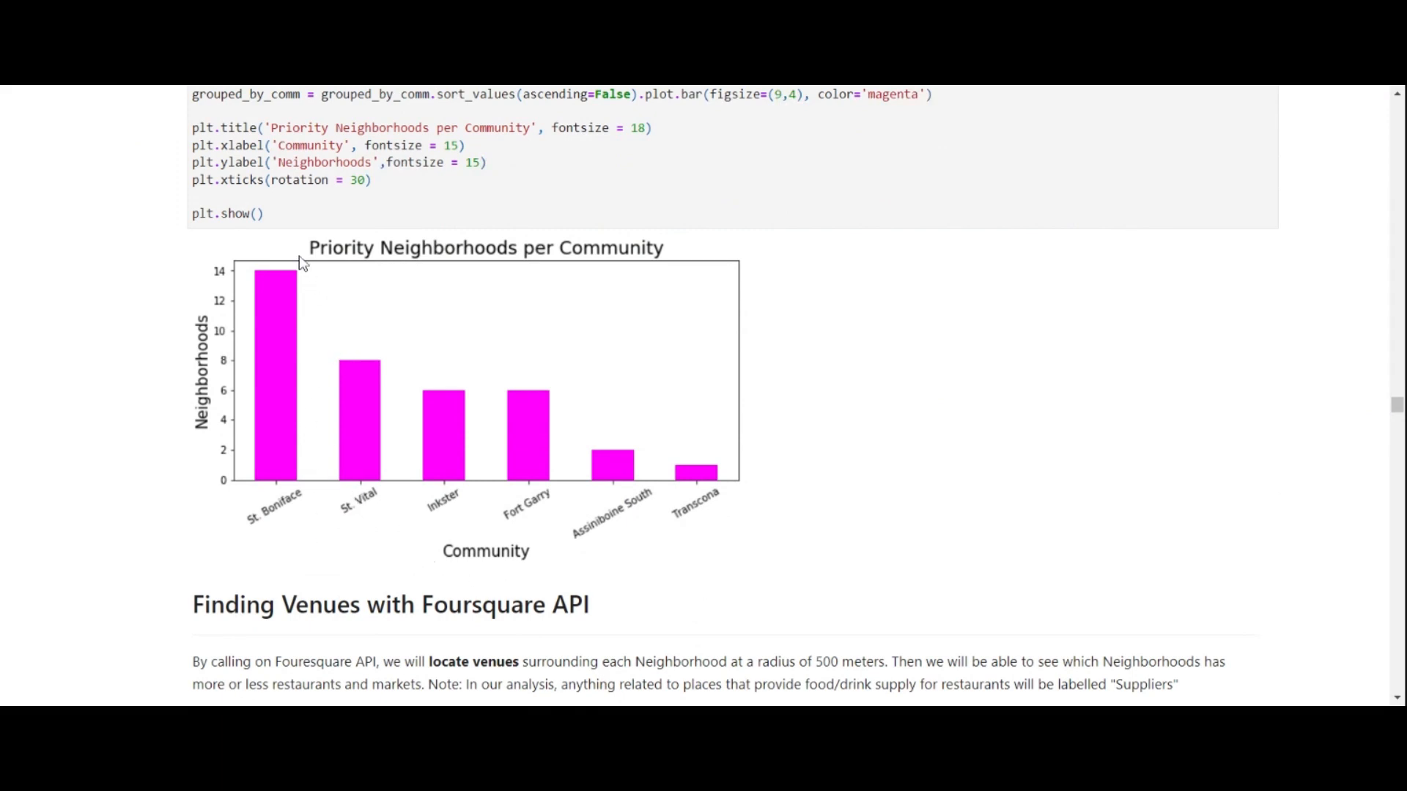
pyautogui.moveTo(237, 554)
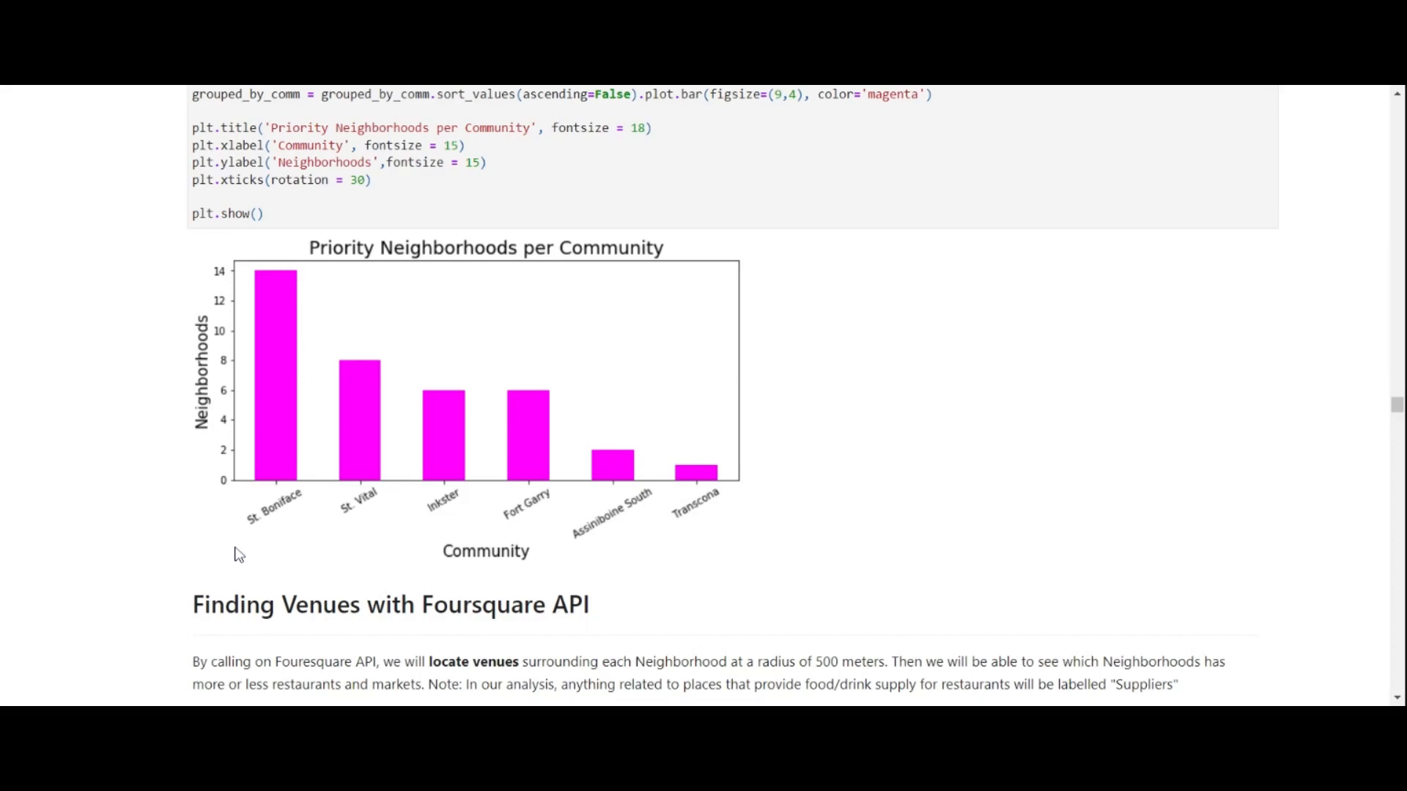
pyautogui.moveTo(586, 510)
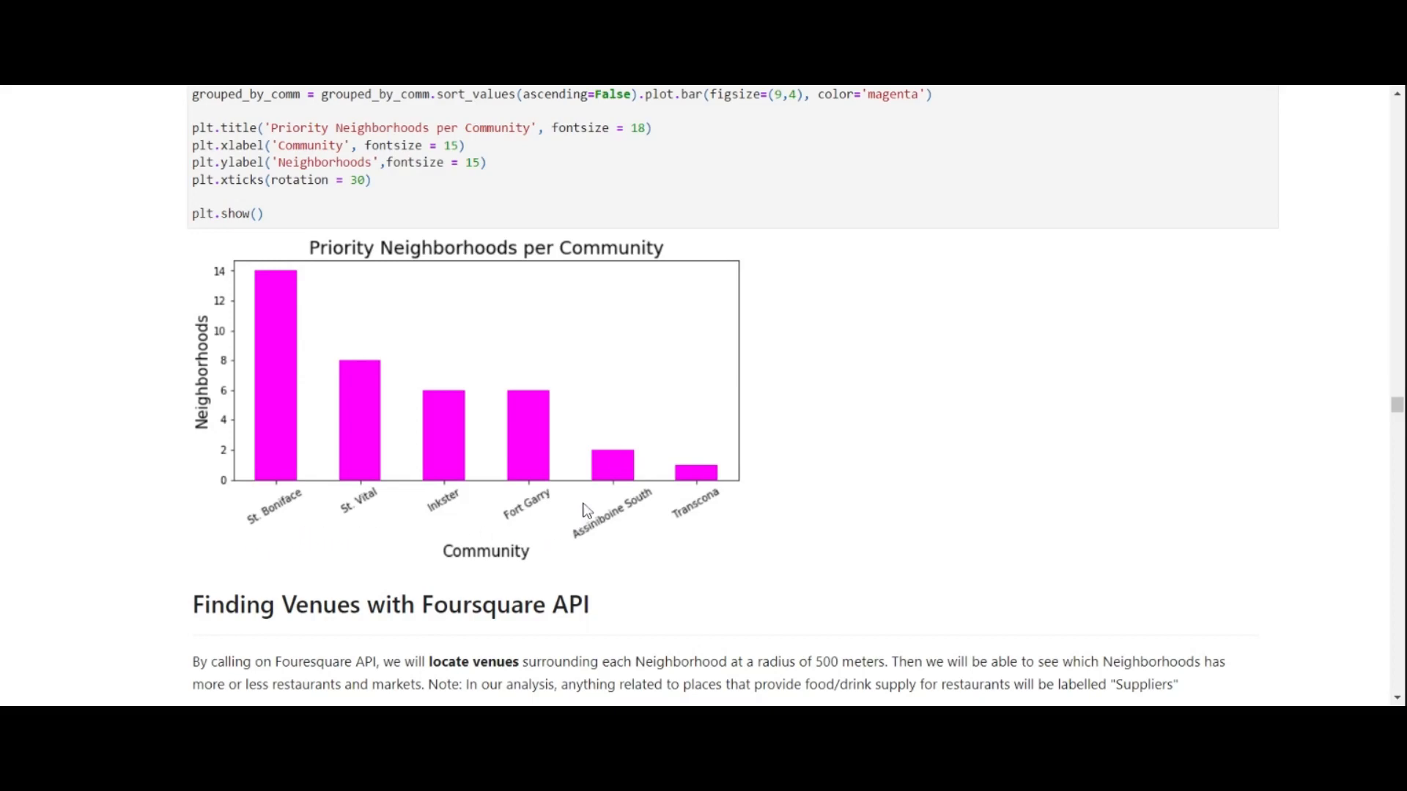
pyautogui.moveTo(830, 499)
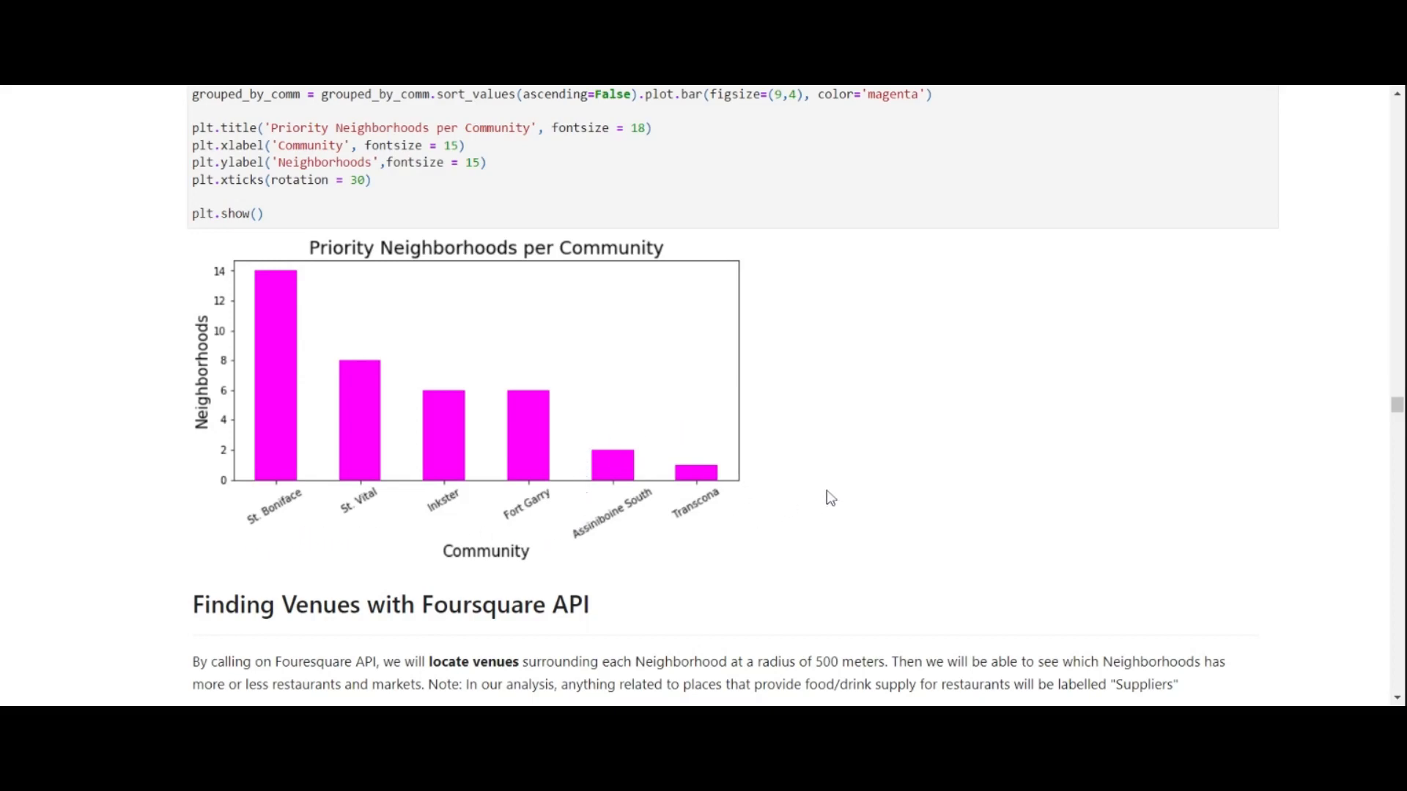
# Step: Scroll to the Foursquare venues heading and cell 18 splitting venues into restaurants and suppliers
pyautogui.scroll(-3)
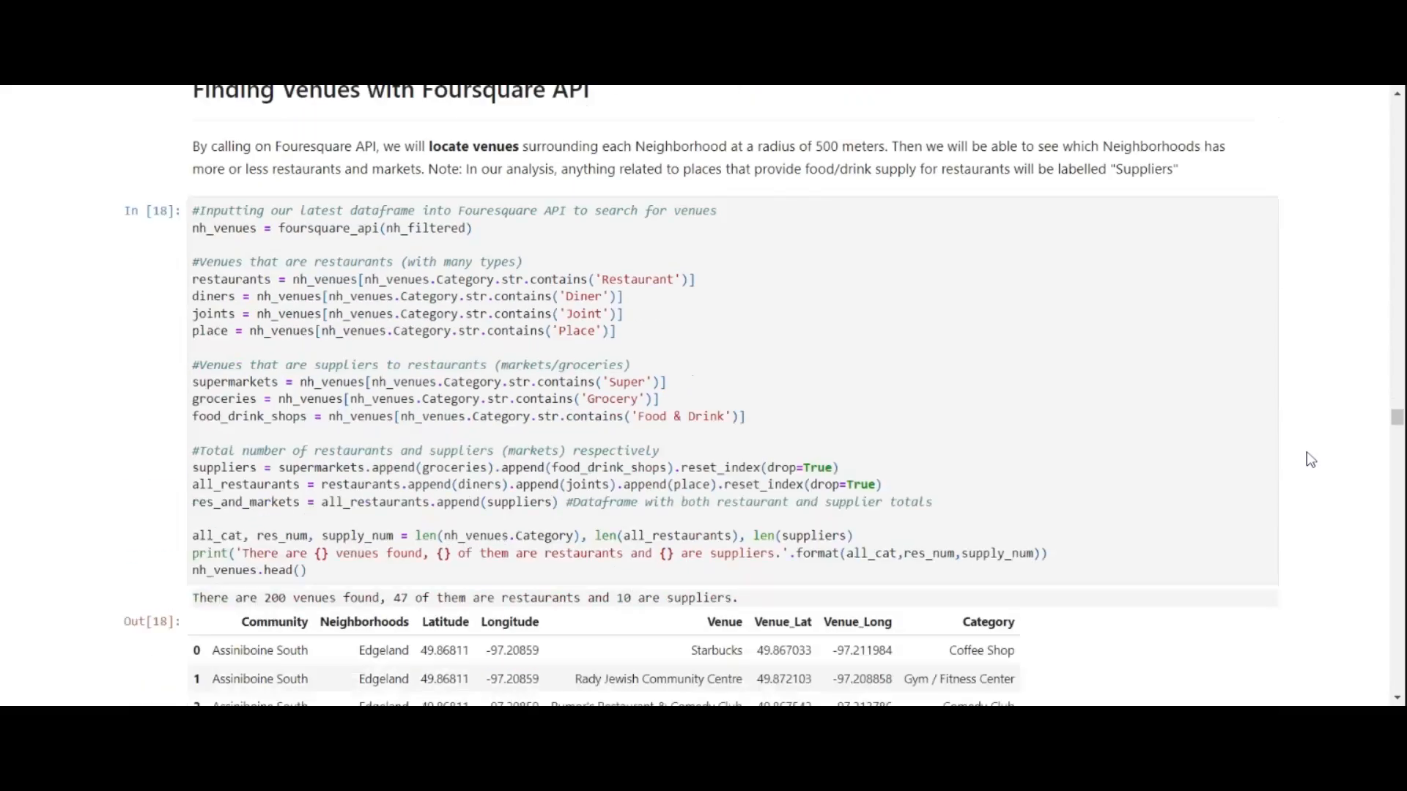
pyautogui.scroll(3)
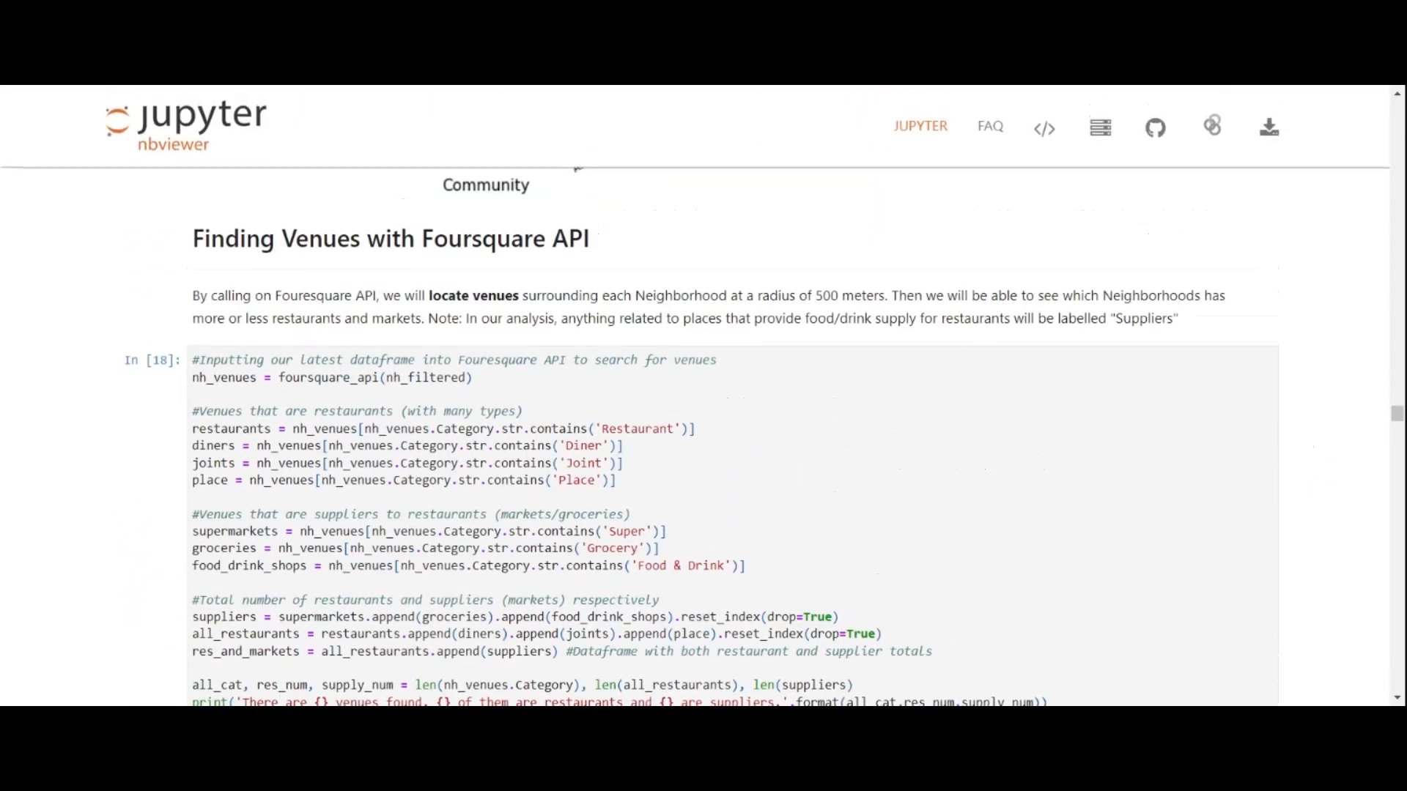
pyautogui.scroll(3)
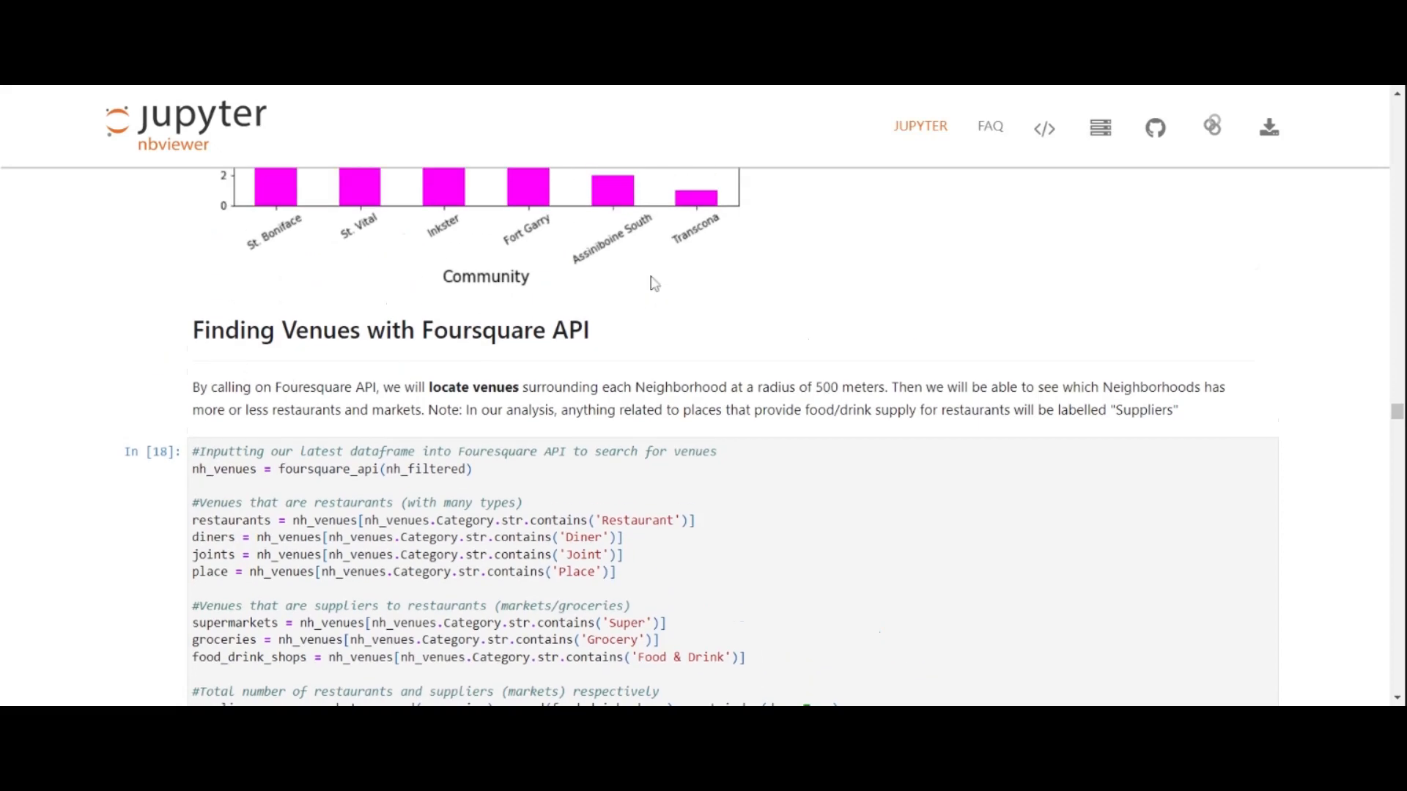
pyautogui.doubleClick(503, 330)
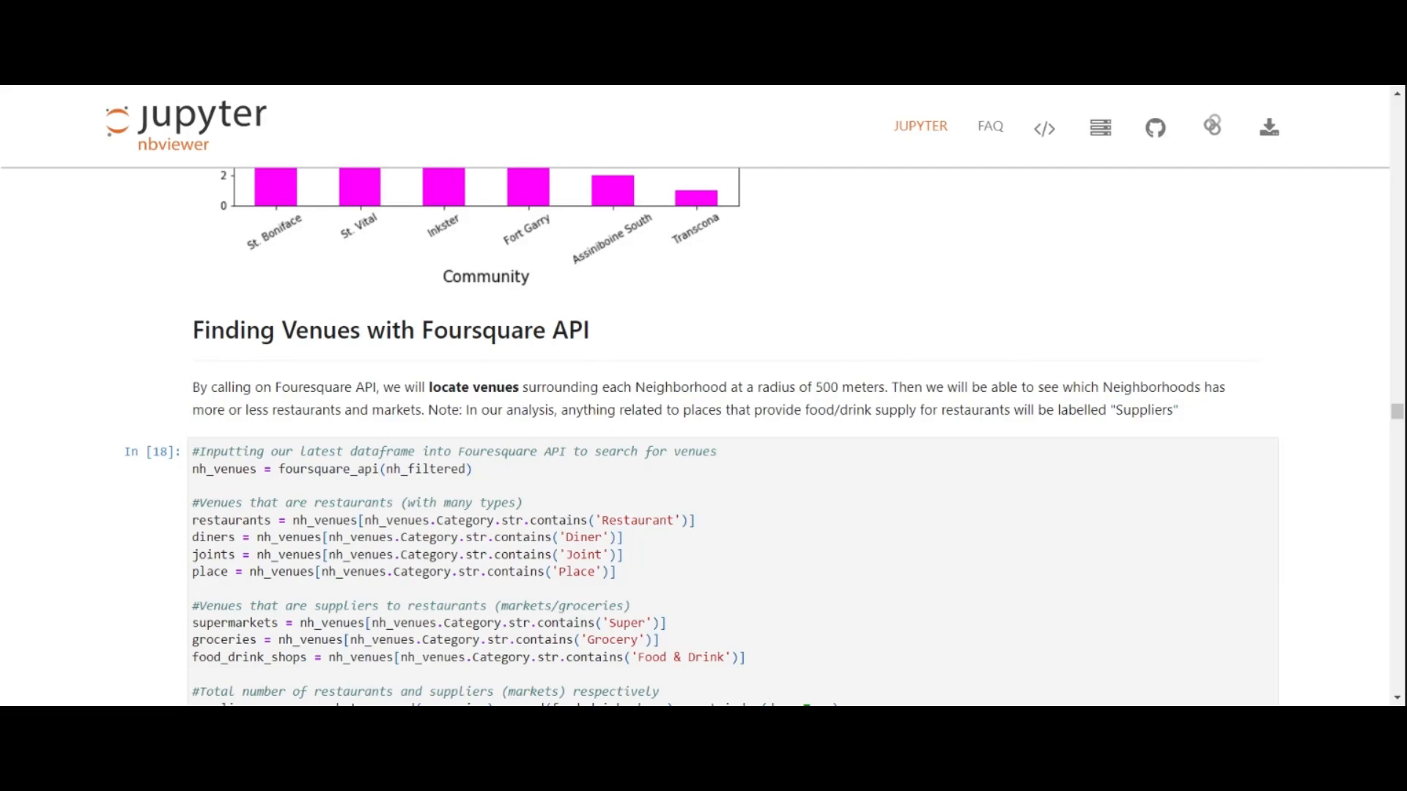
# Step: Scroll to the Out[21] map of restaurant and supplier markers within 500 m rings and check the Windsor Park label
pyautogui.scroll(-3)
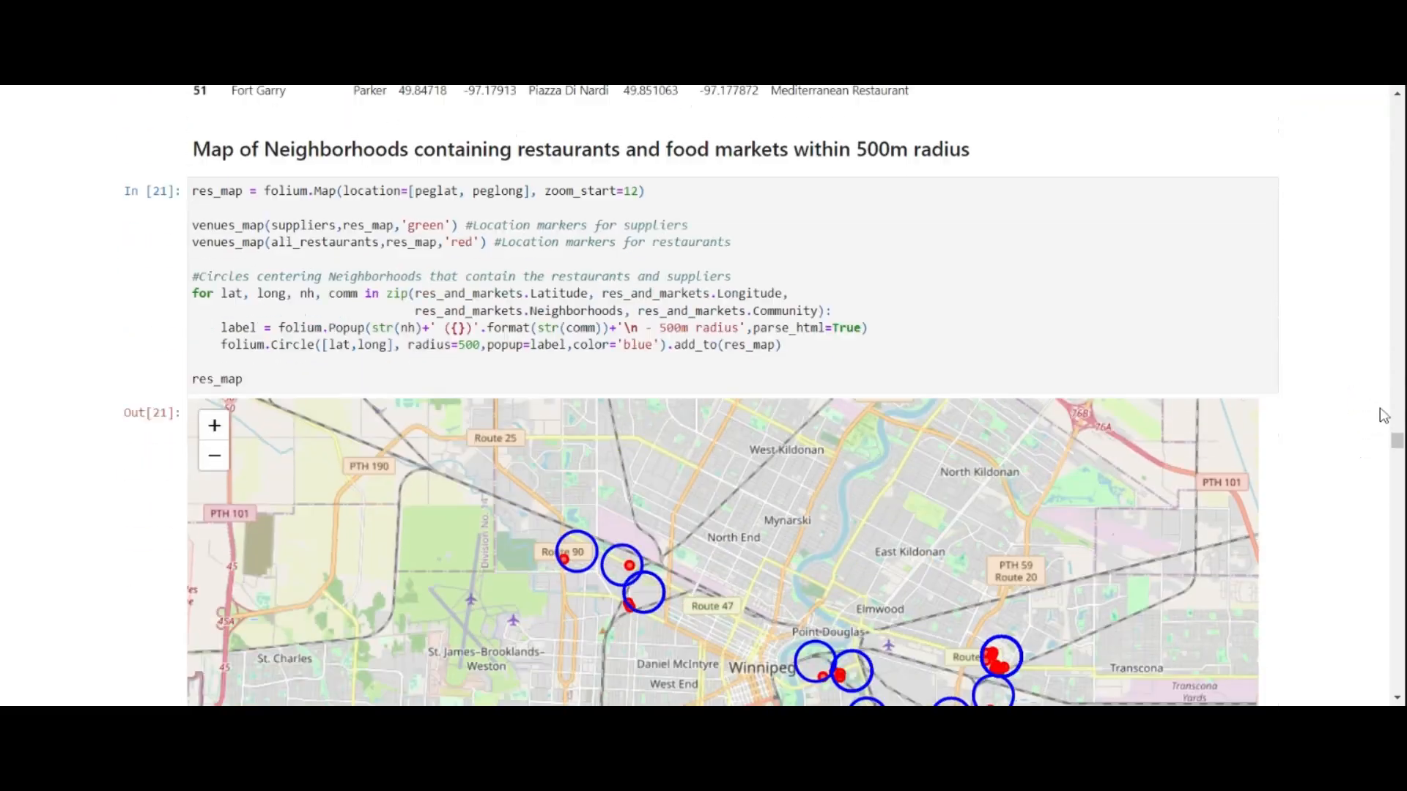
pyautogui.scroll(-3)
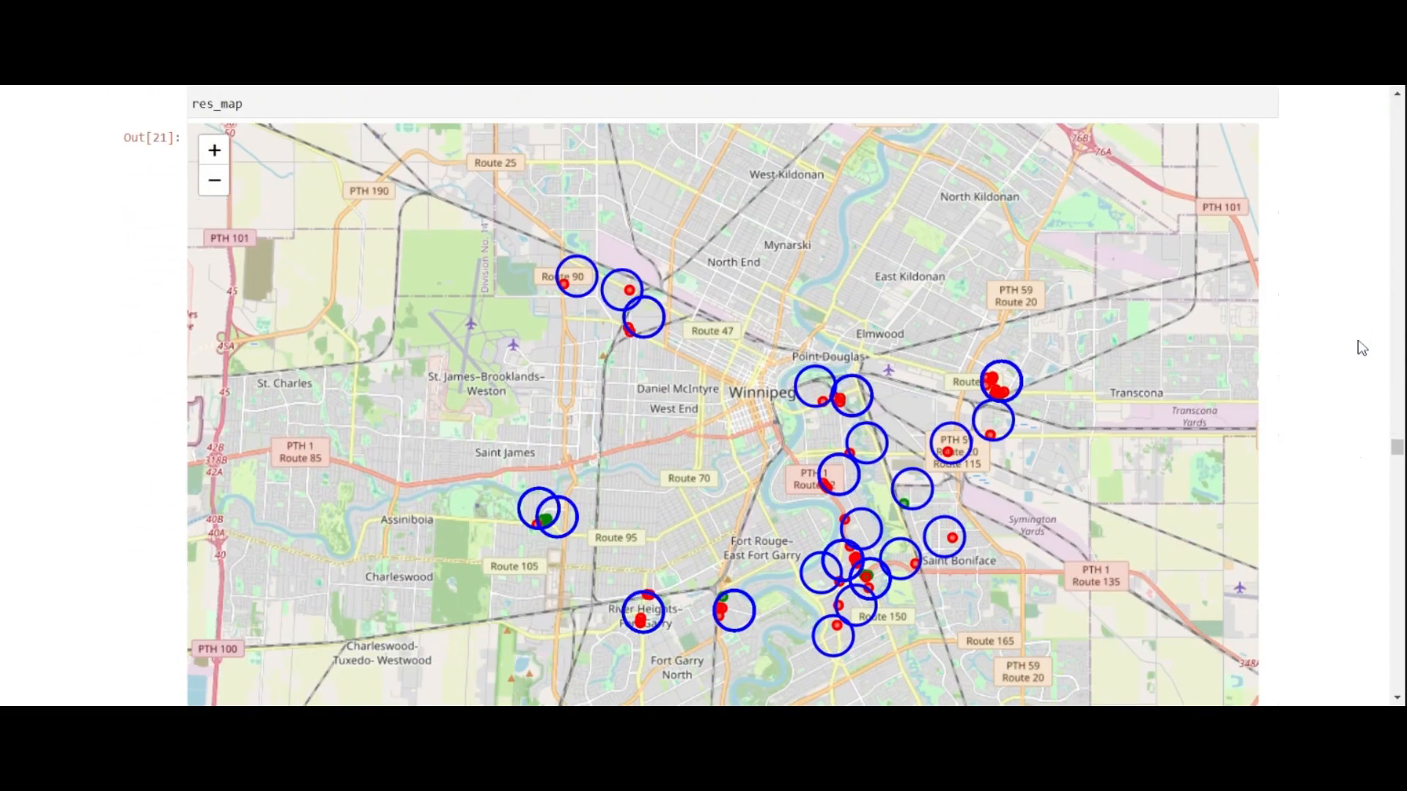
pyautogui.scroll(3)
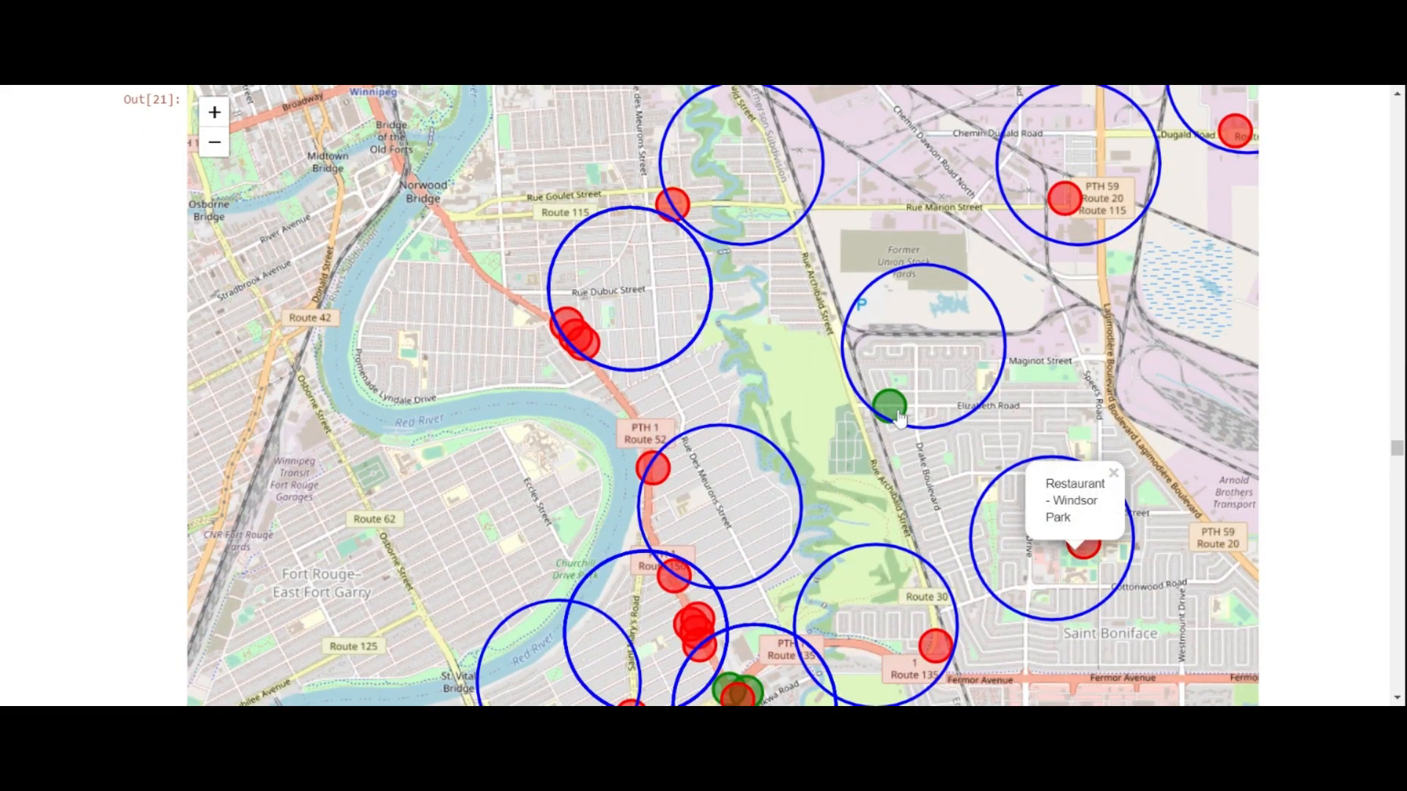
pyautogui.click(889, 401)
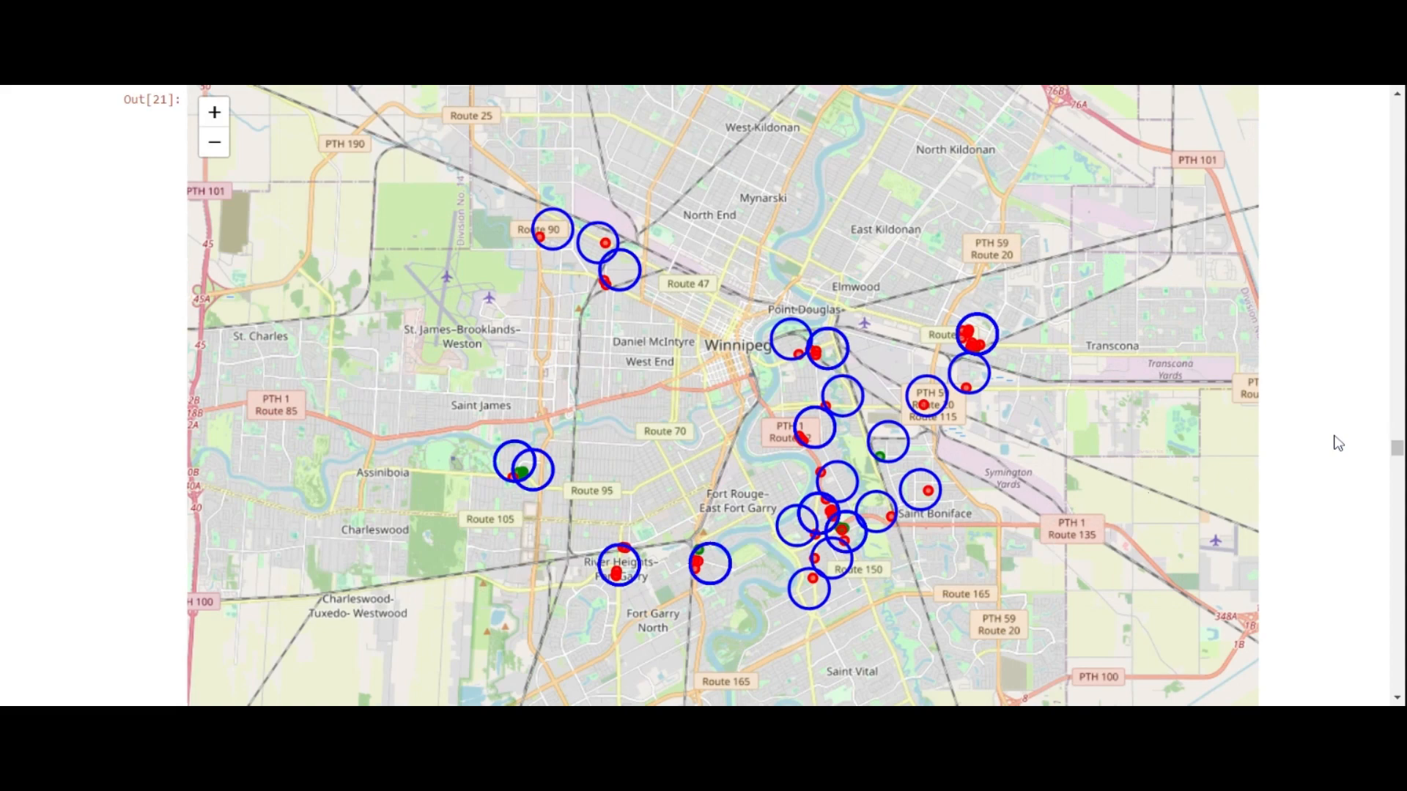
# Step: Scroll past the one-hot encoding and mean tables to the Out[25] restaurant/supplier count dataframes
pyautogui.scroll(-3)
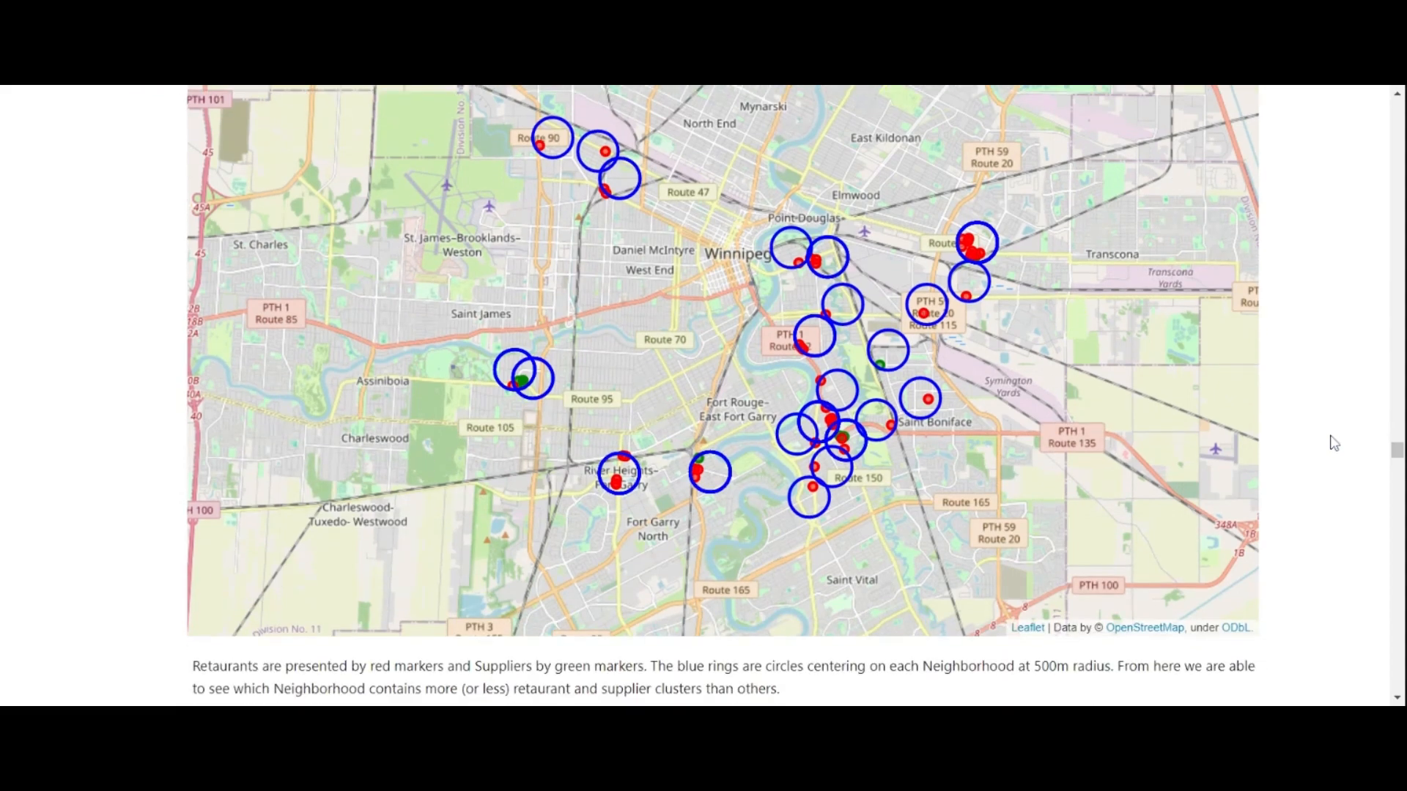
pyautogui.scroll(-3)
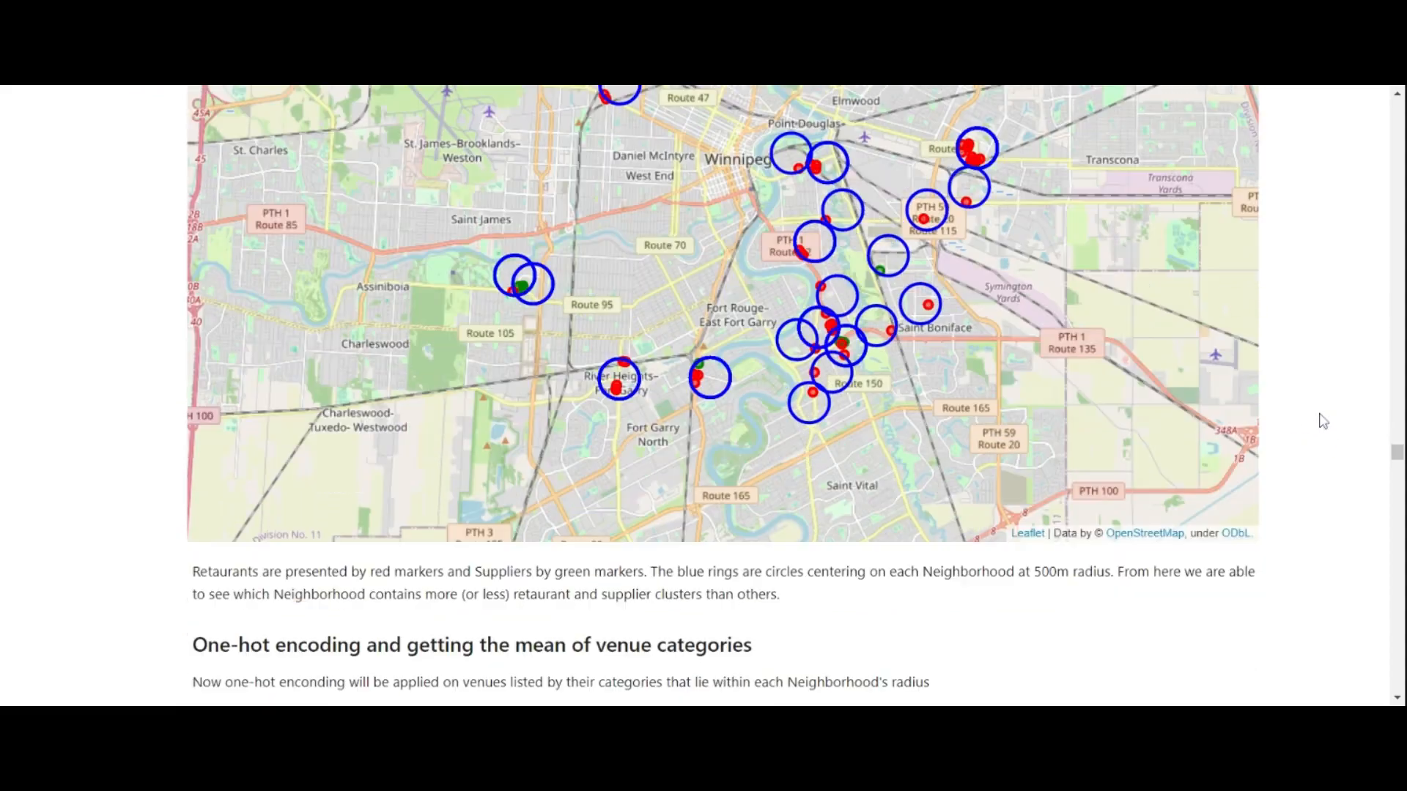
pyautogui.scroll(-3)
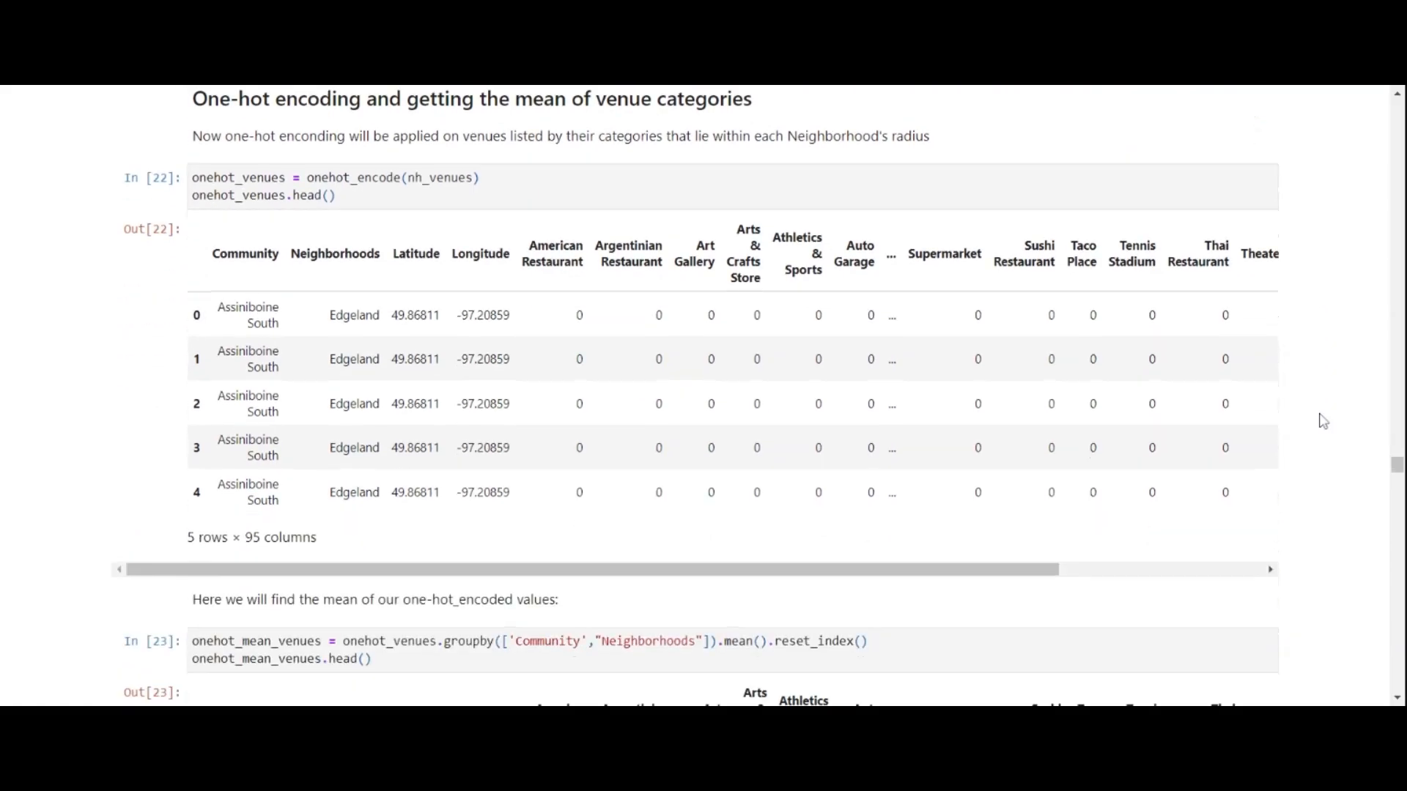
pyautogui.scroll(-3)
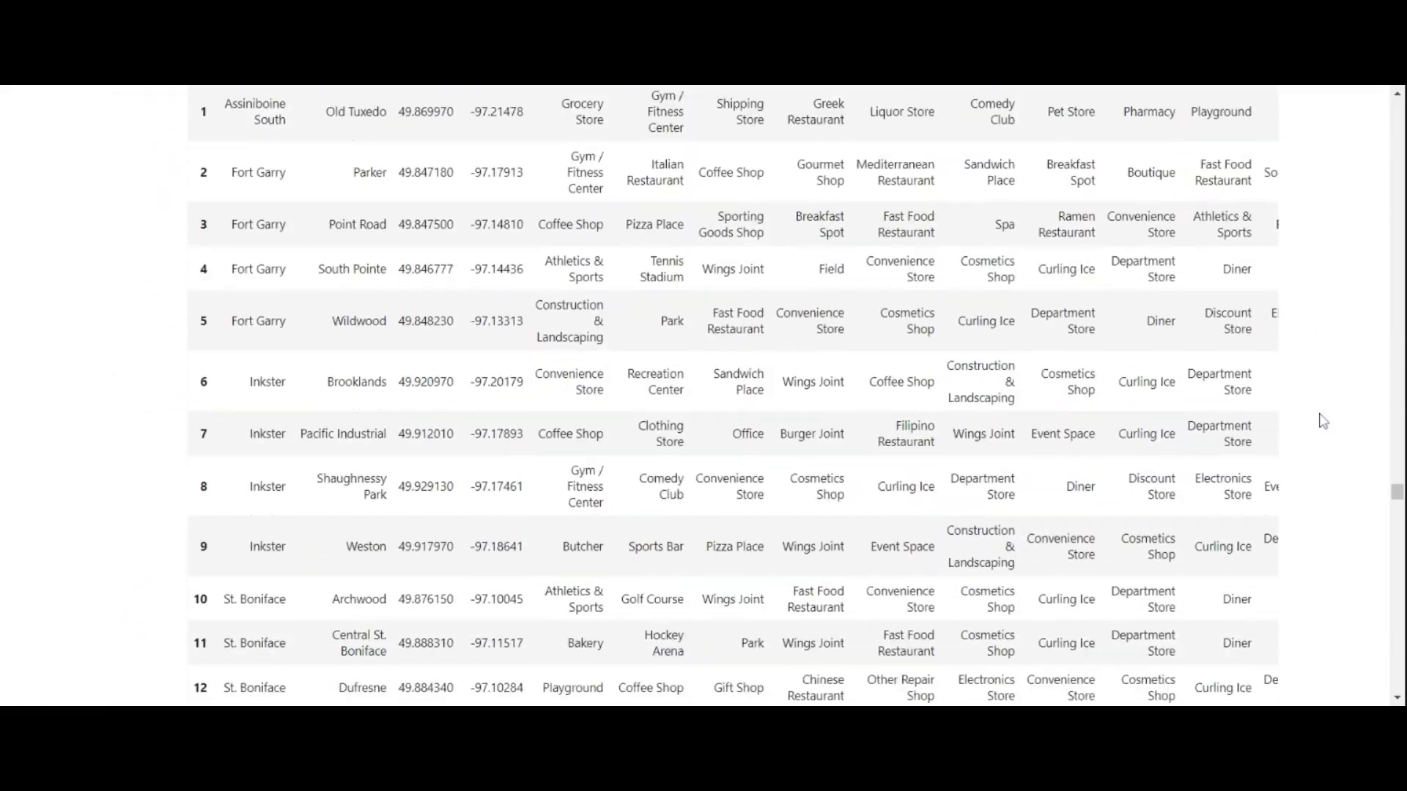
pyautogui.scroll(-3)
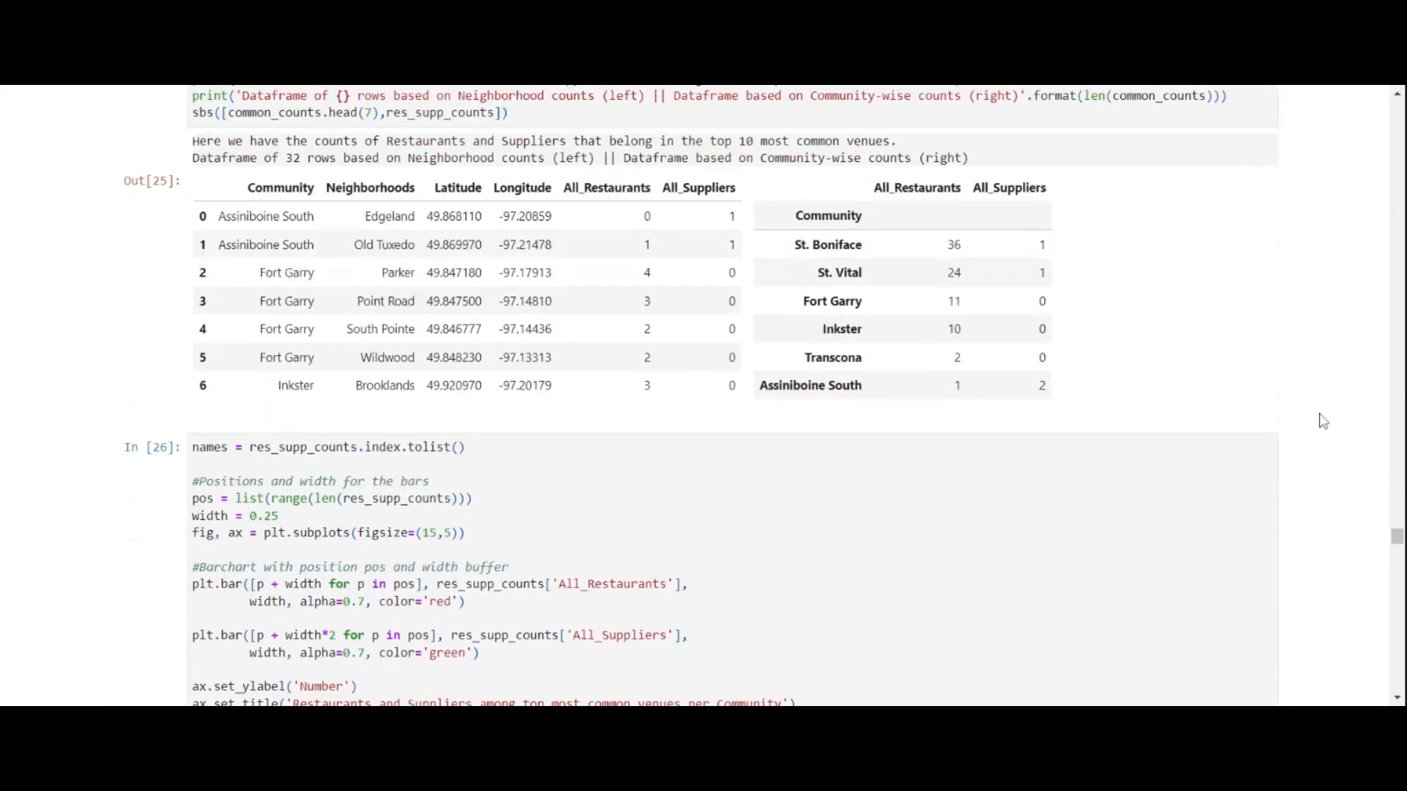
# Step: Scroll to the restaurants-and-suppliers per community bar chart above the K-Means clustering section
pyautogui.scroll(-3)
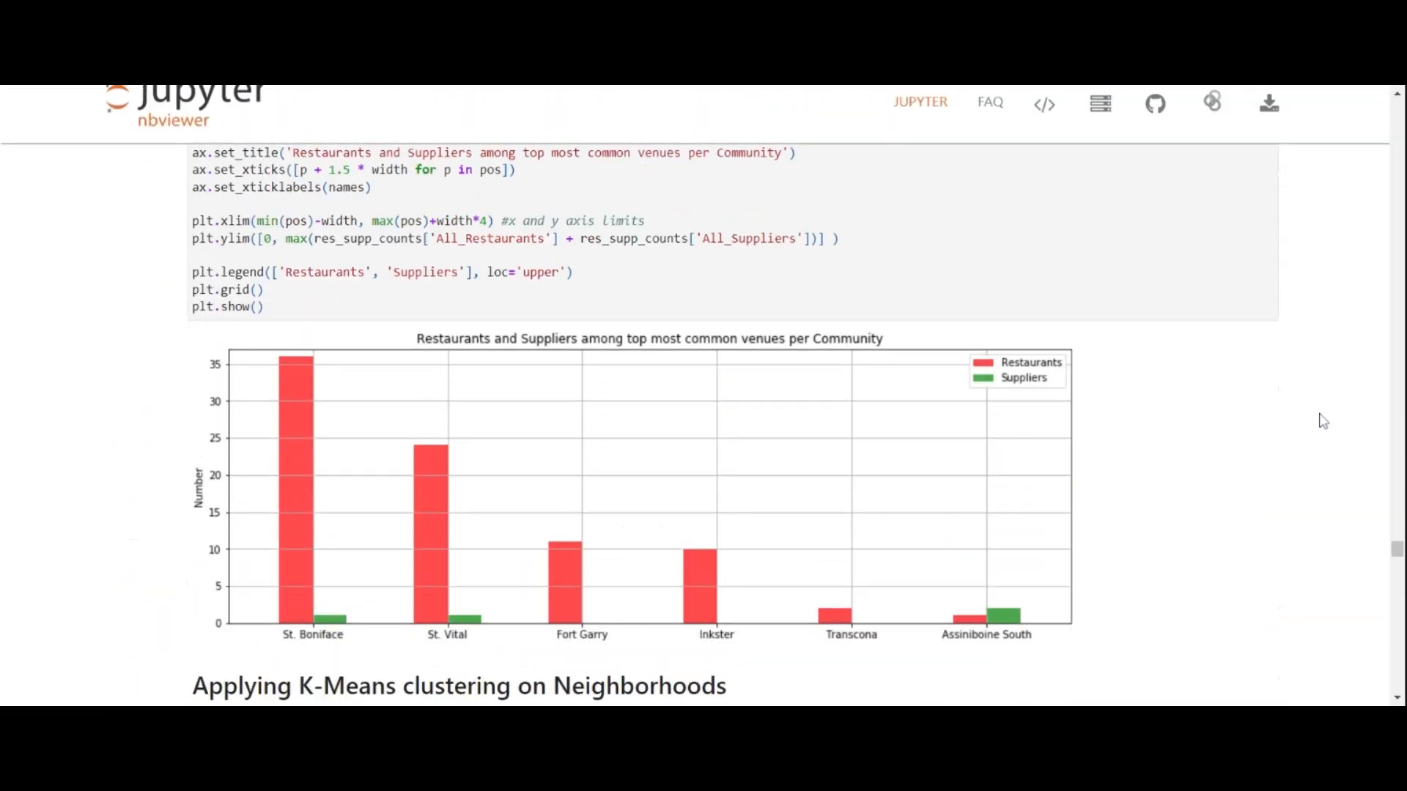
pyautogui.scroll(3)
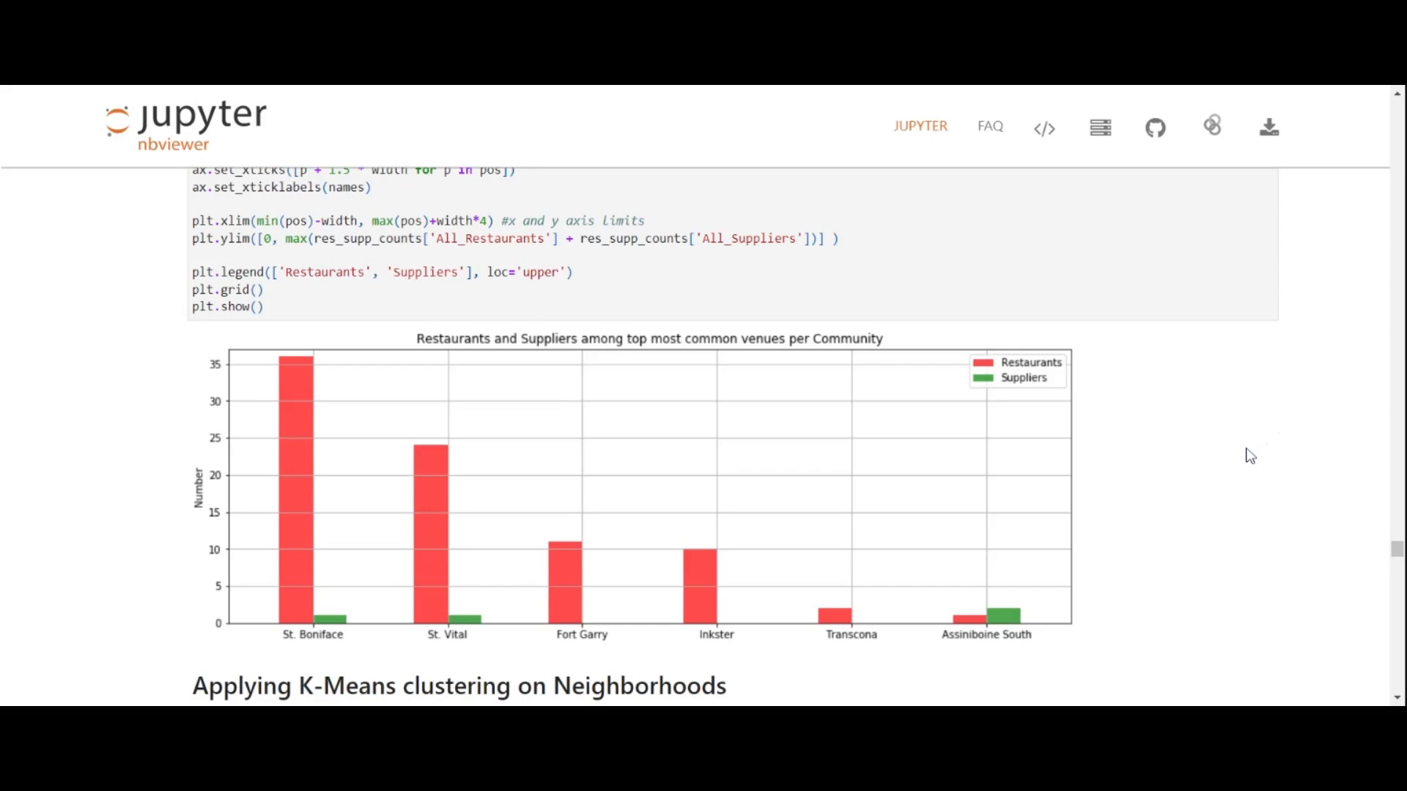
pyautogui.moveTo(1121, 486)
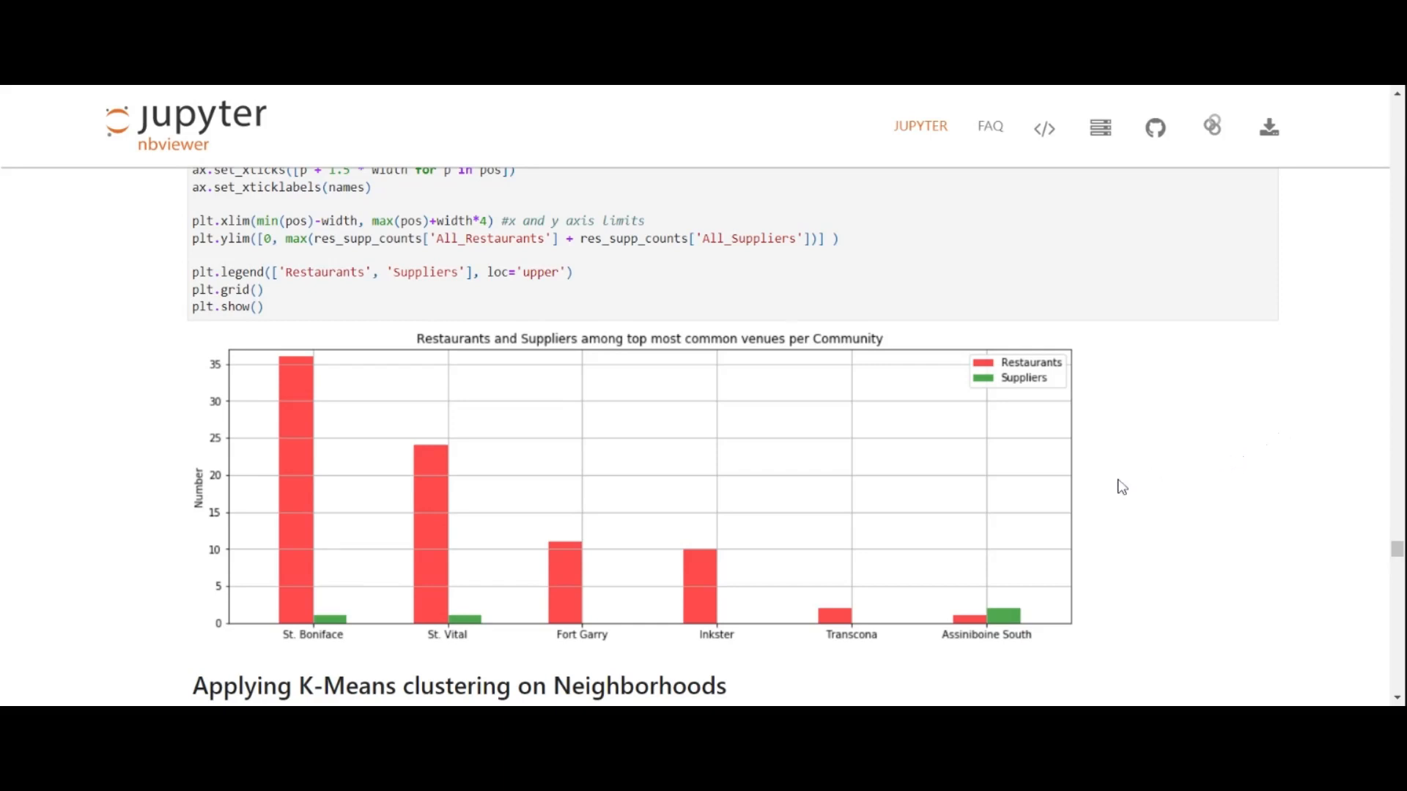
pyautogui.moveTo(318, 491)
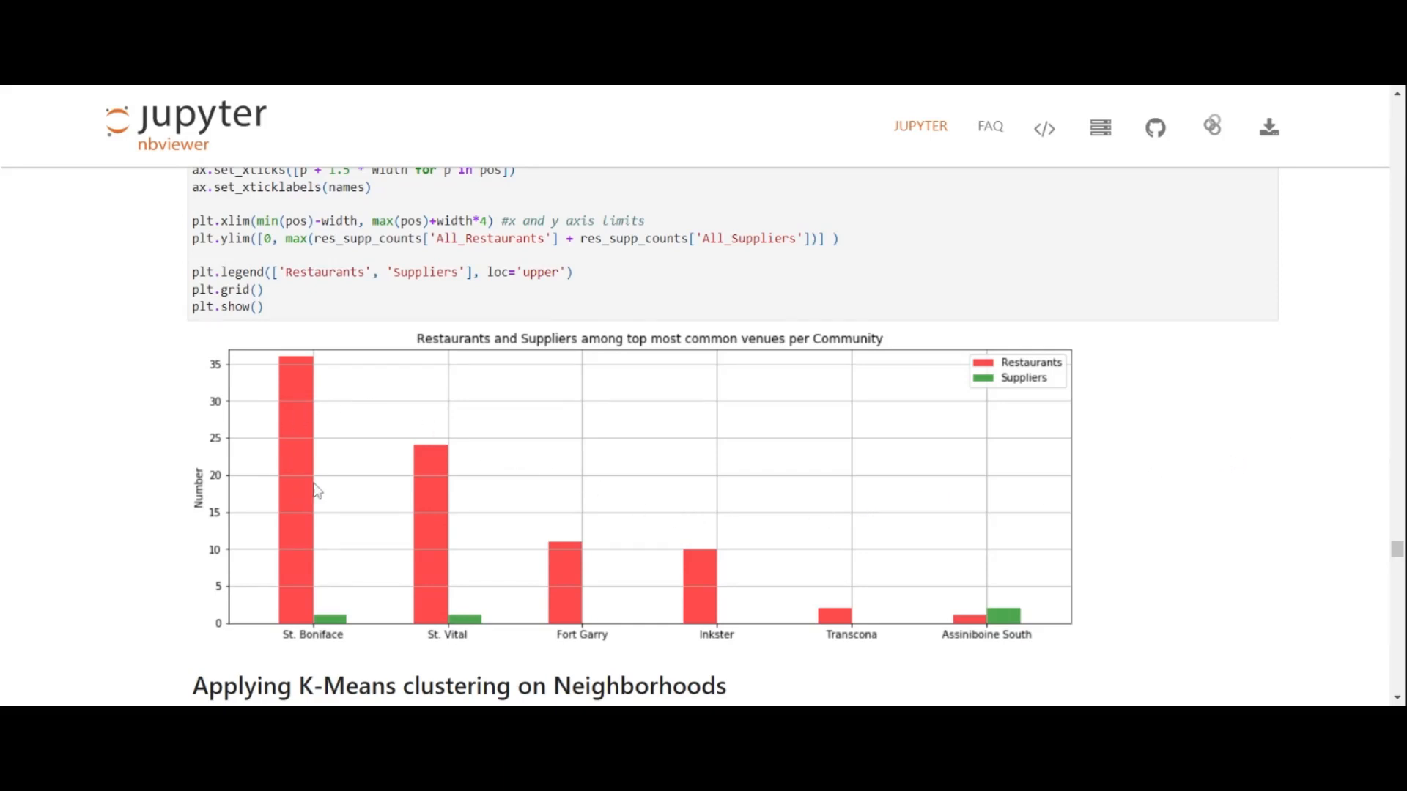
pyautogui.moveTo(298, 391)
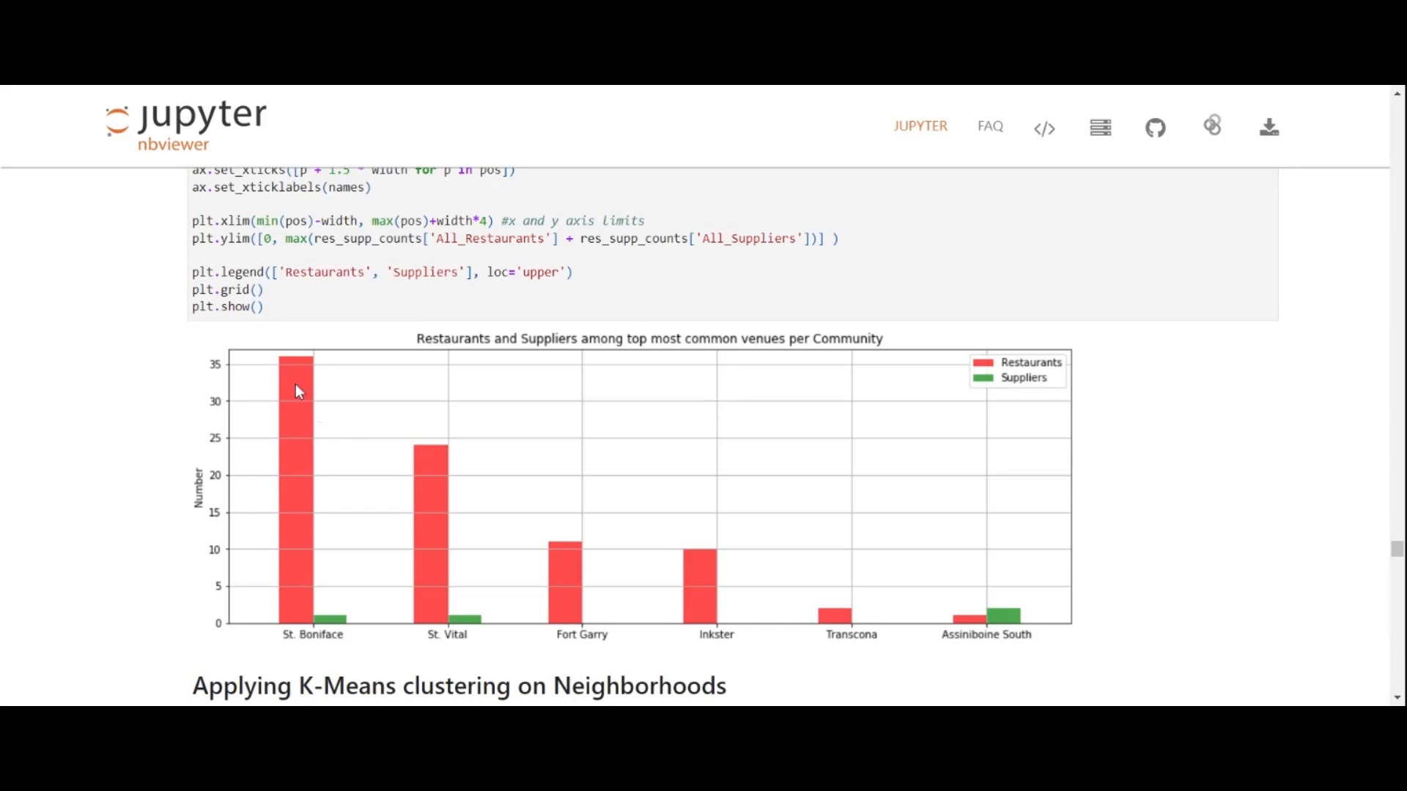
pyautogui.moveTo(1001, 609)
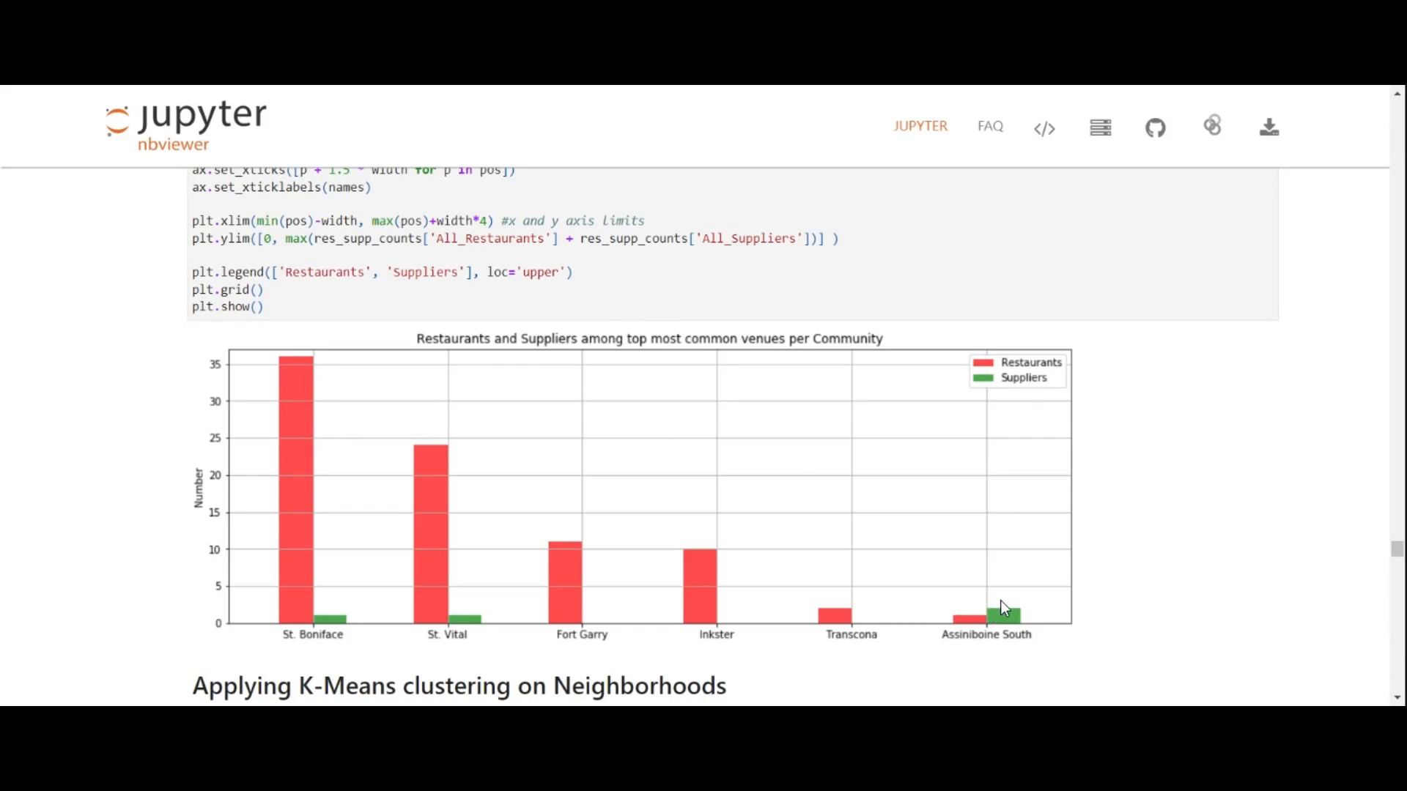
pyautogui.moveTo(989, 585)
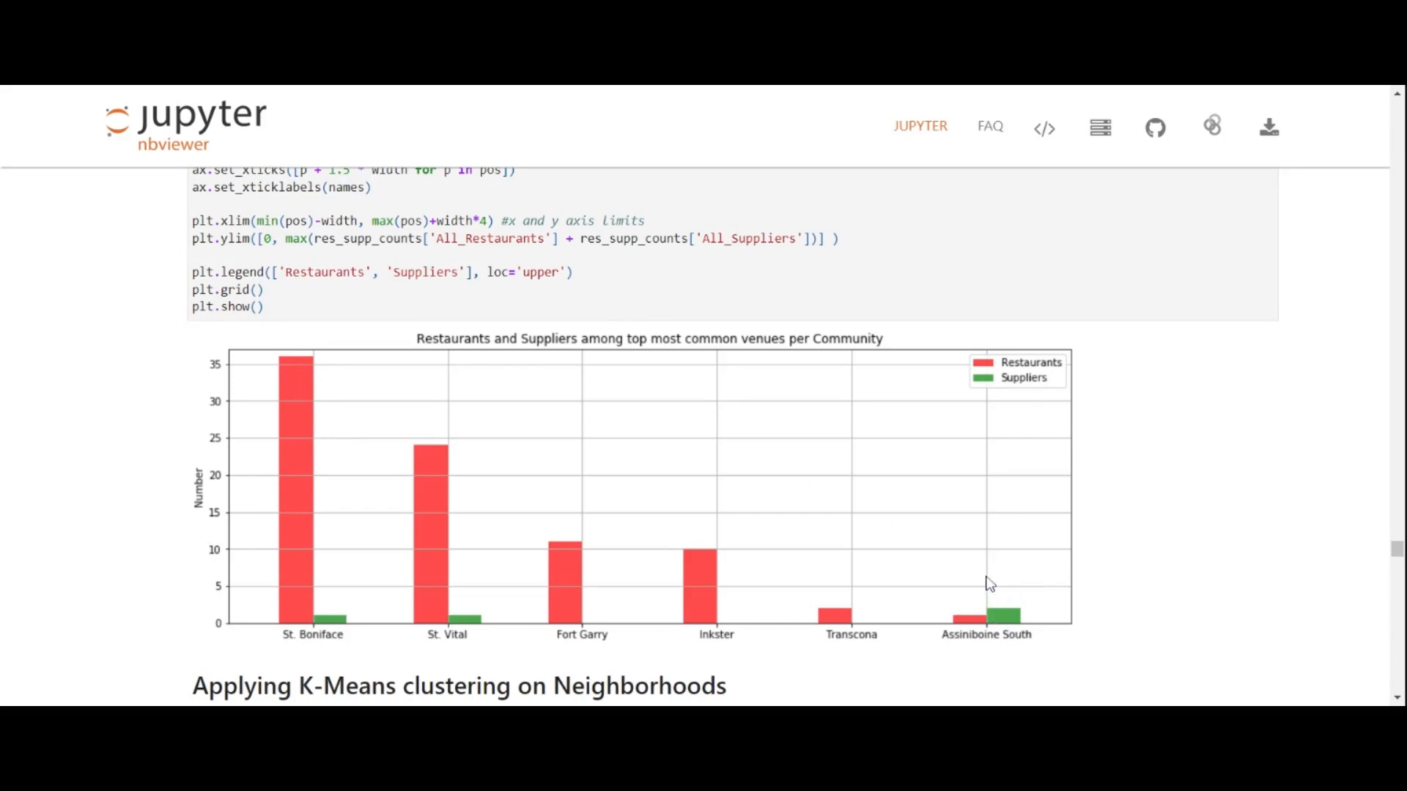
pyautogui.moveTo(1019, 582)
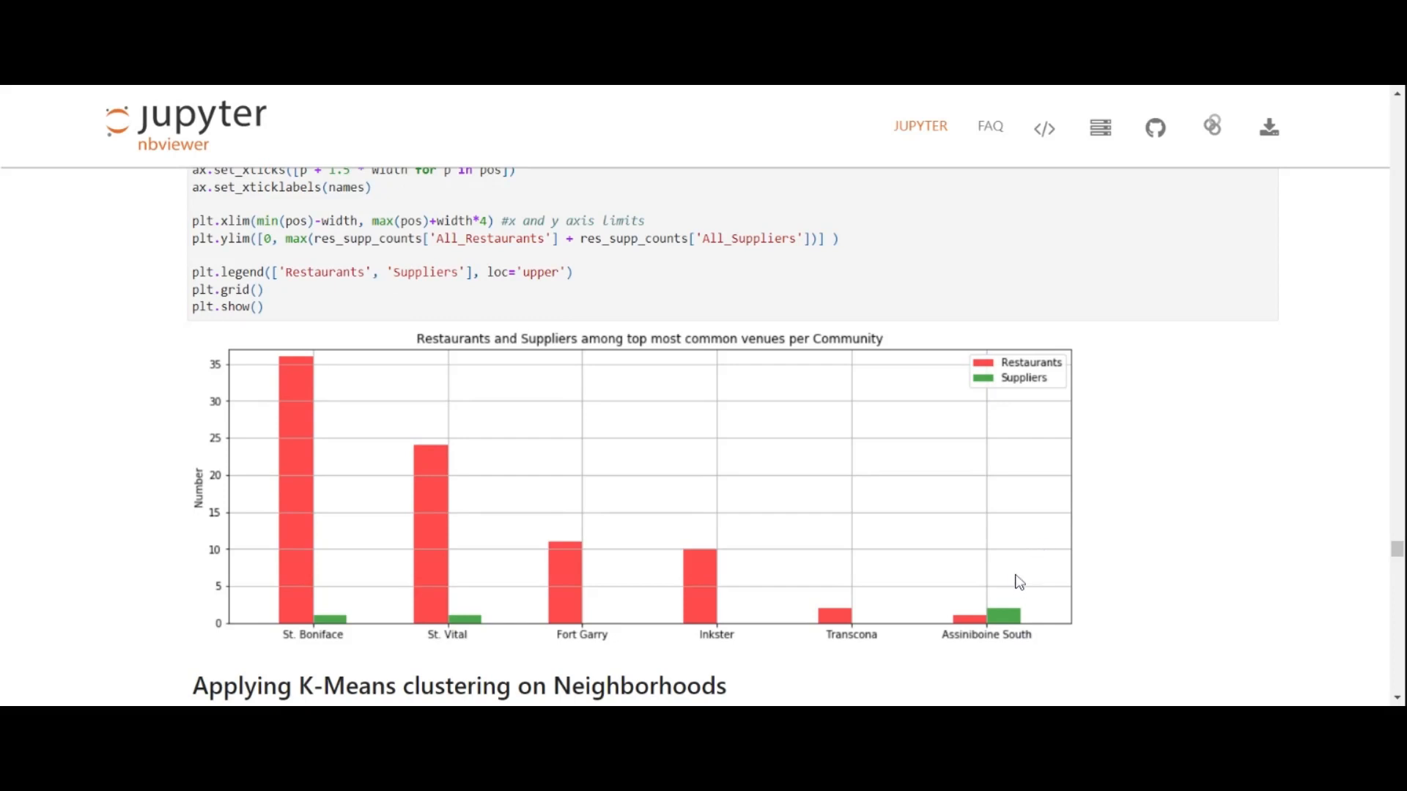
pyautogui.moveTo(1032, 601)
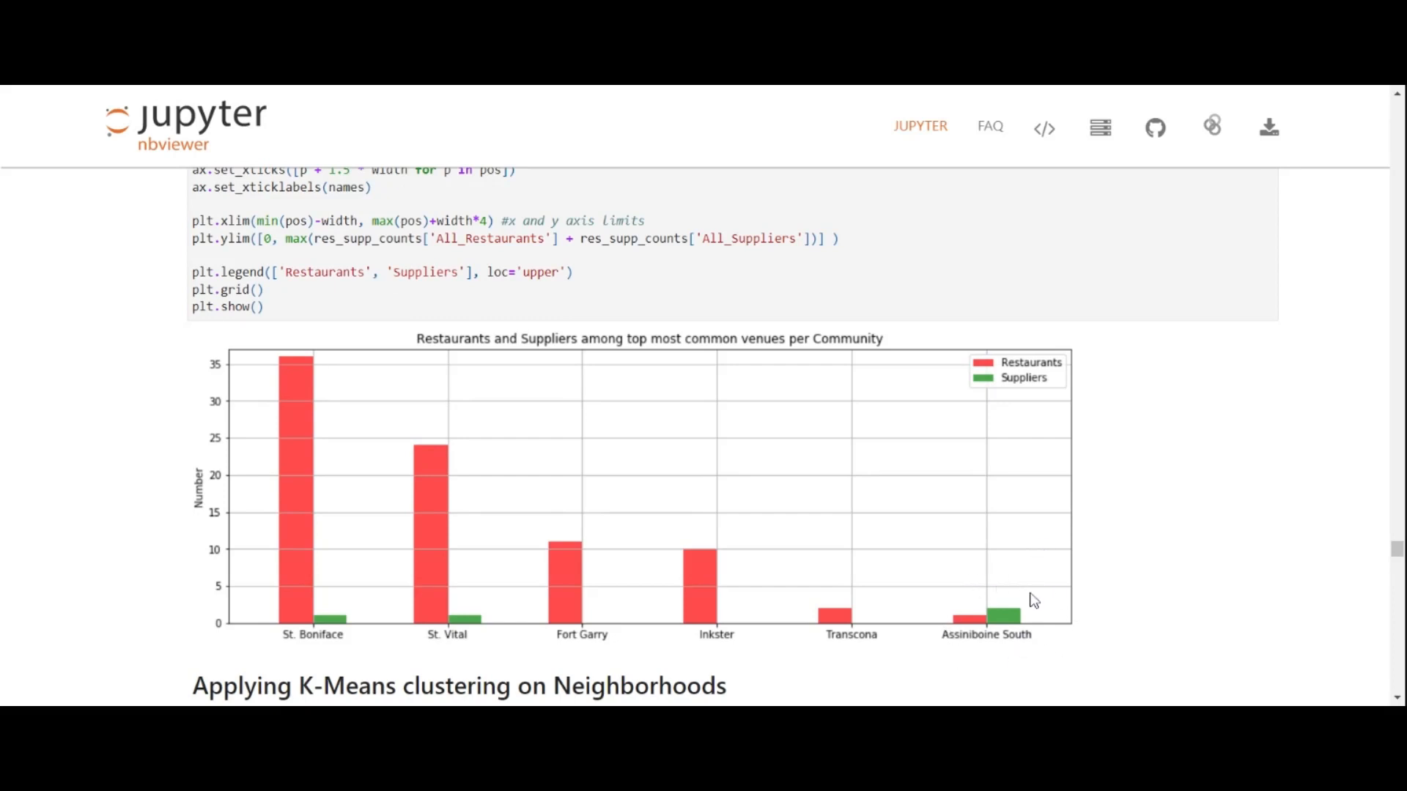
pyautogui.scroll(-3)
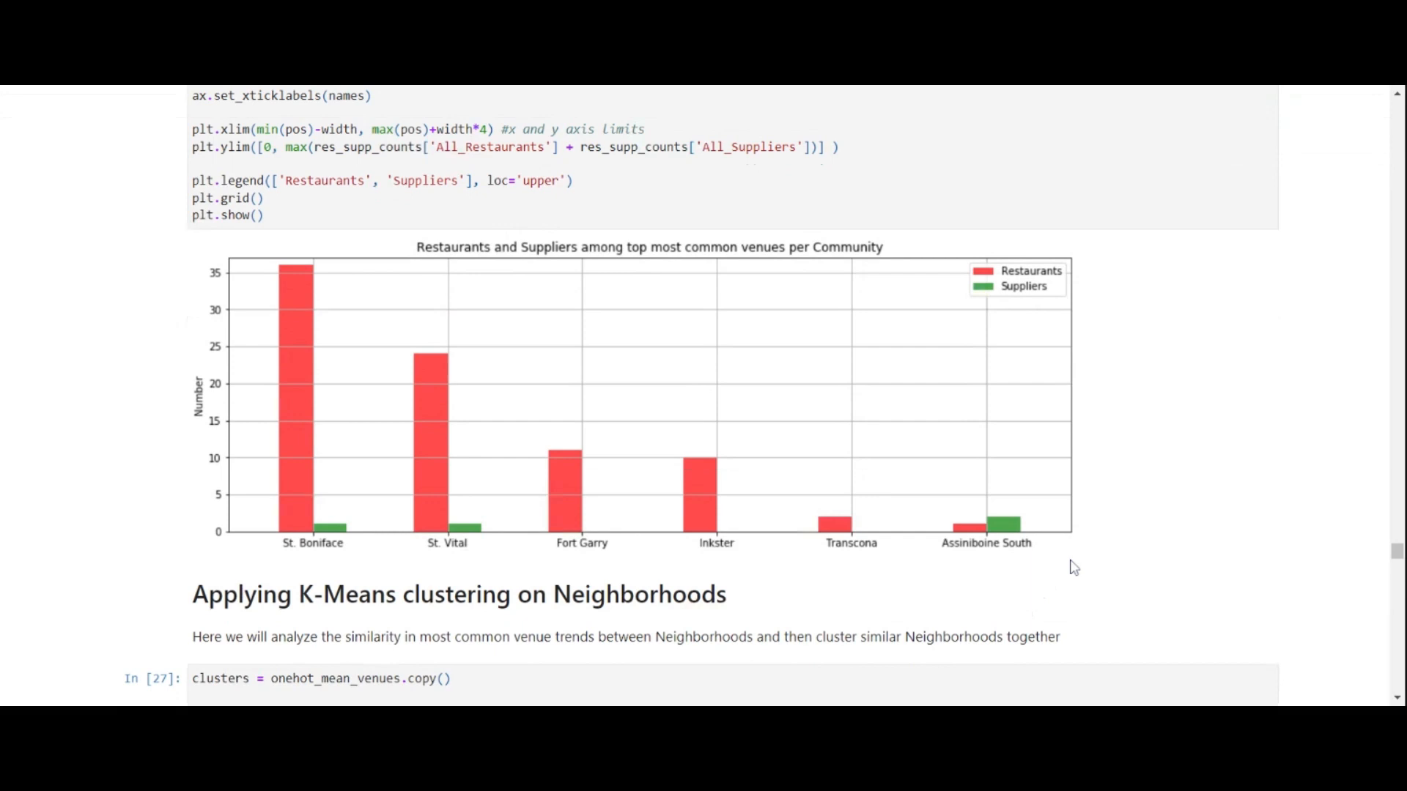
pyautogui.scroll(-3)
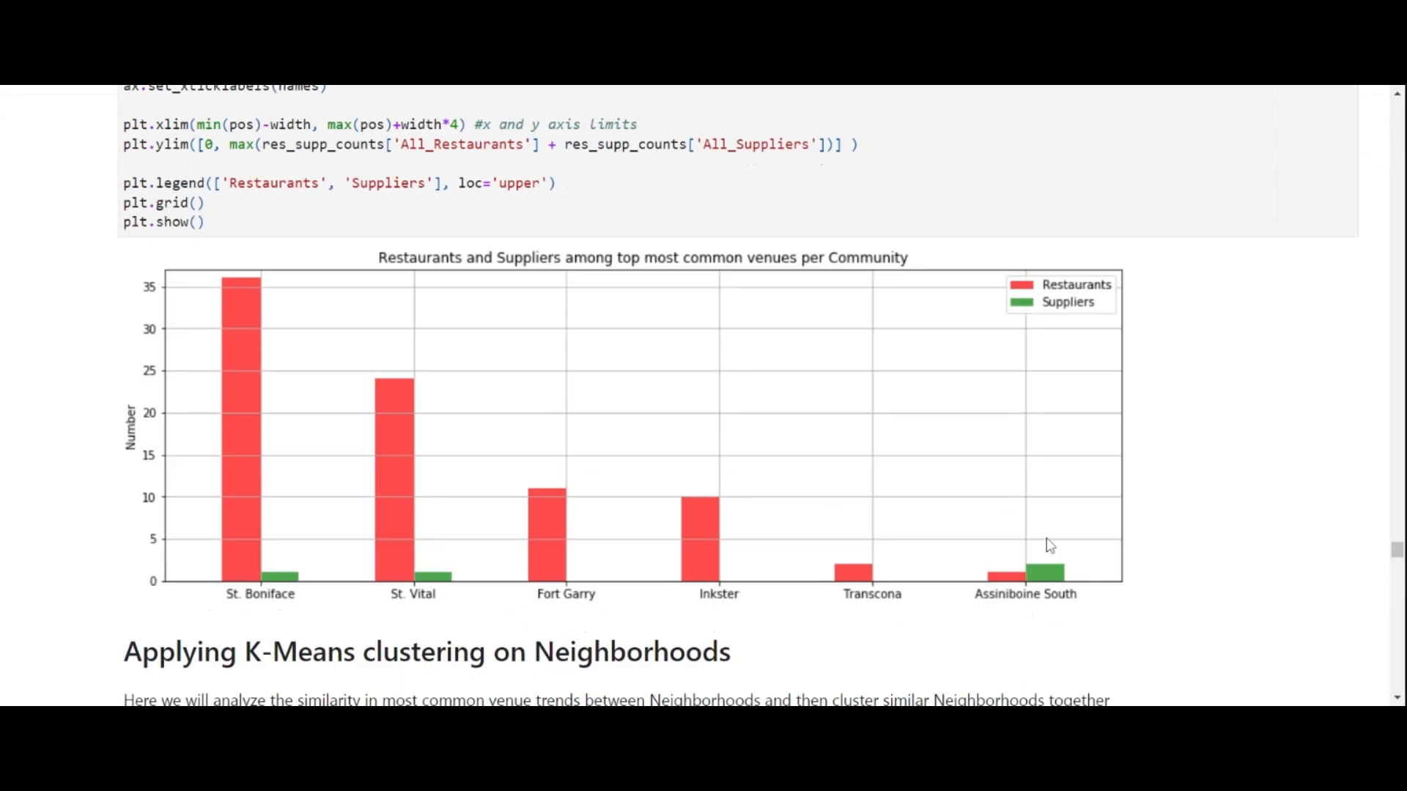
pyautogui.moveTo(949, 544)
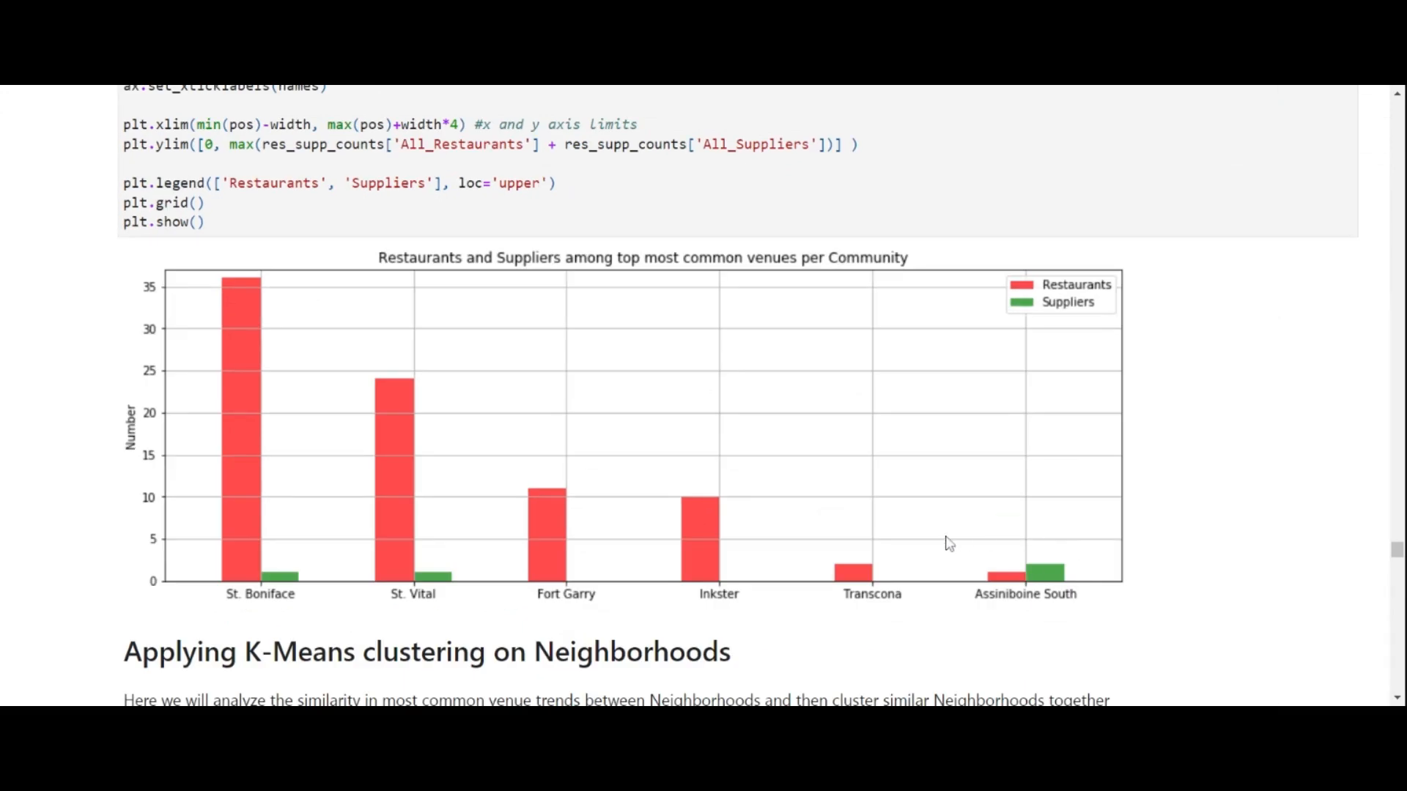
pyautogui.moveTo(964, 619)
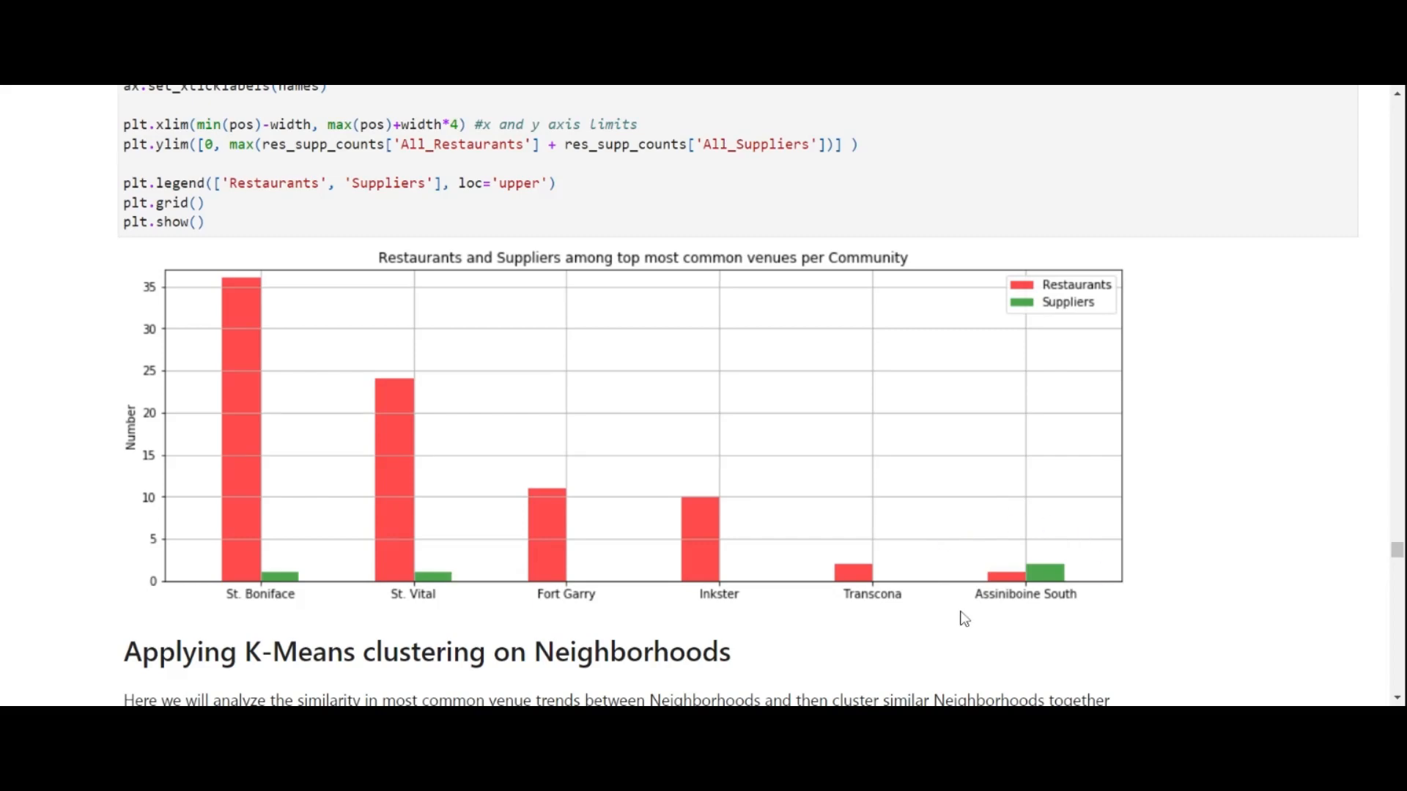
pyautogui.moveTo(1106, 614)
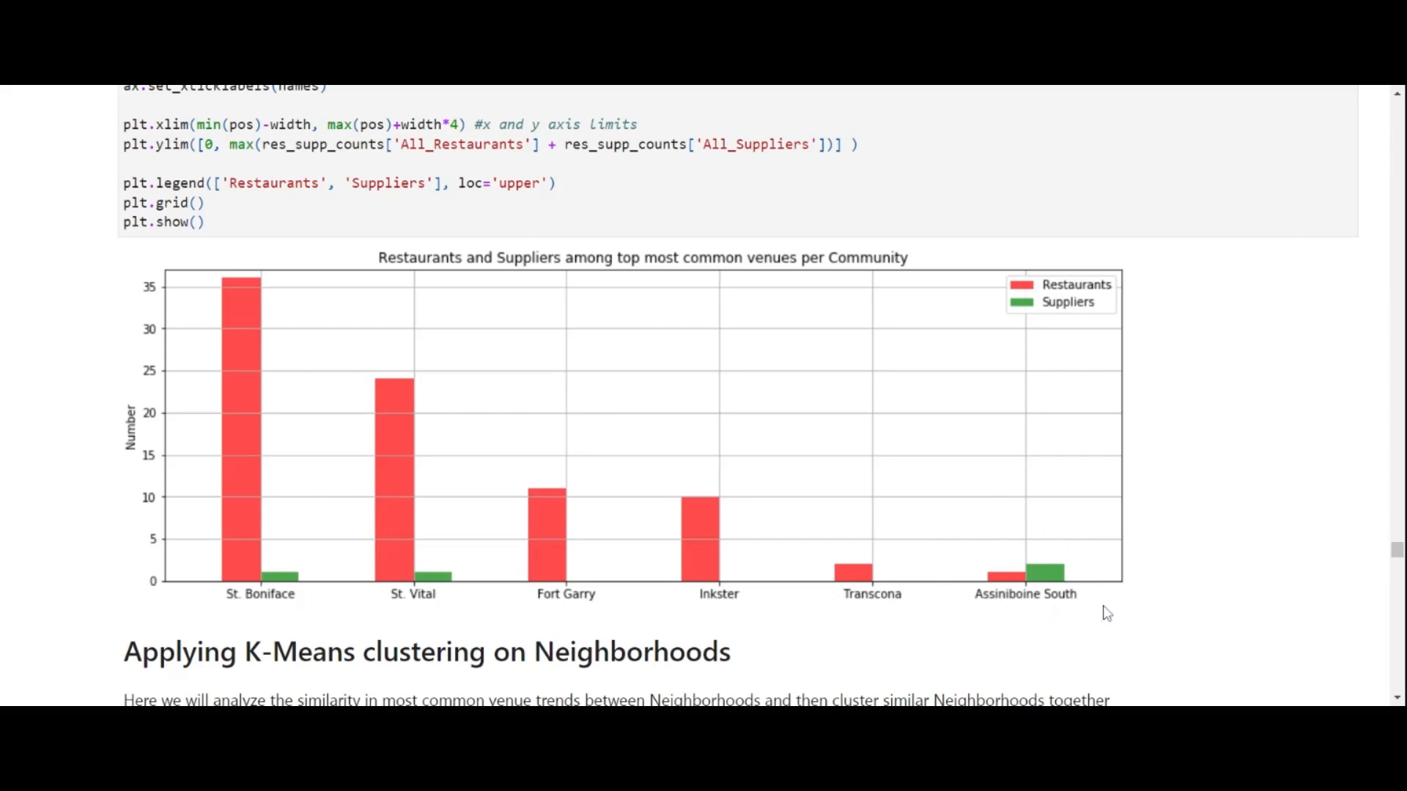
pyautogui.moveTo(1013, 539)
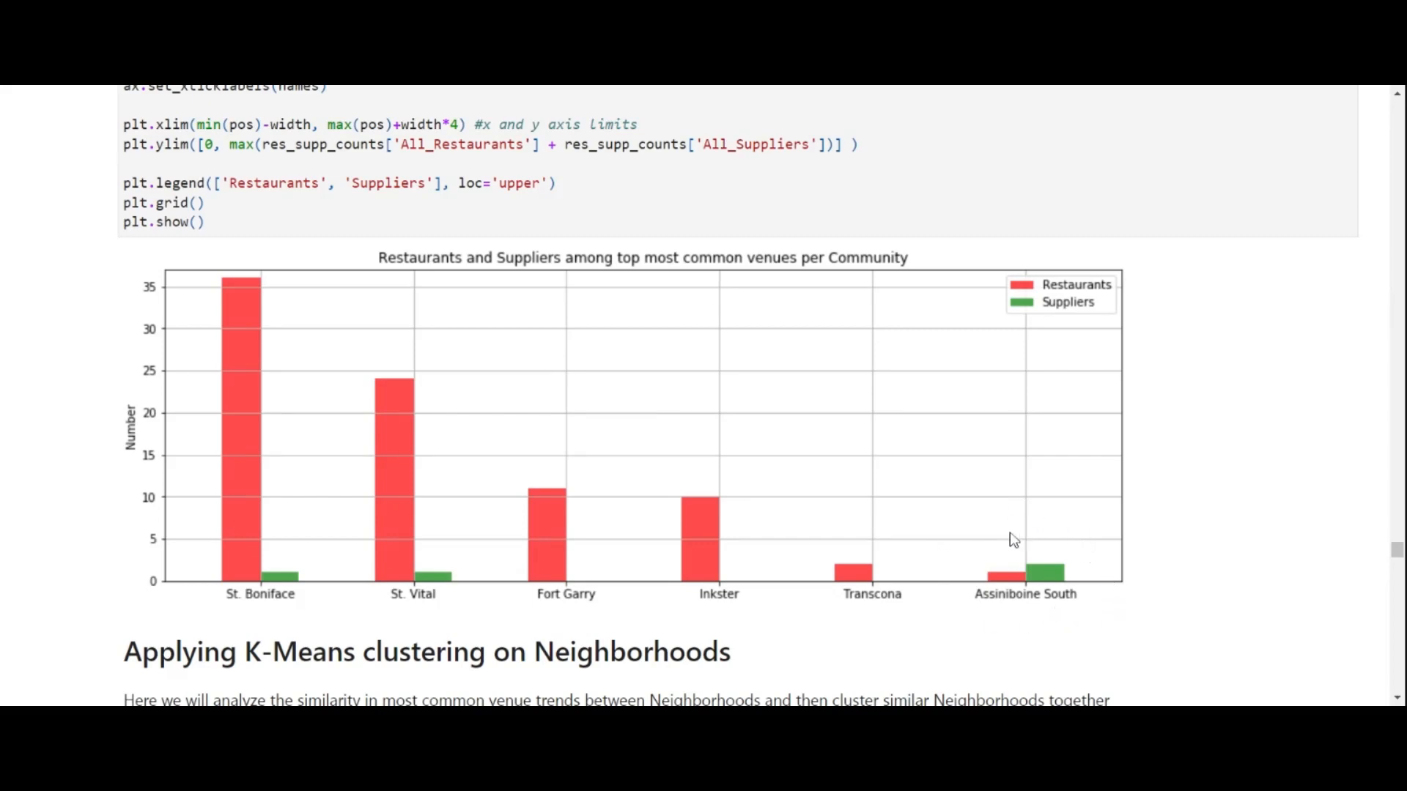
pyautogui.moveTo(1233, 490)
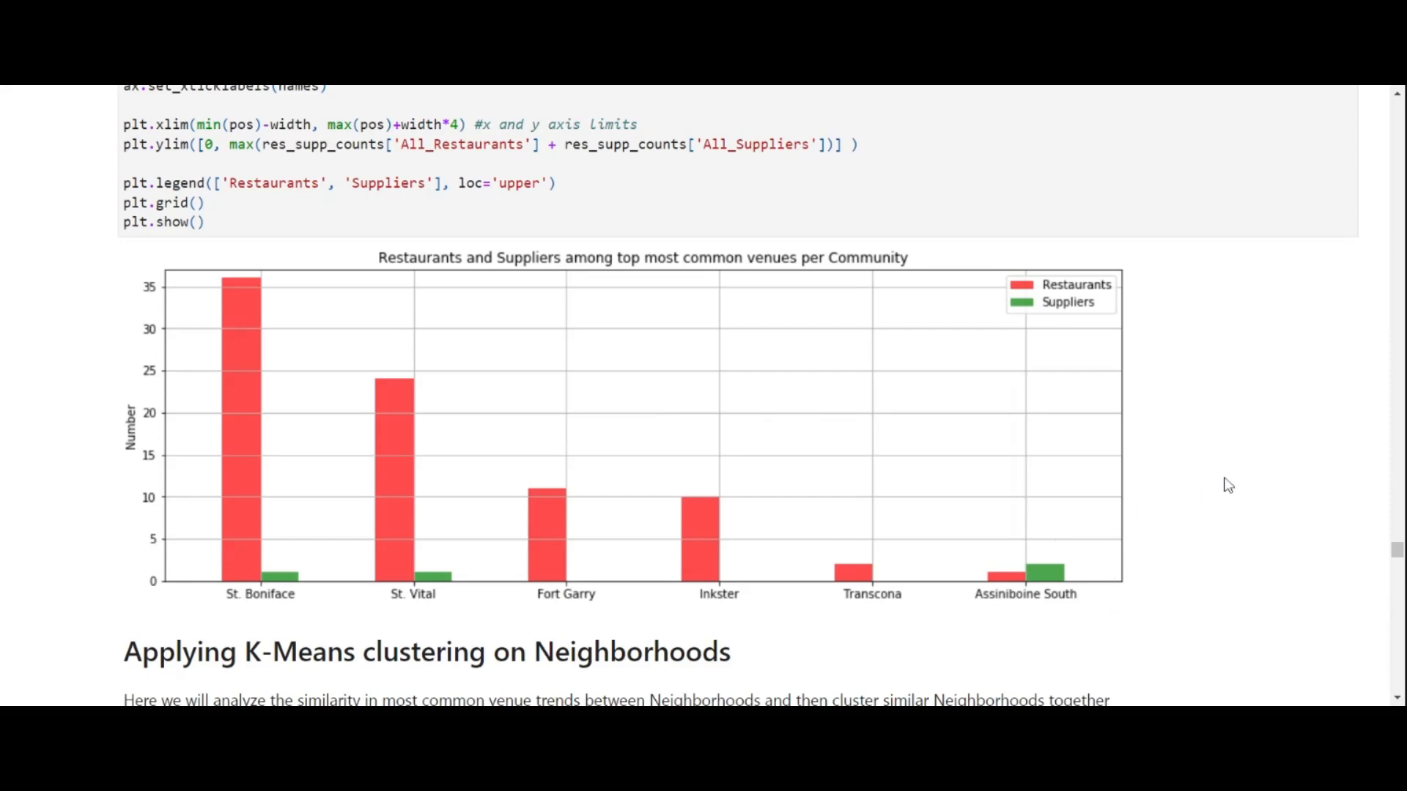
pyautogui.moveTo(1277, 454)
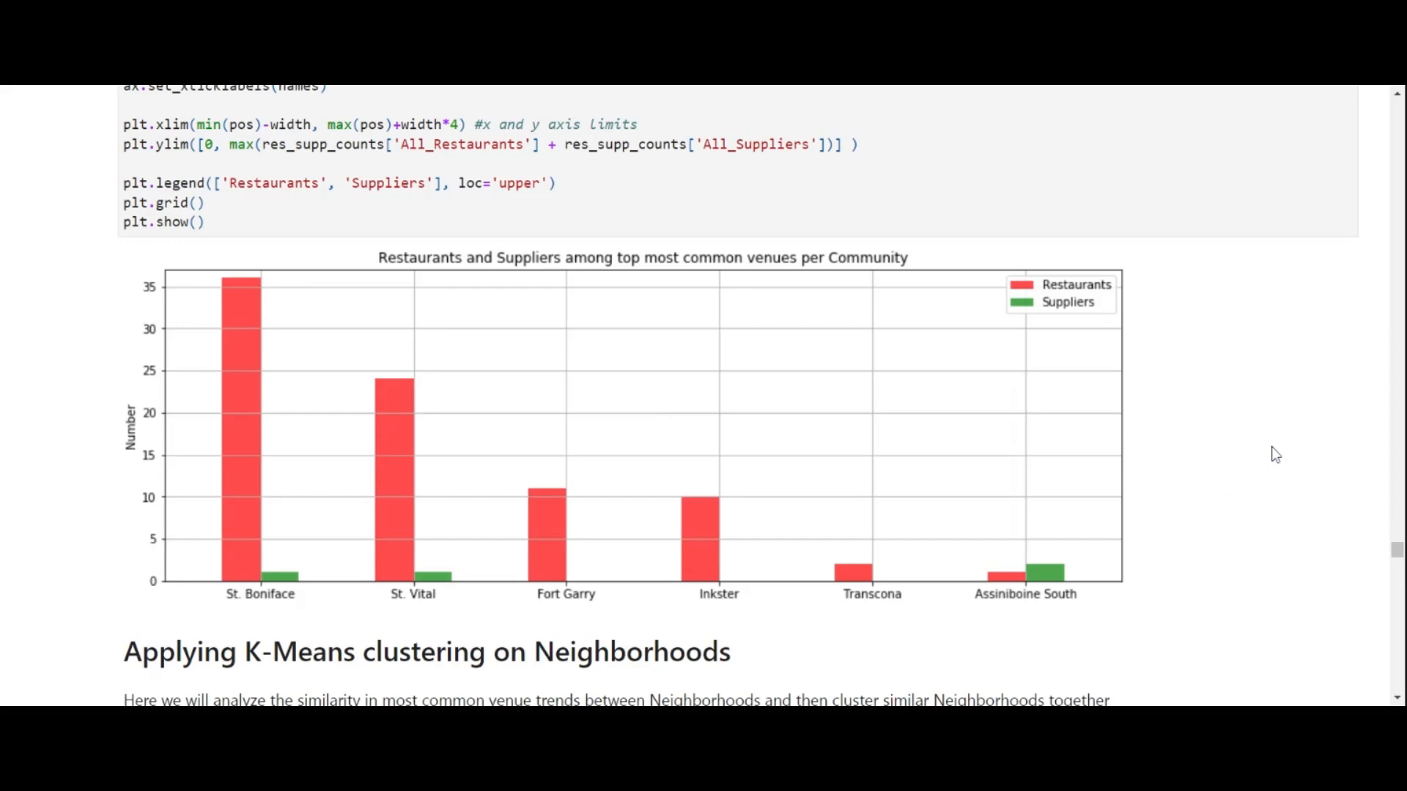
# Step: Scroll past the K-Means code and Out[27] cluster table to the clustered-Neighborhoods map cell
pyautogui.scroll(-3)
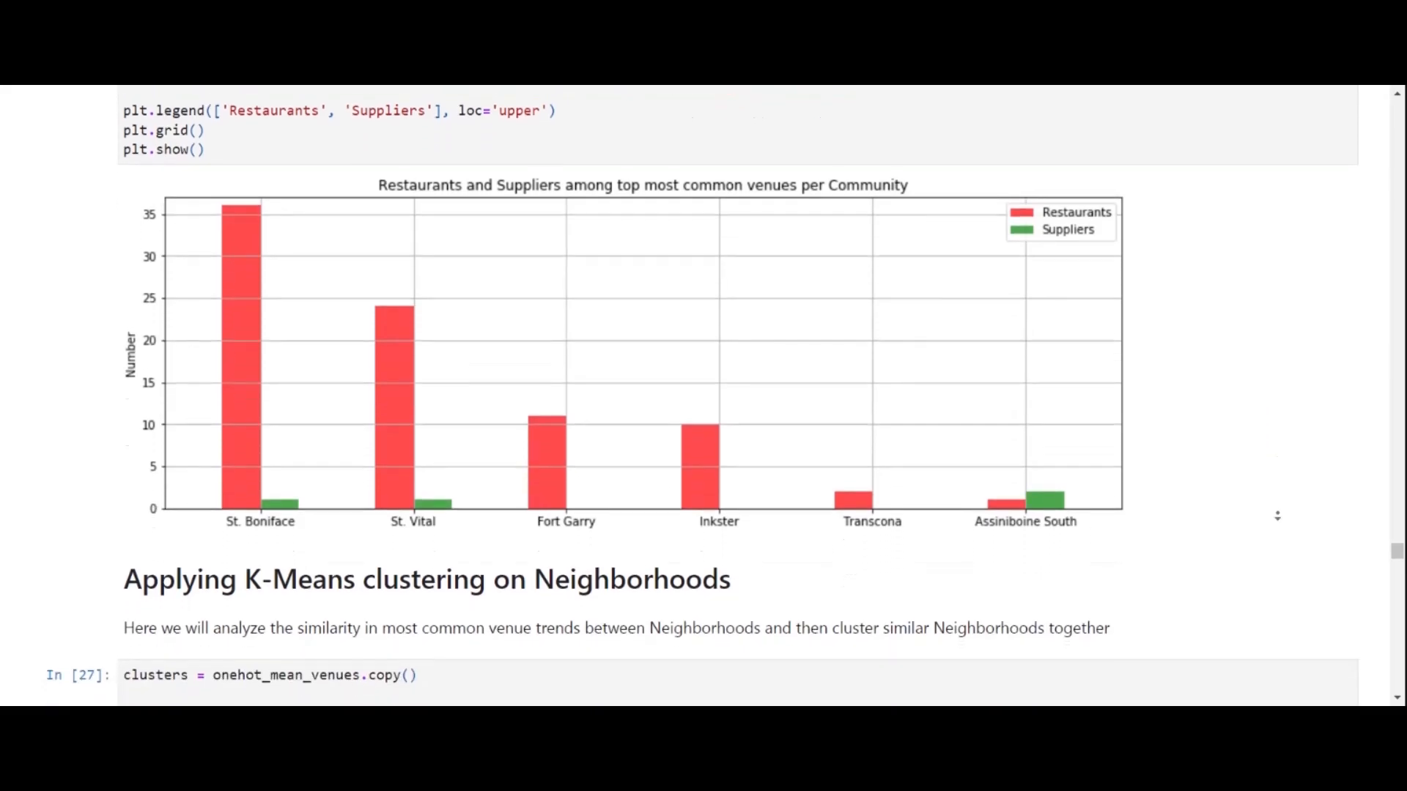
pyautogui.scroll(-3)
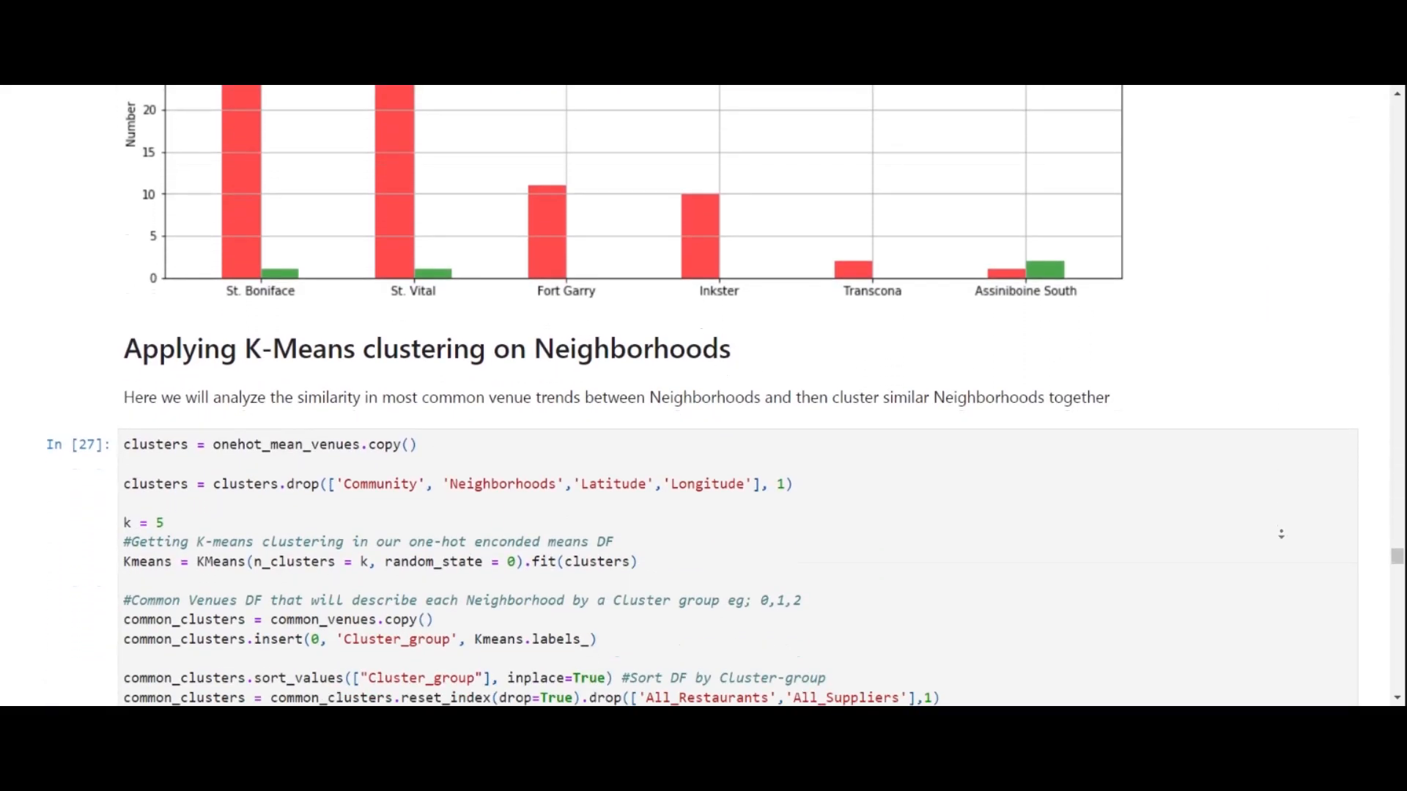
pyautogui.scroll(-3)
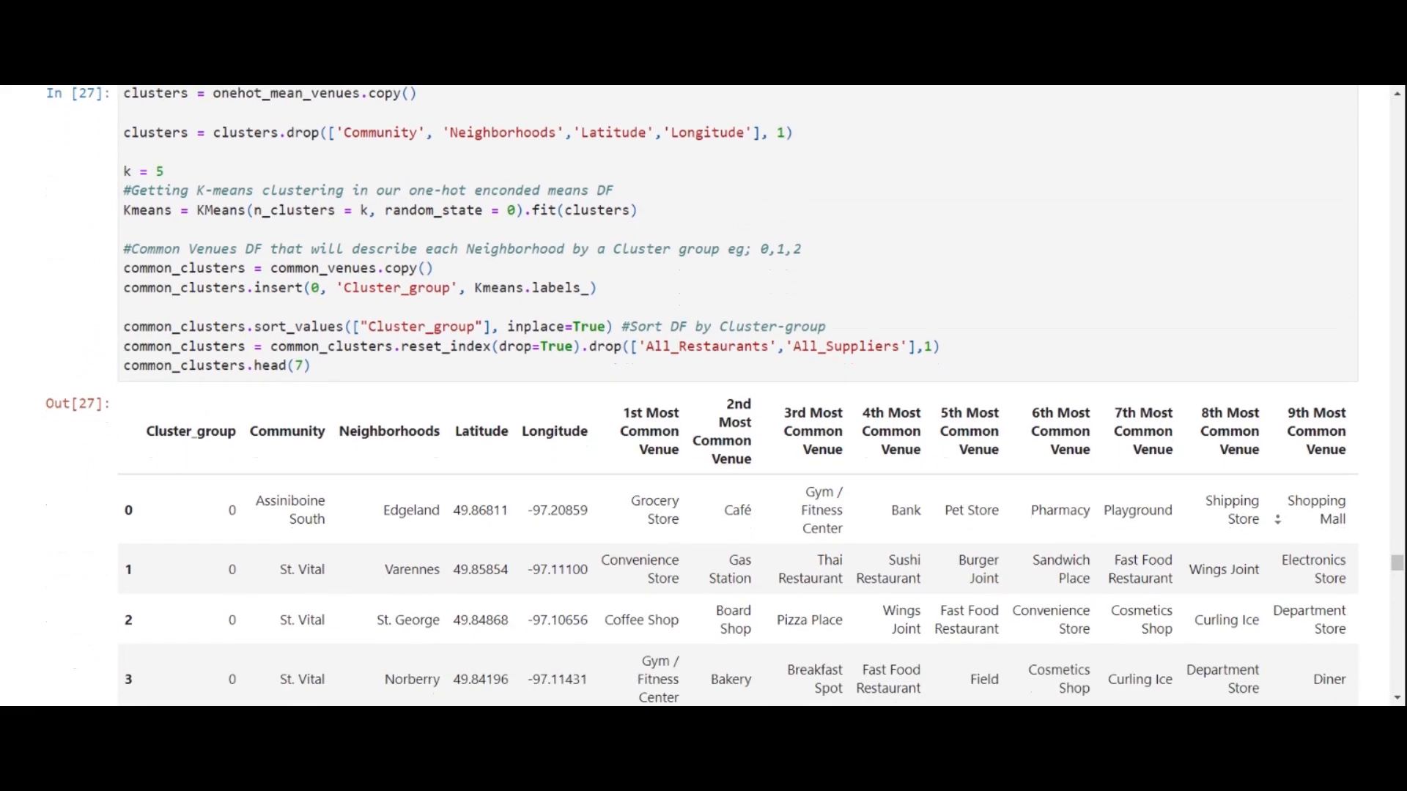
pyautogui.scroll(-3)
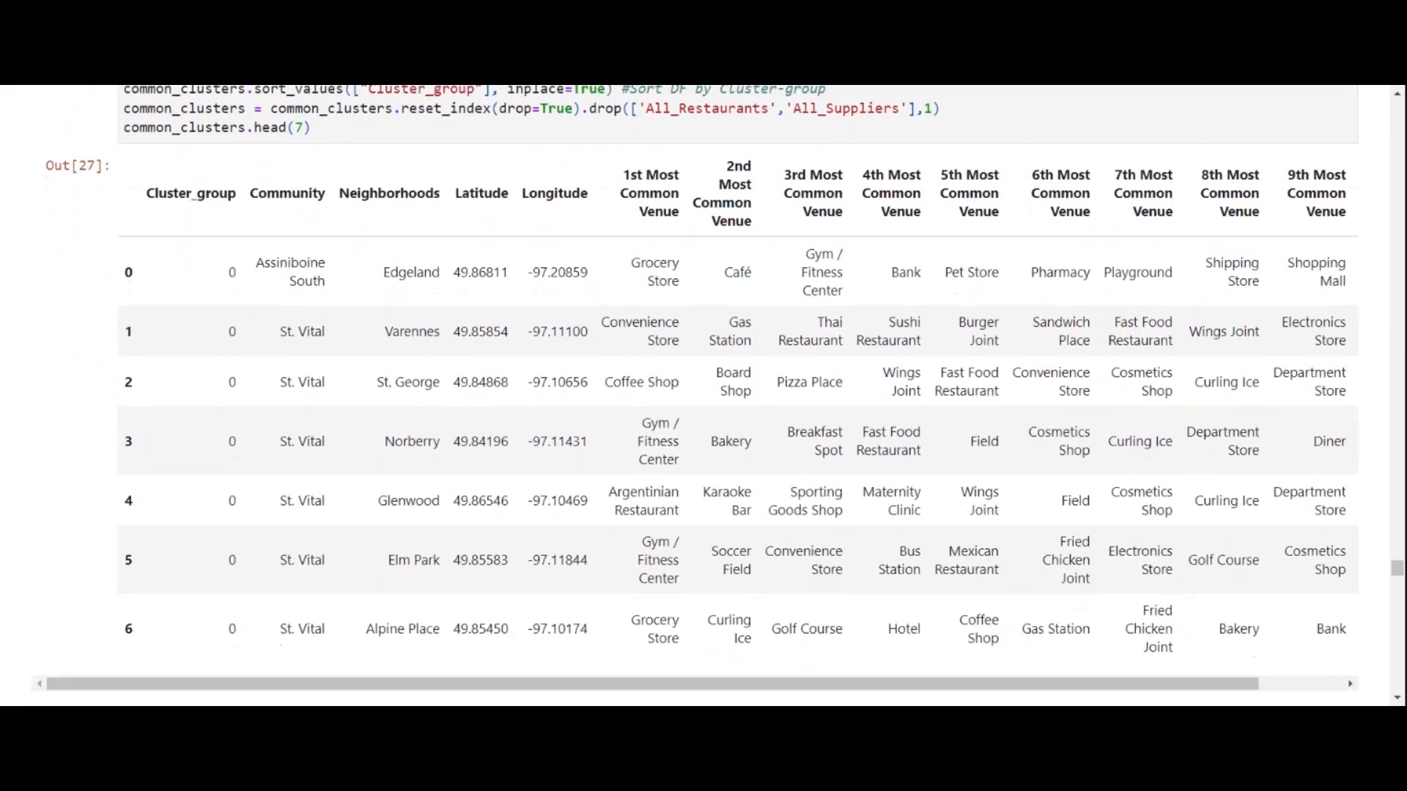
pyautogui.scroll(-3)
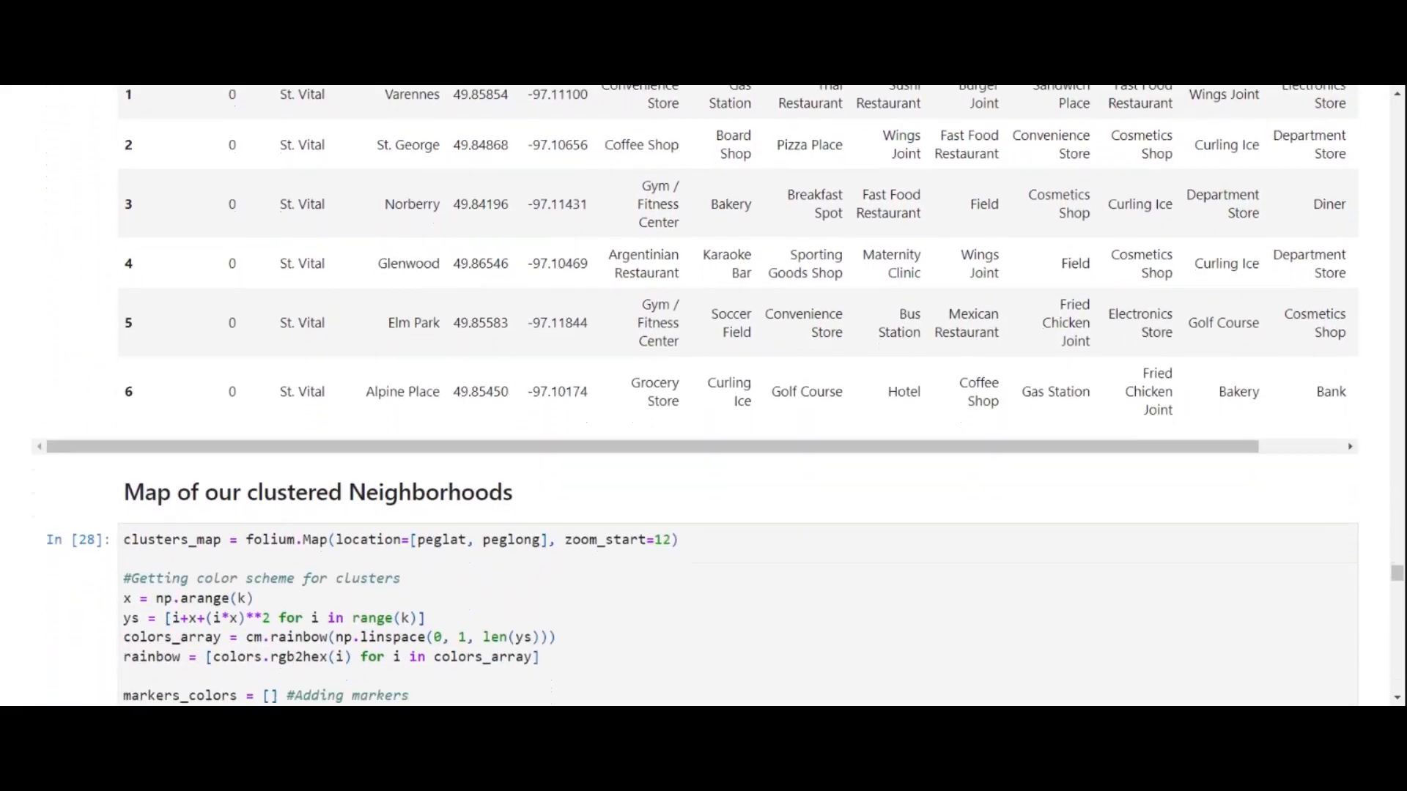
pyautogui.scroll(-3)
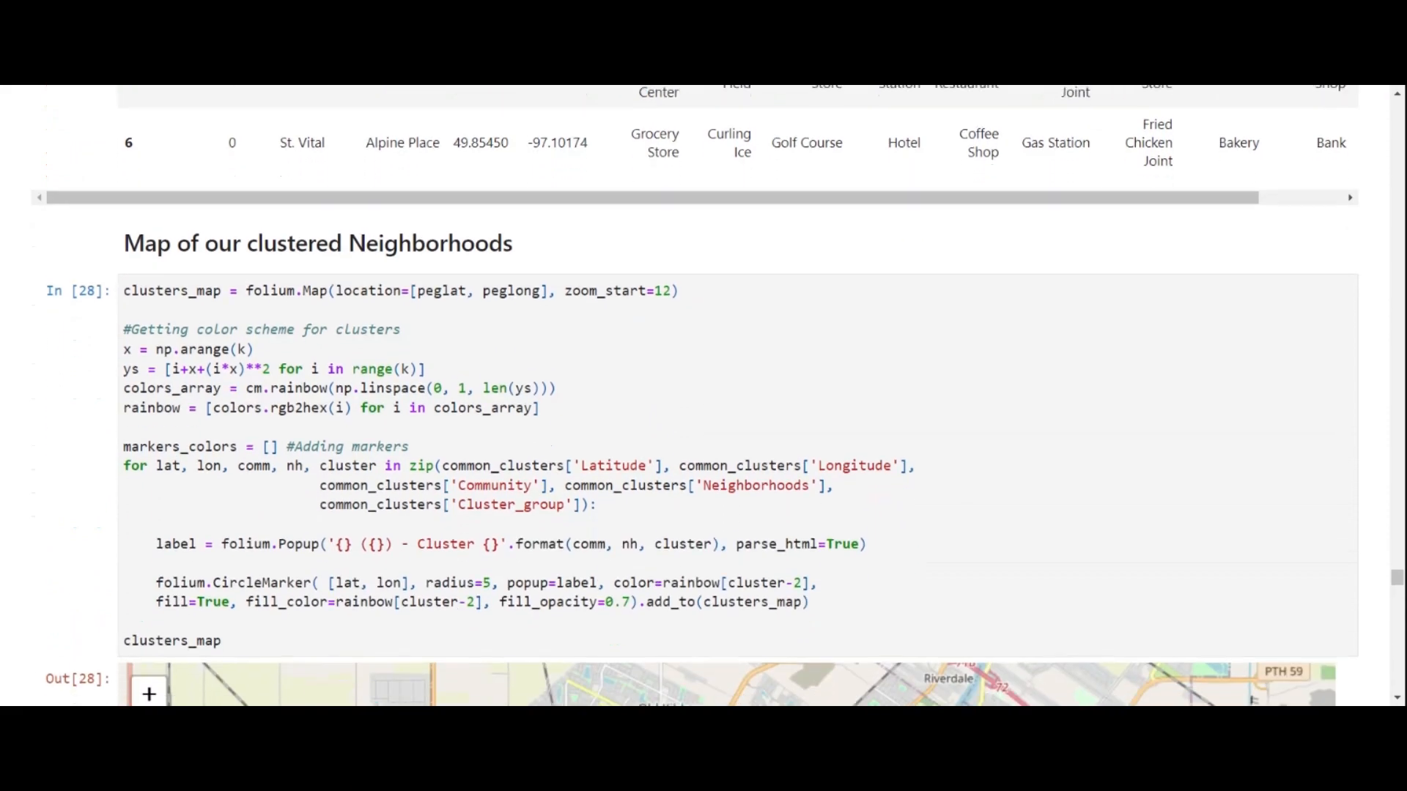
# Step: Scroll to the Out[28] folium map of Winnipeg with coloured cluster markers
pyautogui.scroll(-3)
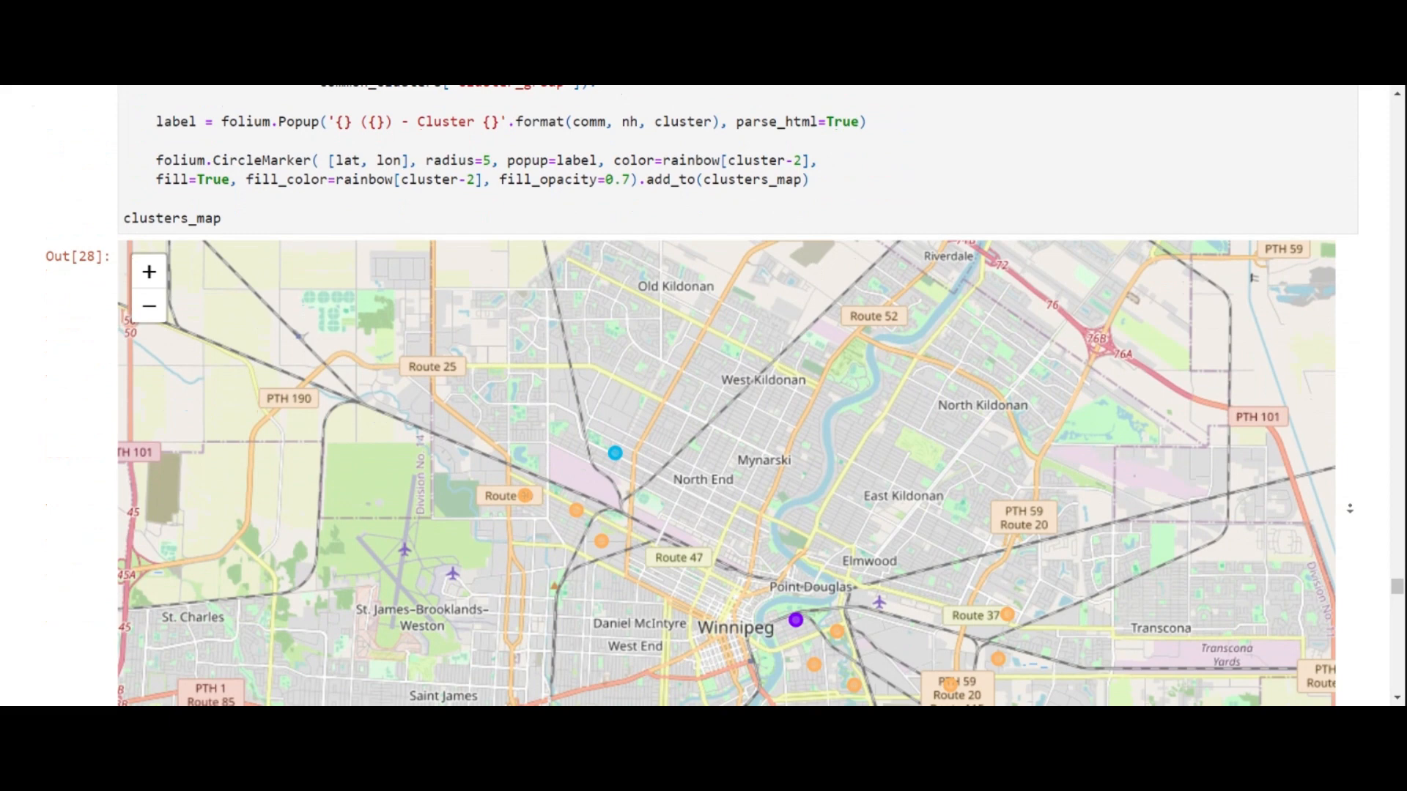
pyautogui.scroll(-3)
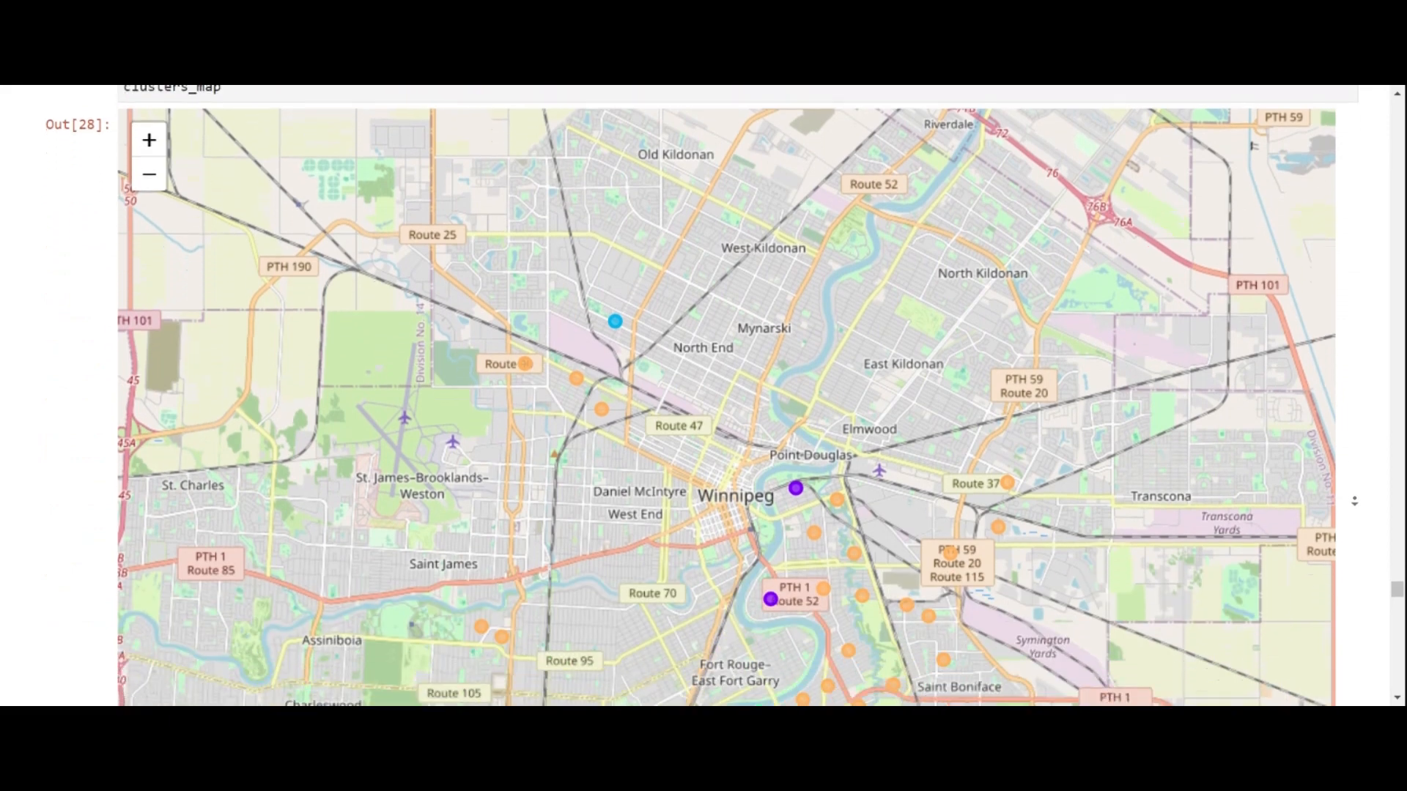